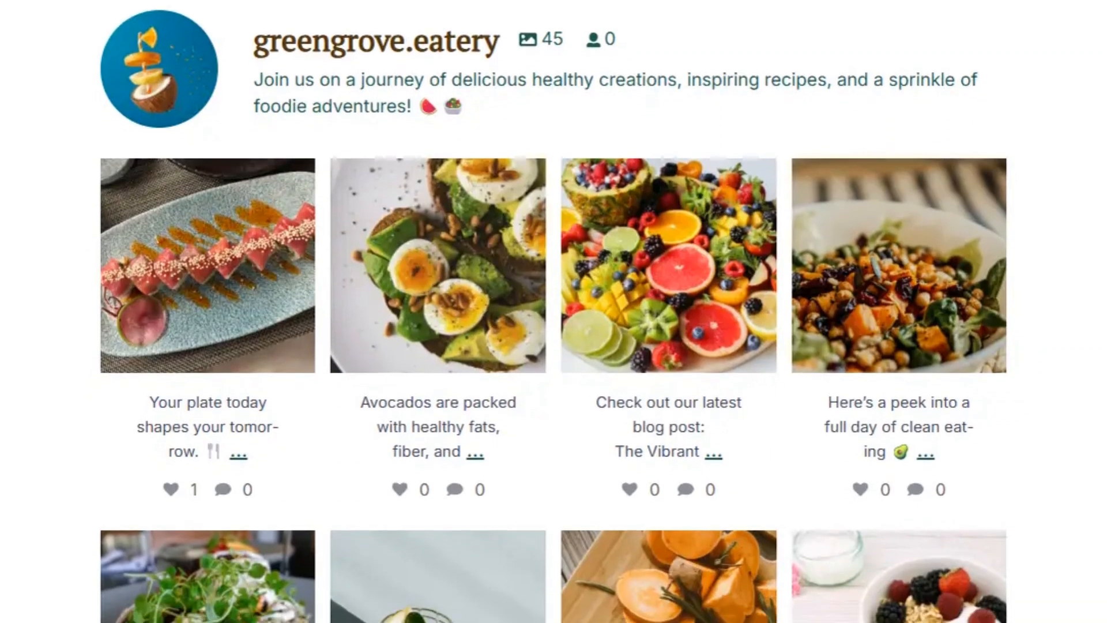
# Scroll through the live Instagram feed preview.
pyautogui.scroll(-3)
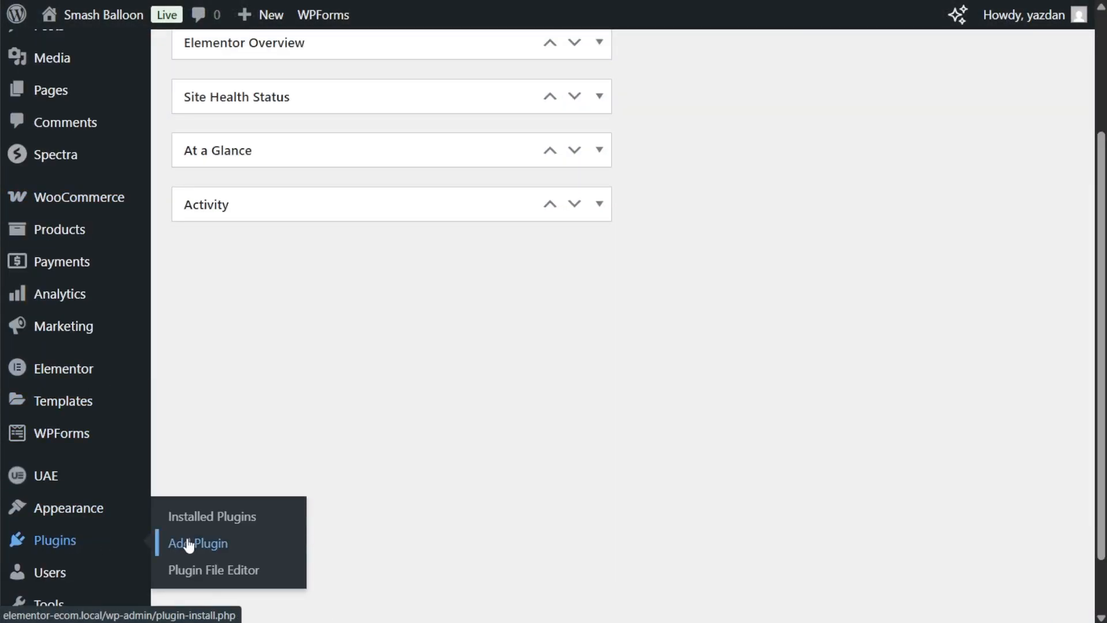
# Search 'Instagram Feed', then install and activate Smash Balloon Social Photo Feed.
pyautogui.click(197, 543)
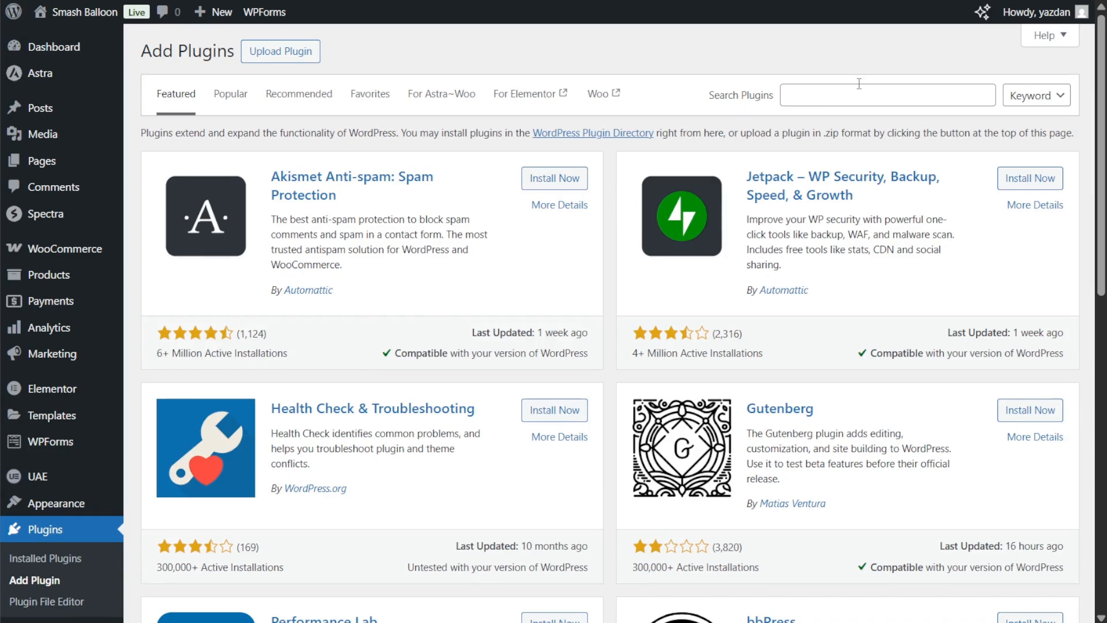
pyautogui.write('Instagram Feed')
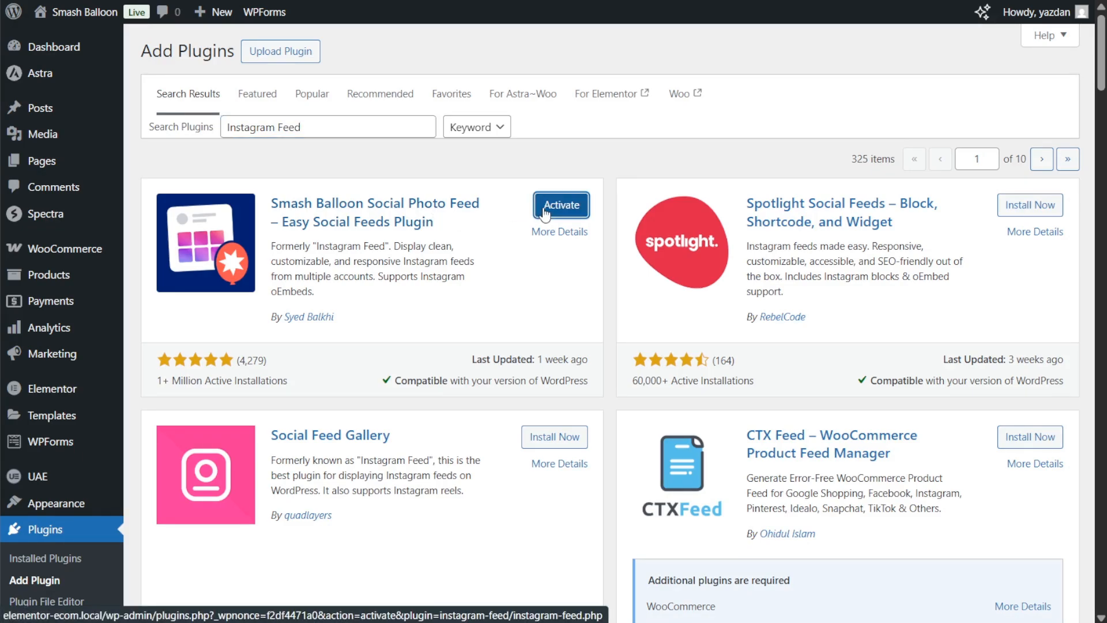
pyautogui.click(560, 205)
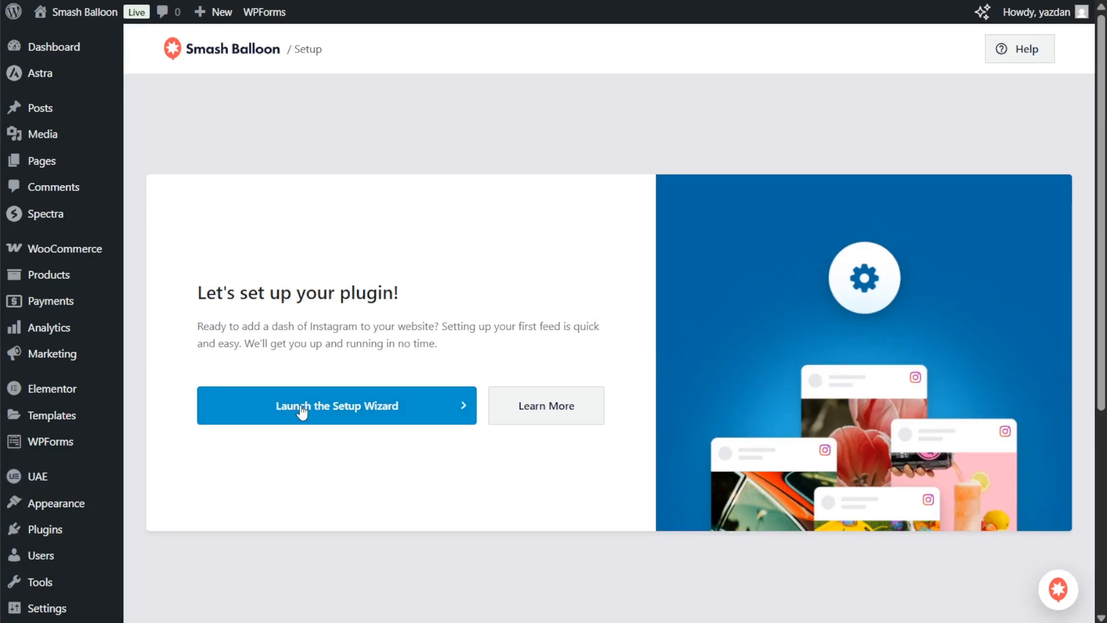
# Launch the setup wizard and add a new source via Business Advanced connection.
pyautogui.click(337, 405)
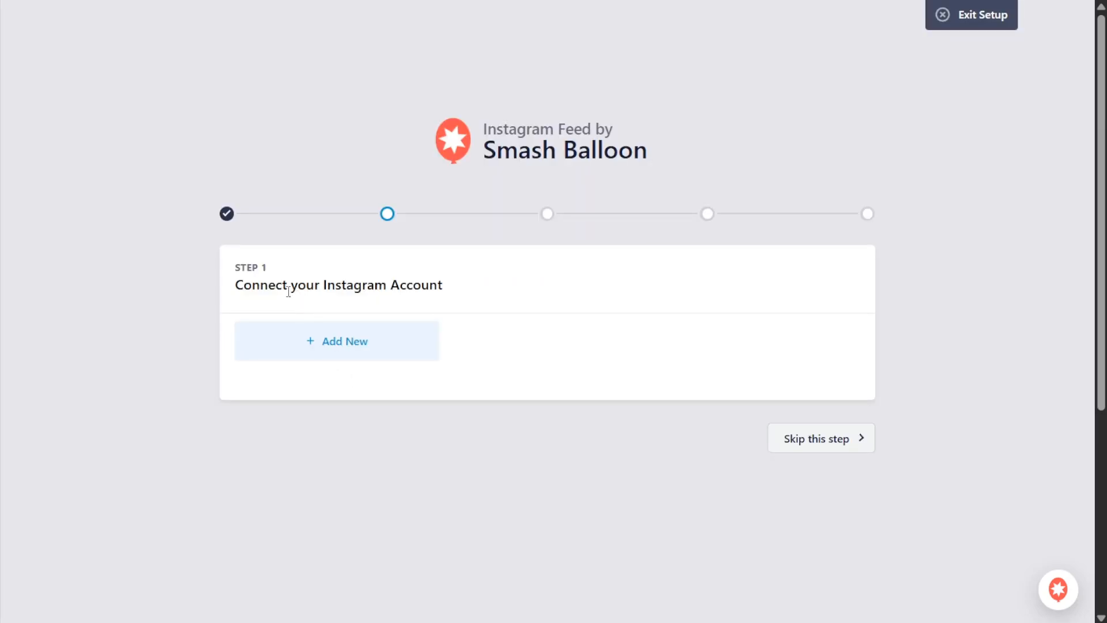
pyautogui.moveTo(428, 314)
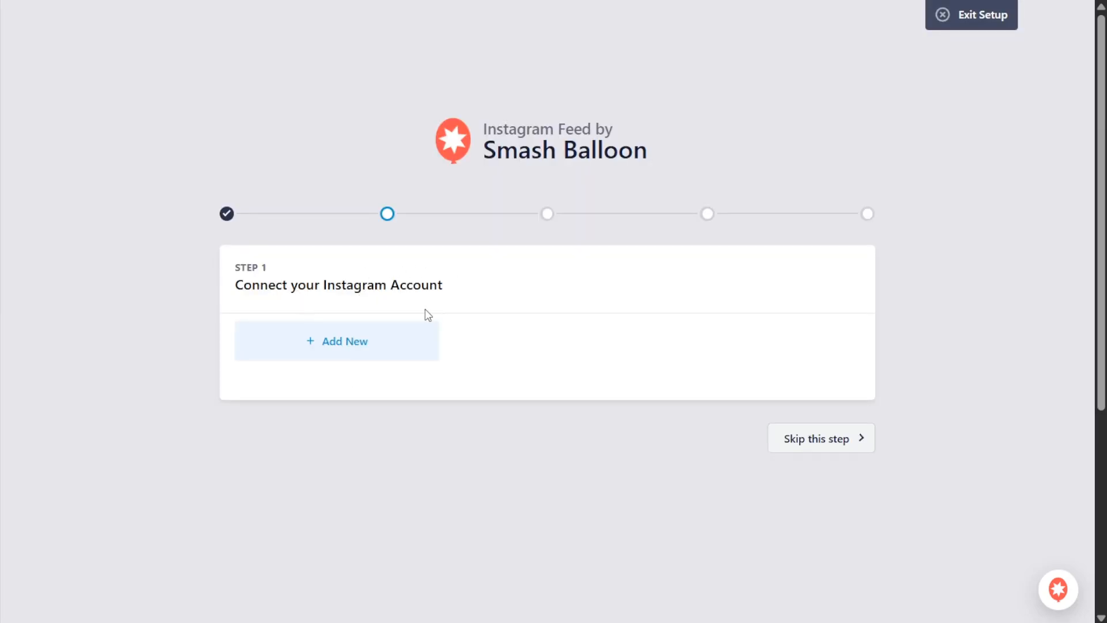
pyautogui.click(336, 341)
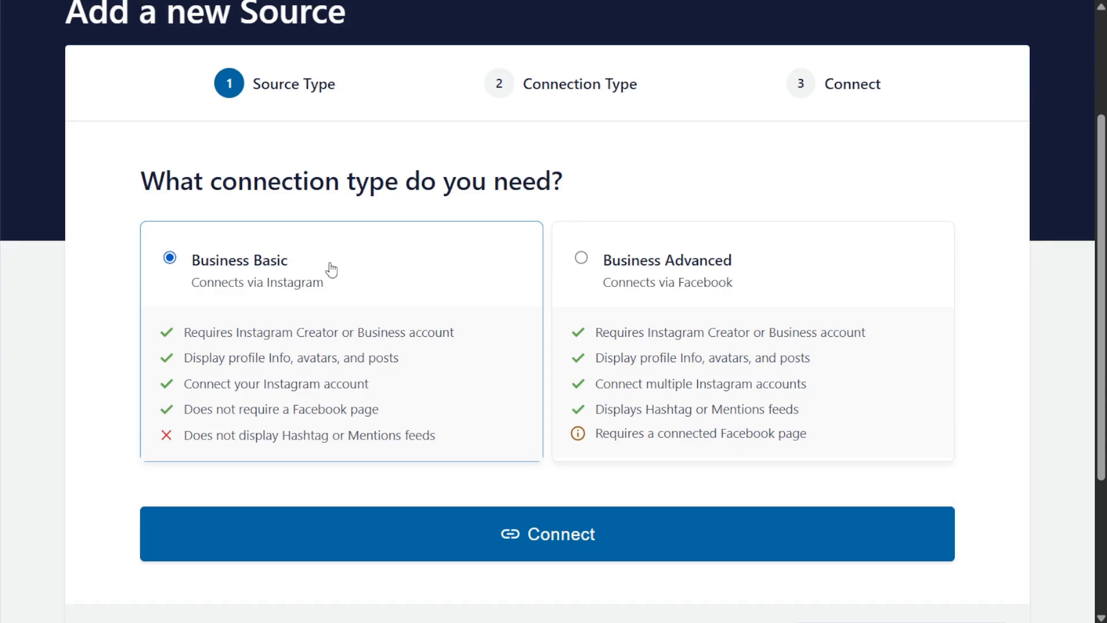
pyautogui.moveTo(767, 285)
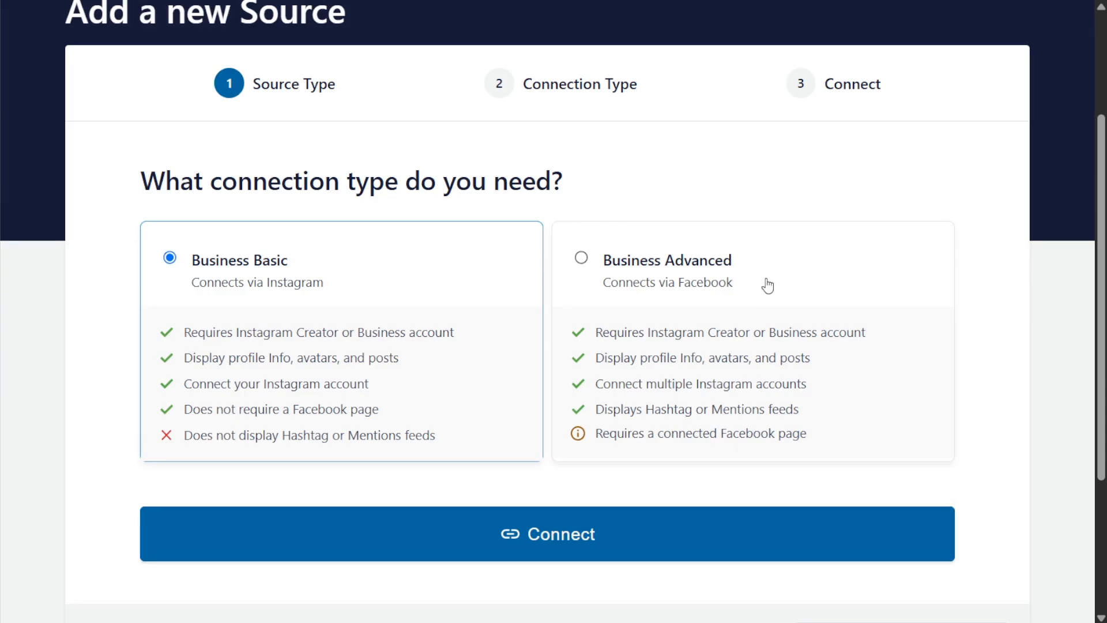
pyautogui.moveTo(752, 298)
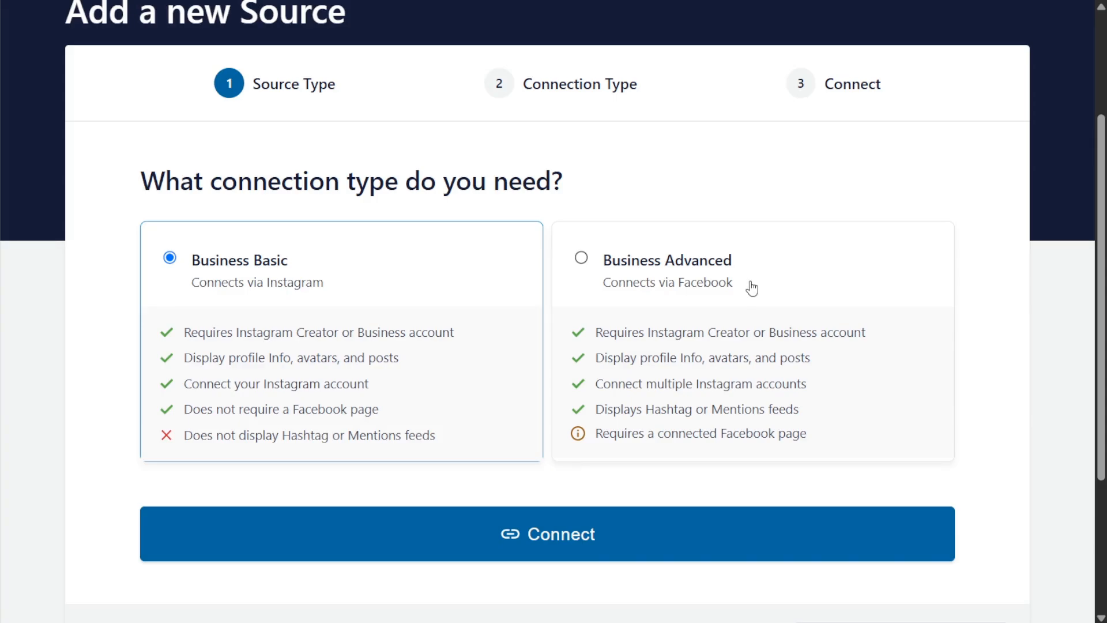
pyautogui.click(580, 258)
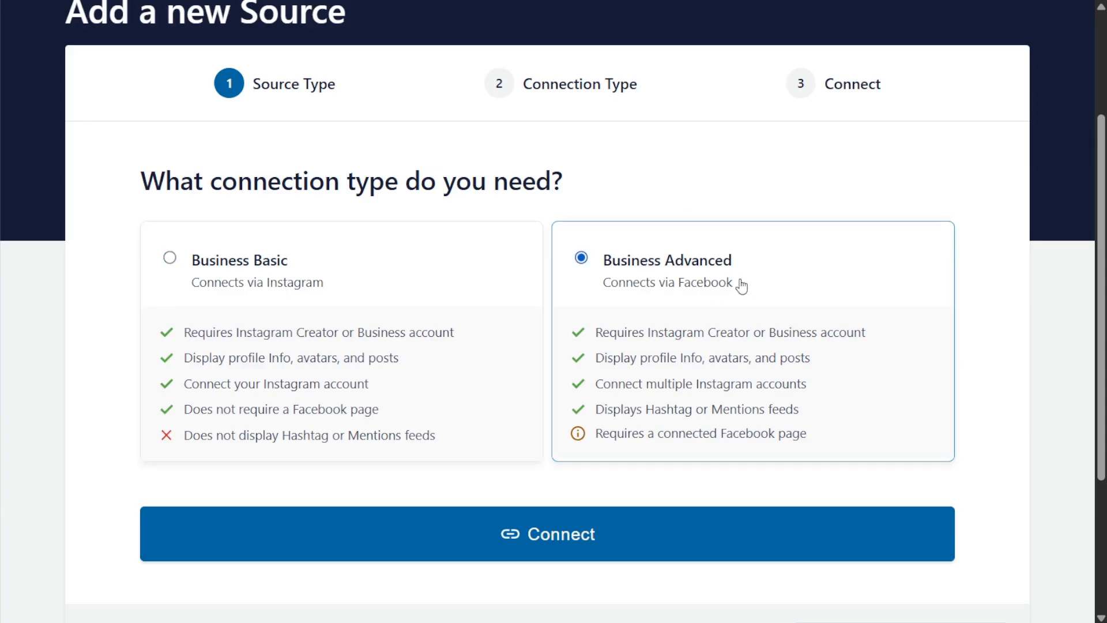
pyautogui.click(547, 534)
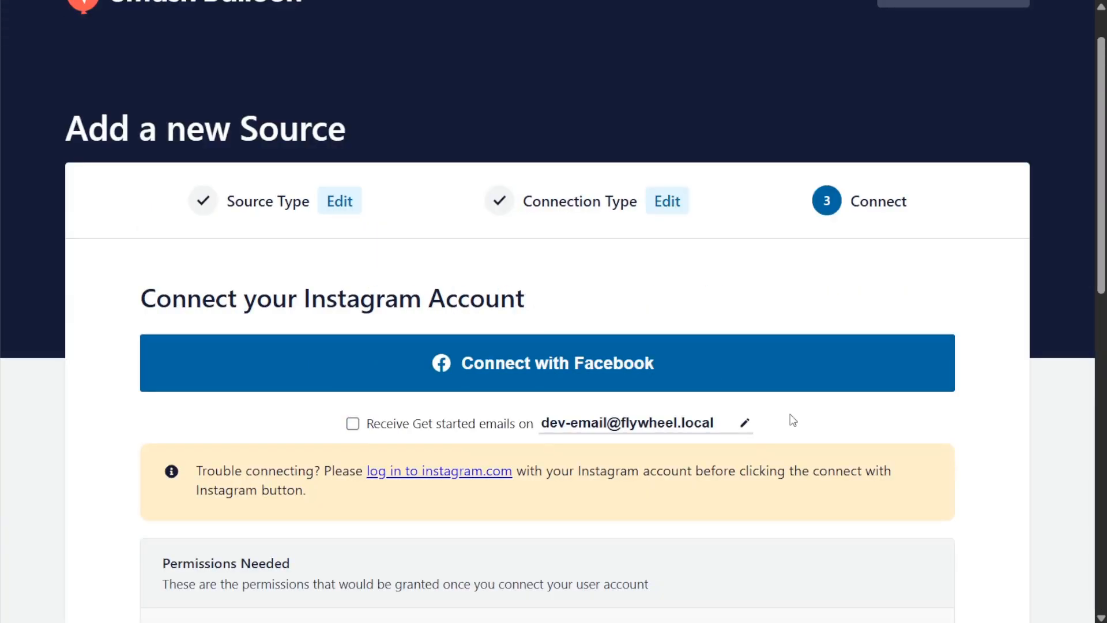
# Connect with Facebook and review the requested permissions, leaving all enabled.
pyautogui.click(547, 363)
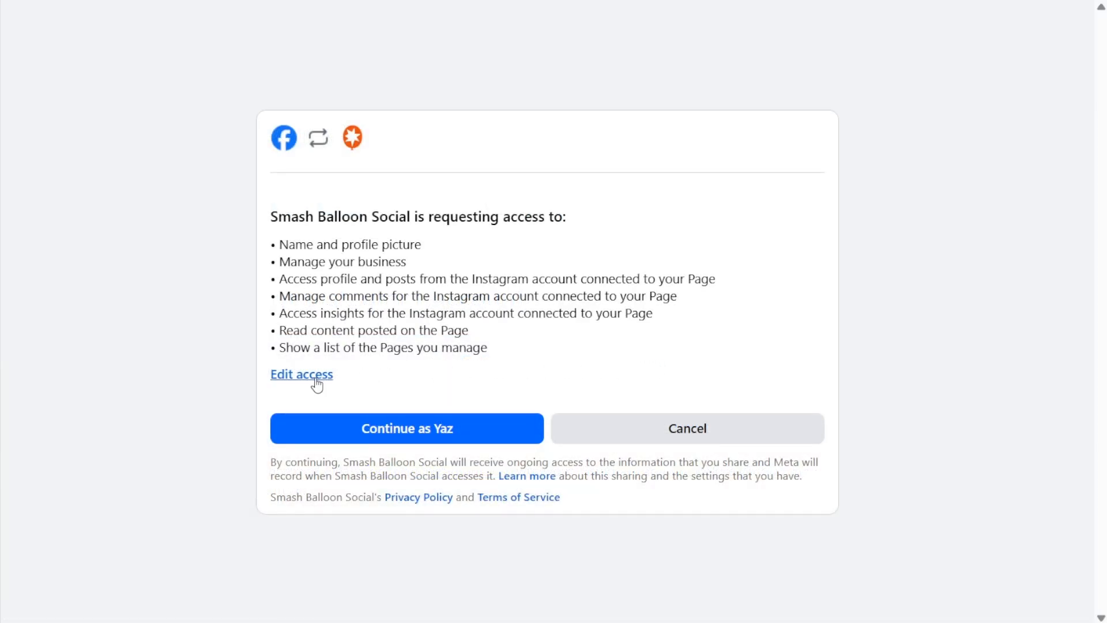
pyautogui.click(300, 374)
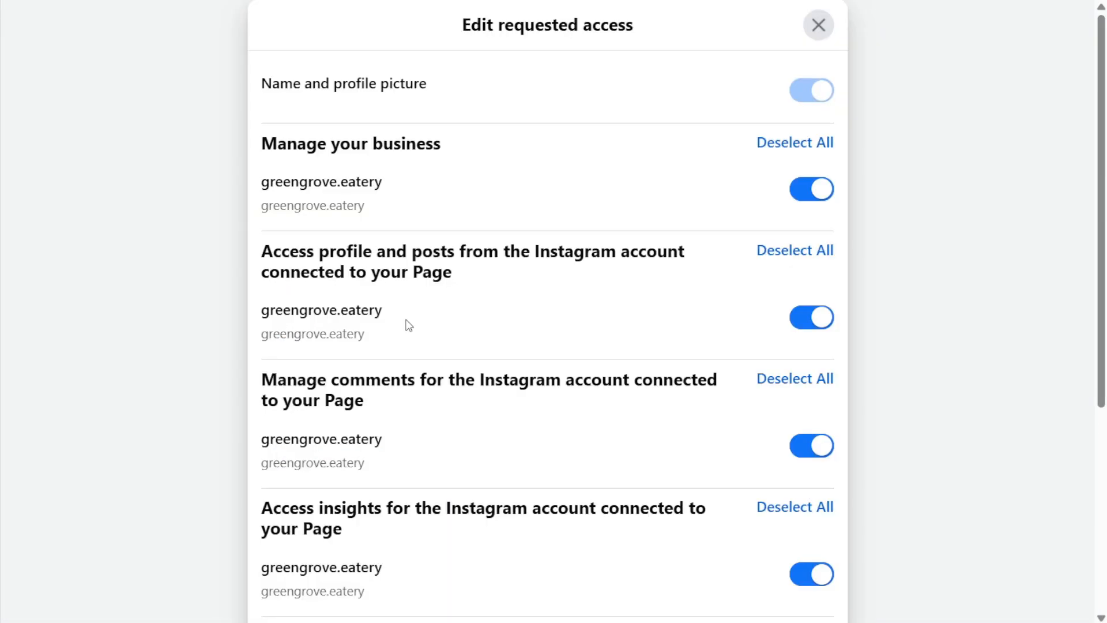
pyautogui.moveTo(413, 337)
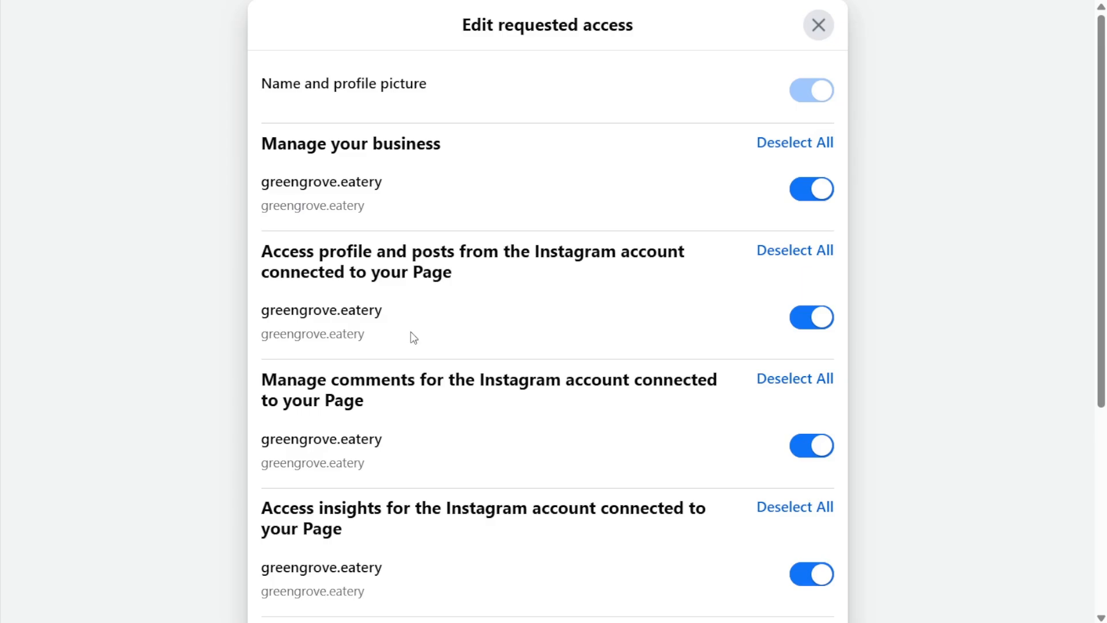
pyautogui.moveTo(395, 334)
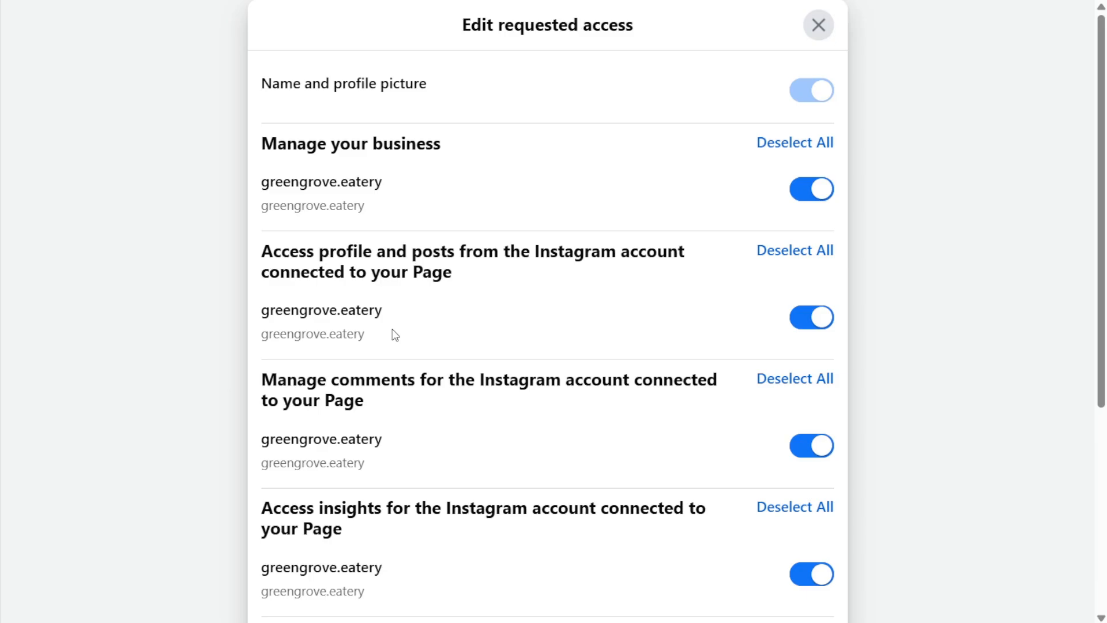
pyautogui.click(818, 24)
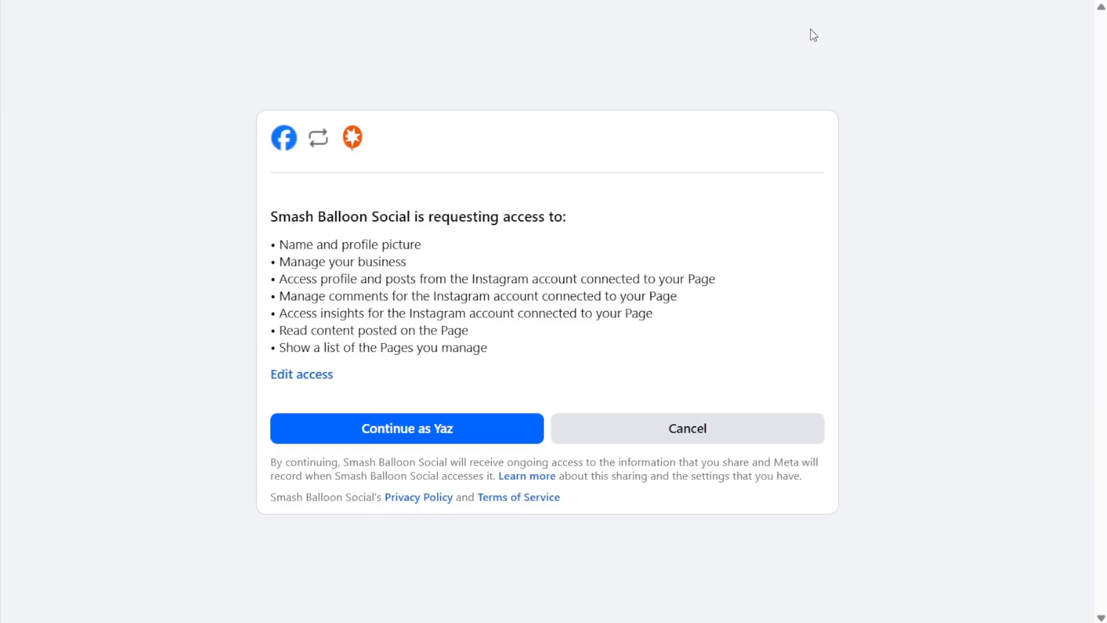
# Grant access, confirm the domain, and add greengrove.eatery as the source.
pyautogui.click(405, 428)
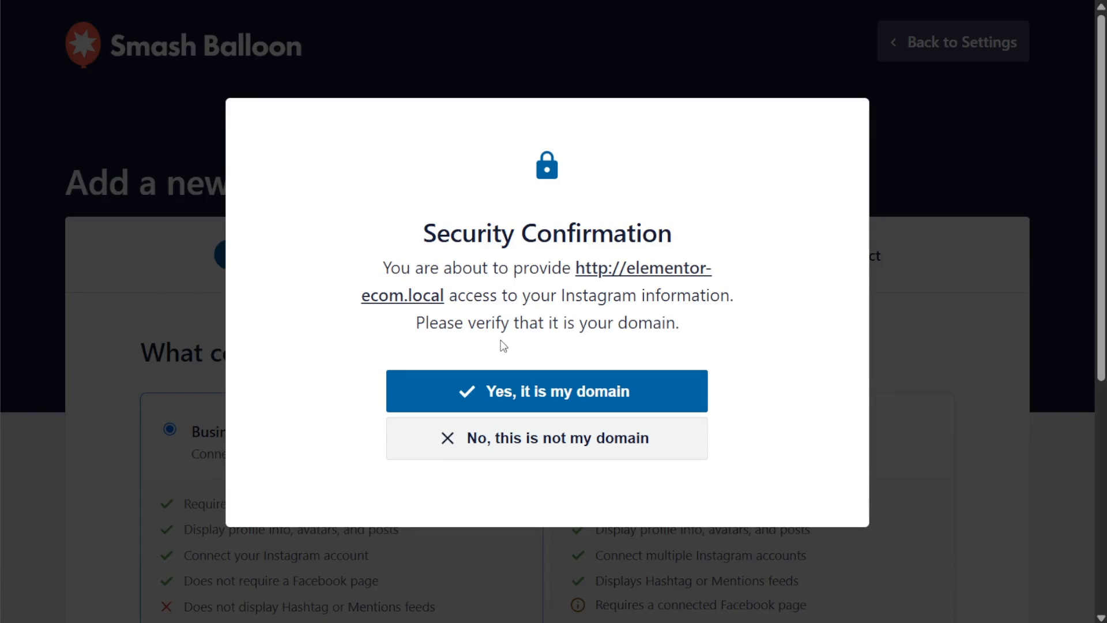
pyautogui.click(547, 390)
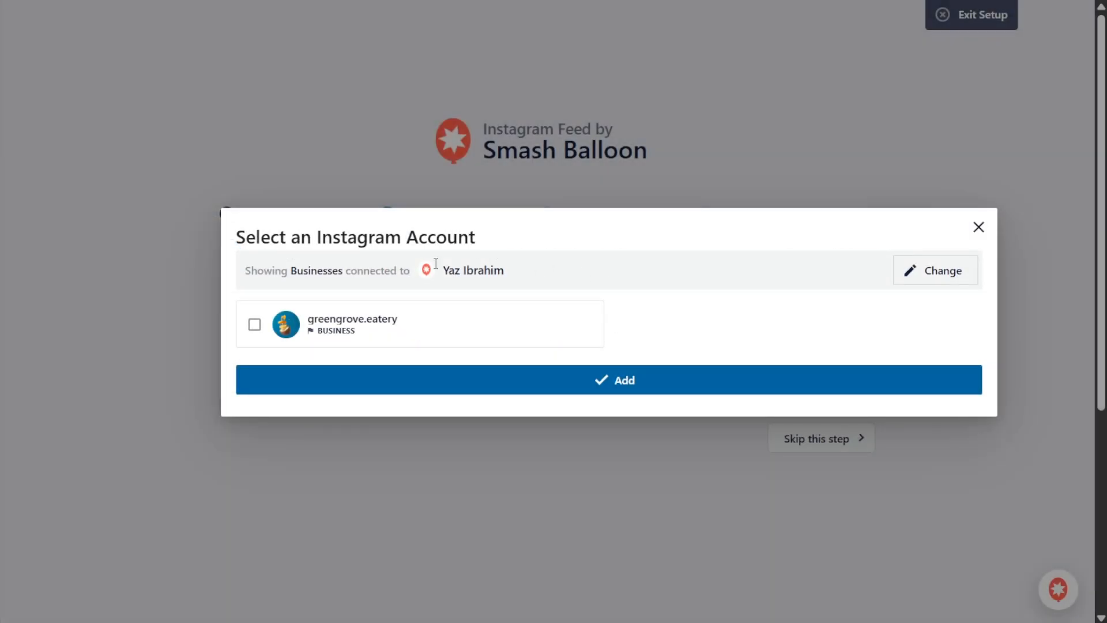
pyautogui.click(255, 324)
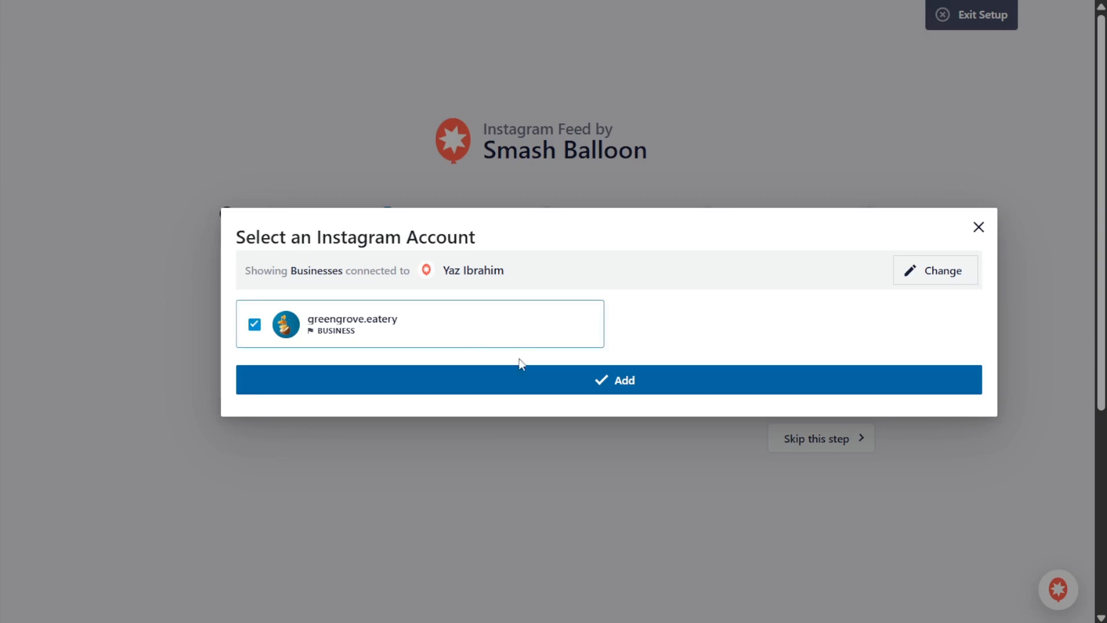
pyautogui.click(609, 380)
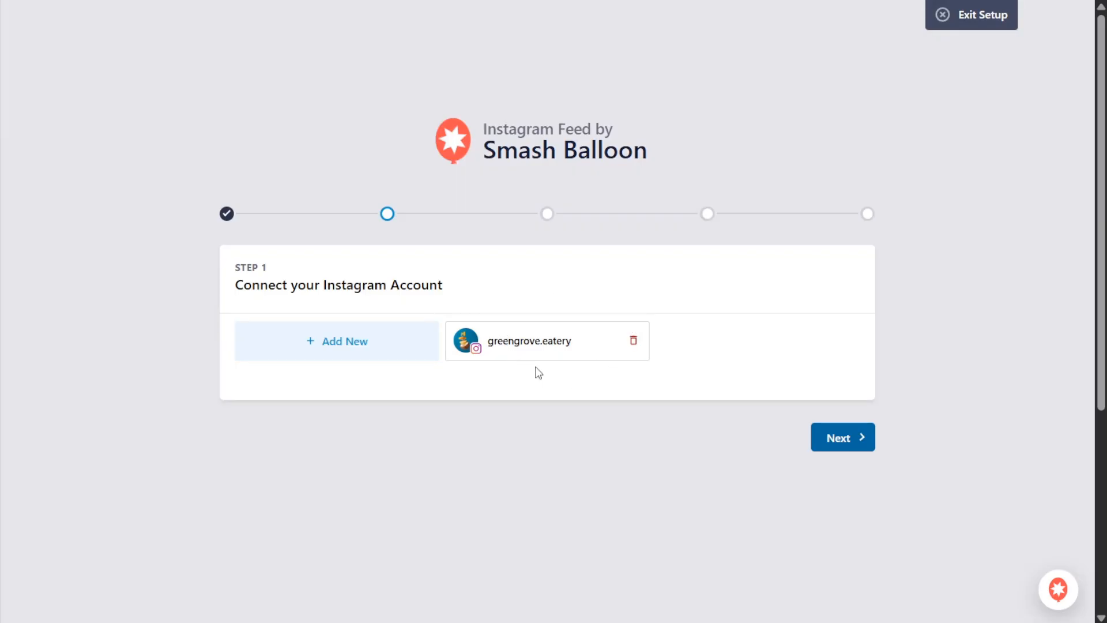
# Disable Social Feed Collection and Customer Reviews Plugin features, then advance to the GDPR step.
pyautogui.click(842, 437)
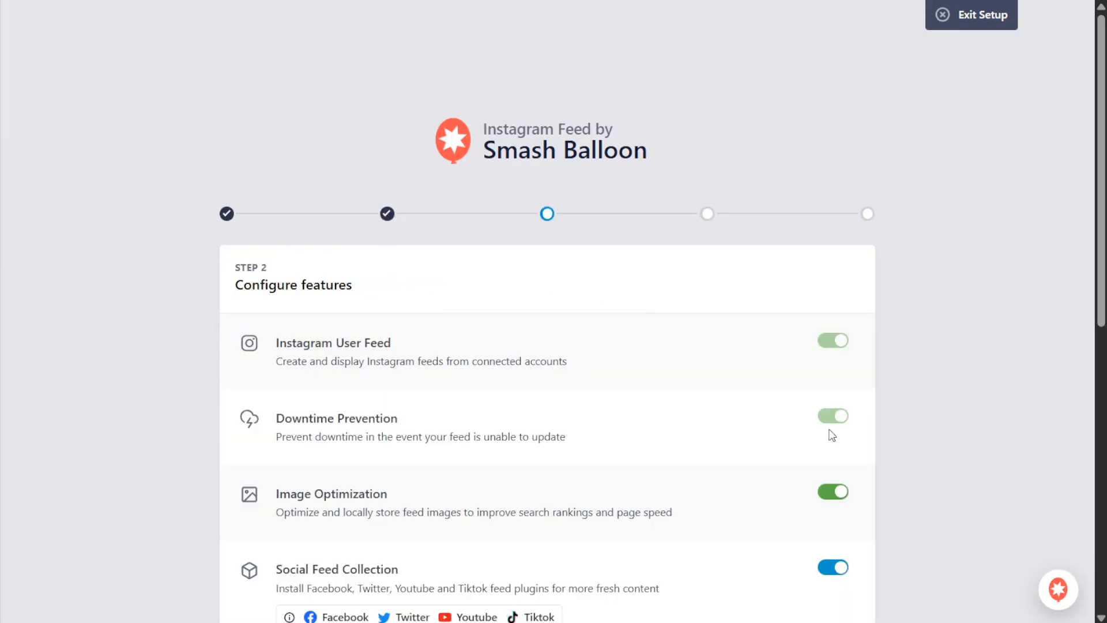
pyautogui.moveTo(304, 273)
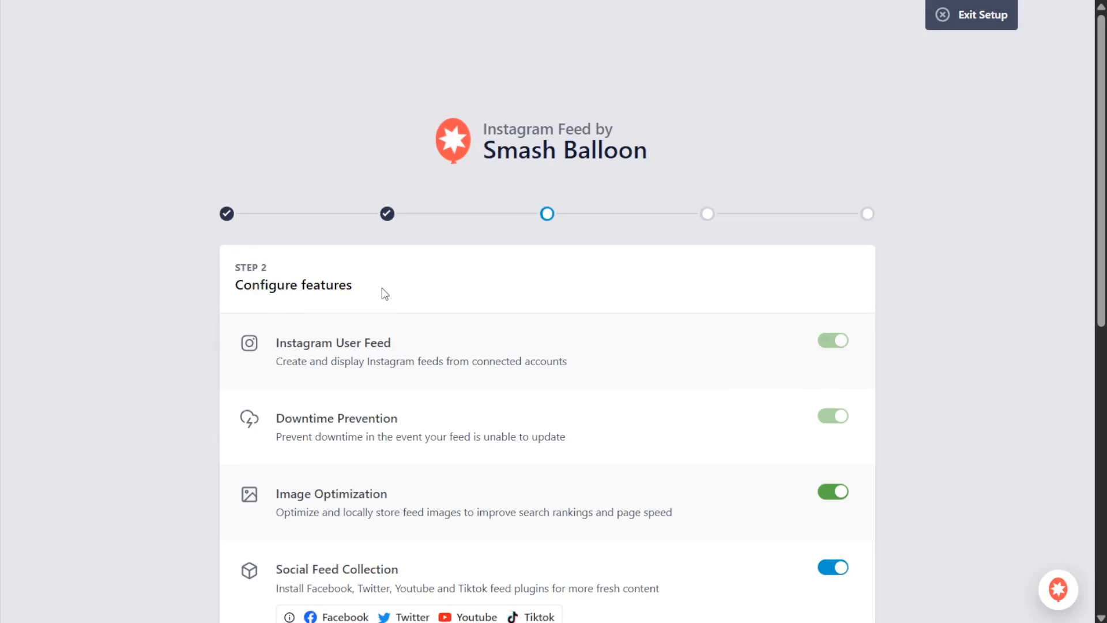
pyautogui.moveTo(466, 388)
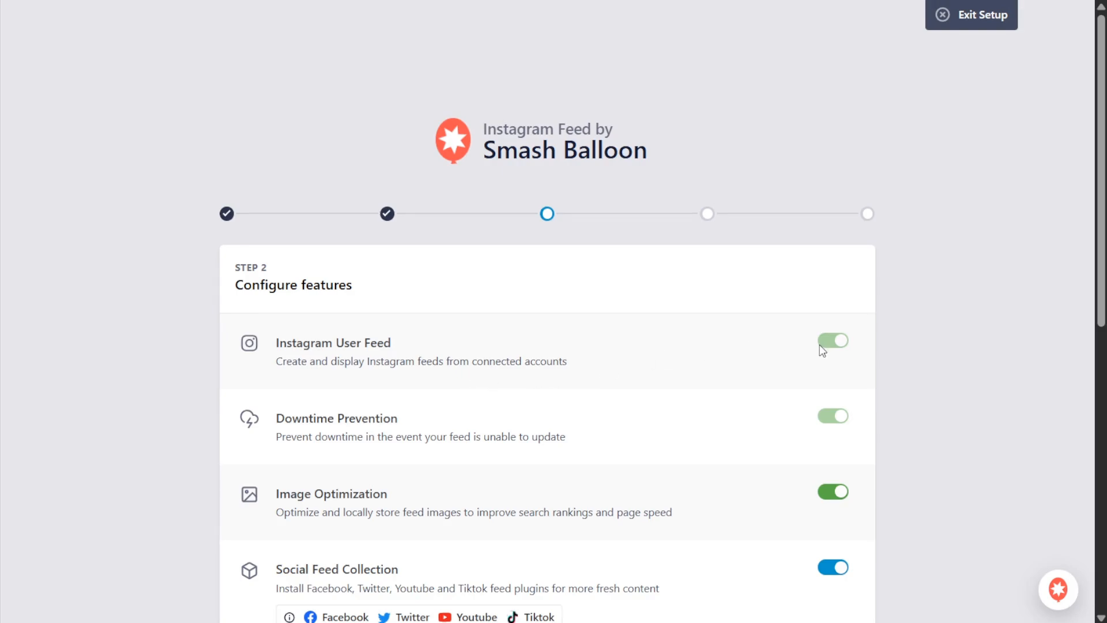
pyautogui.scroll(-3)
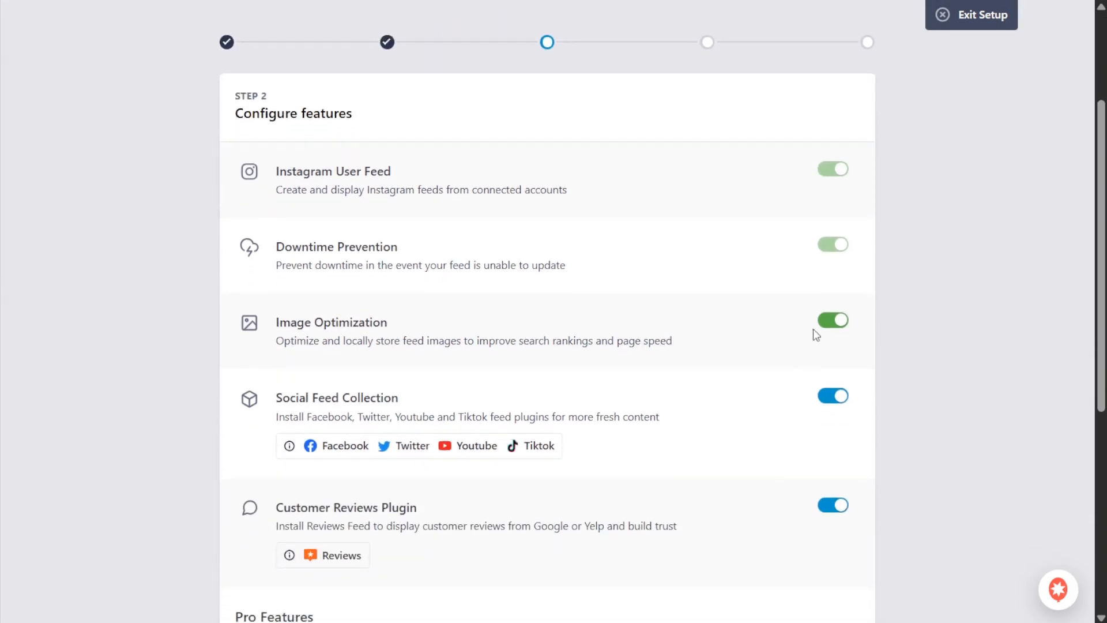
pyautogui.scroll(-3)
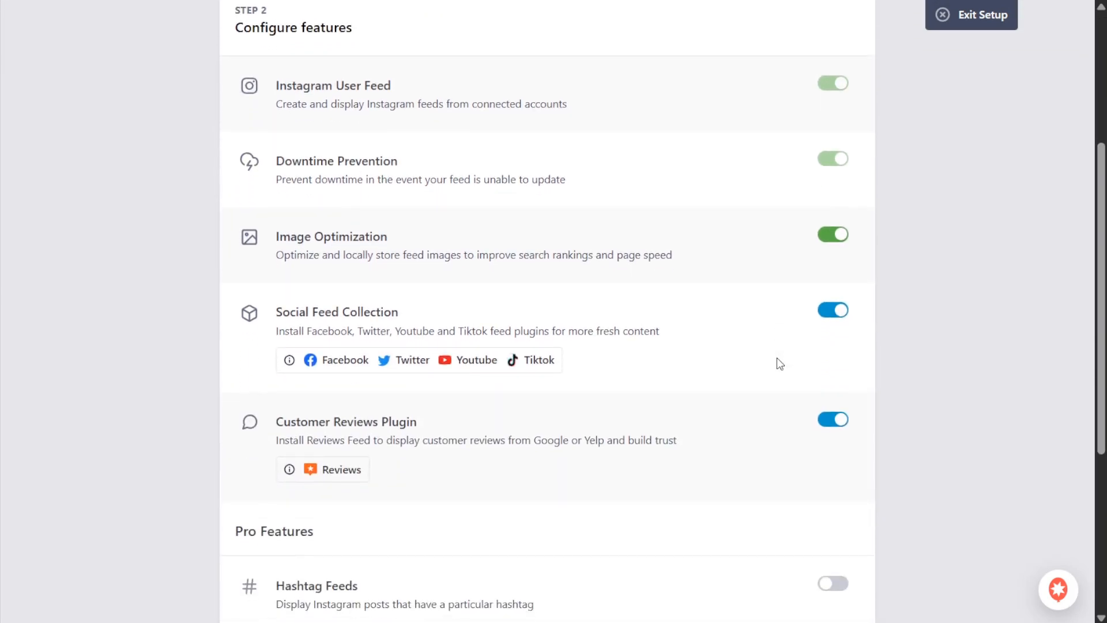
pyautogui.moveTo(613, 348)
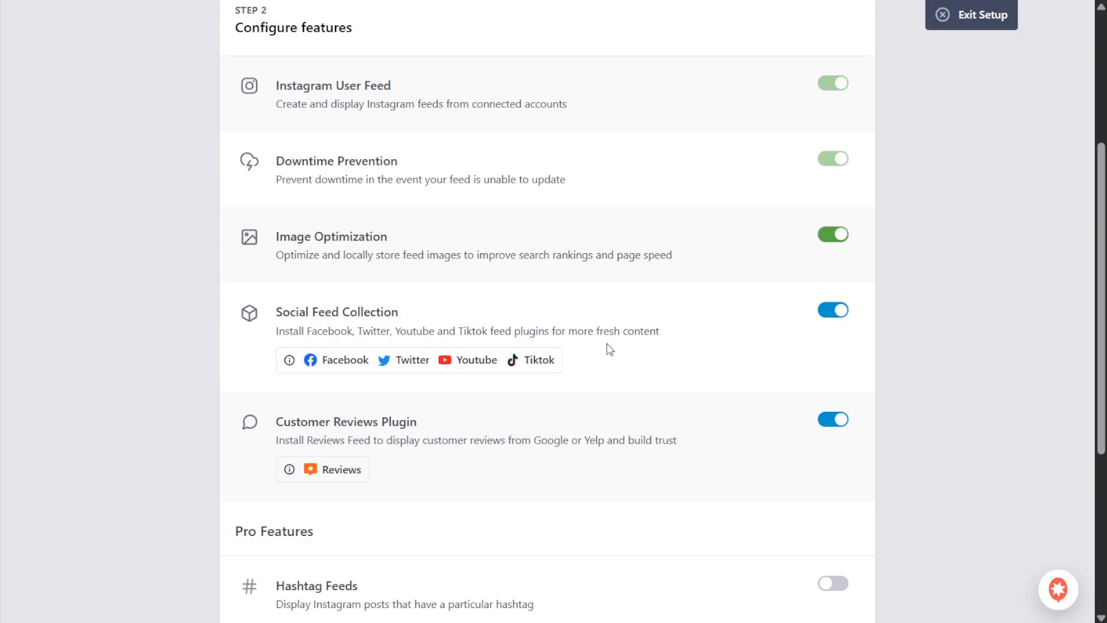
pyautogui.moveTo(466, 359)
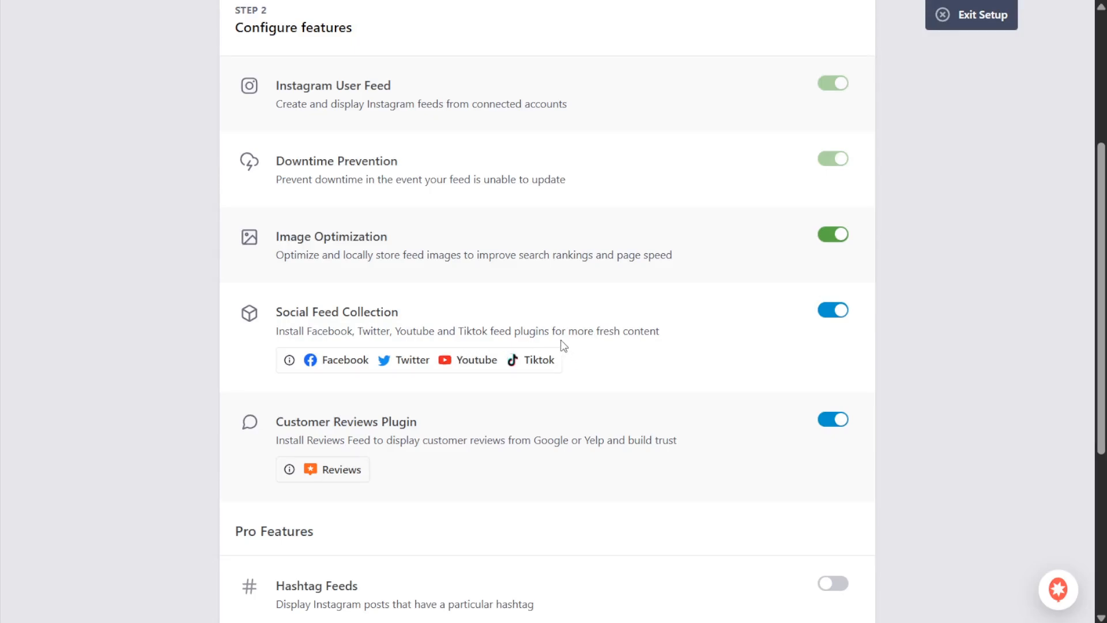
pyautogui.moveTo(629, 352)
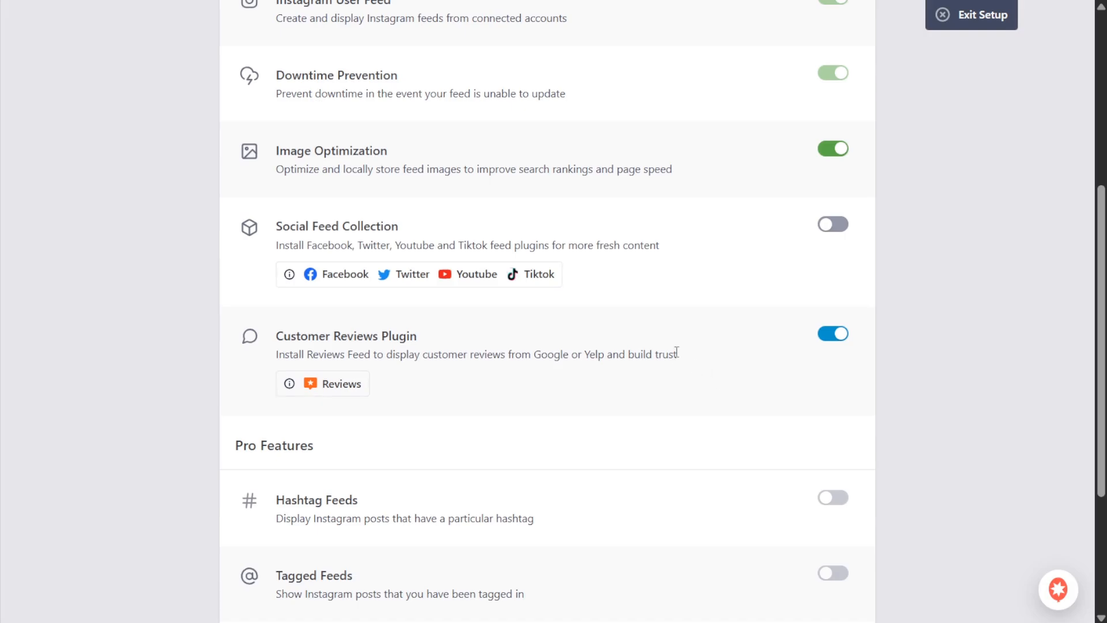
pyautogui.moveTo(458, 393)
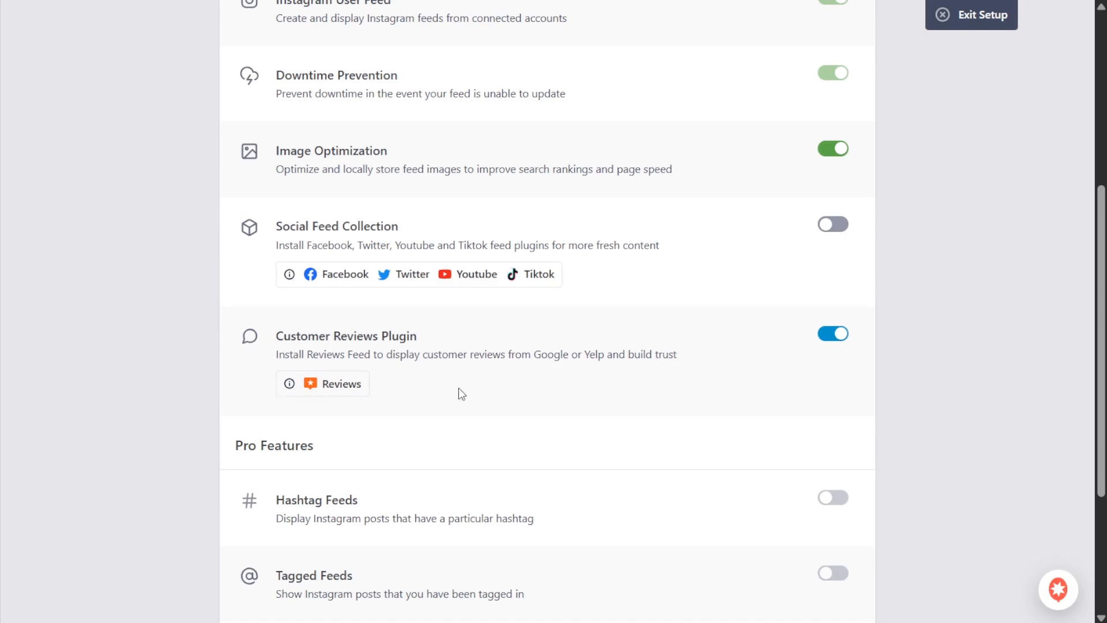
pyautogui.moveTo(520, 387)
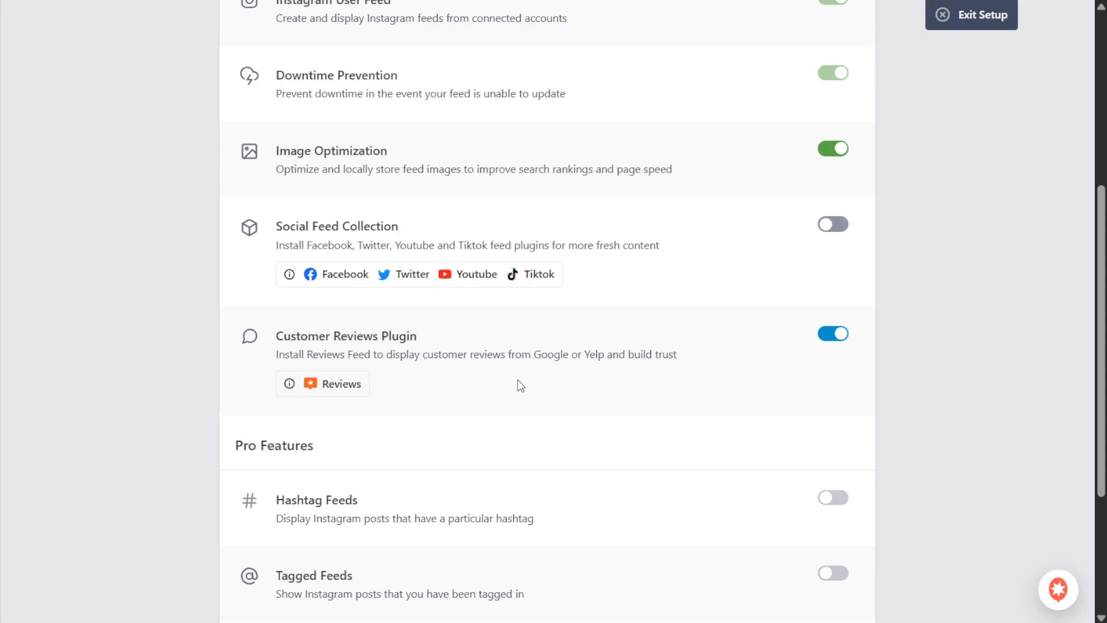
pyautogui.scroll(-3)
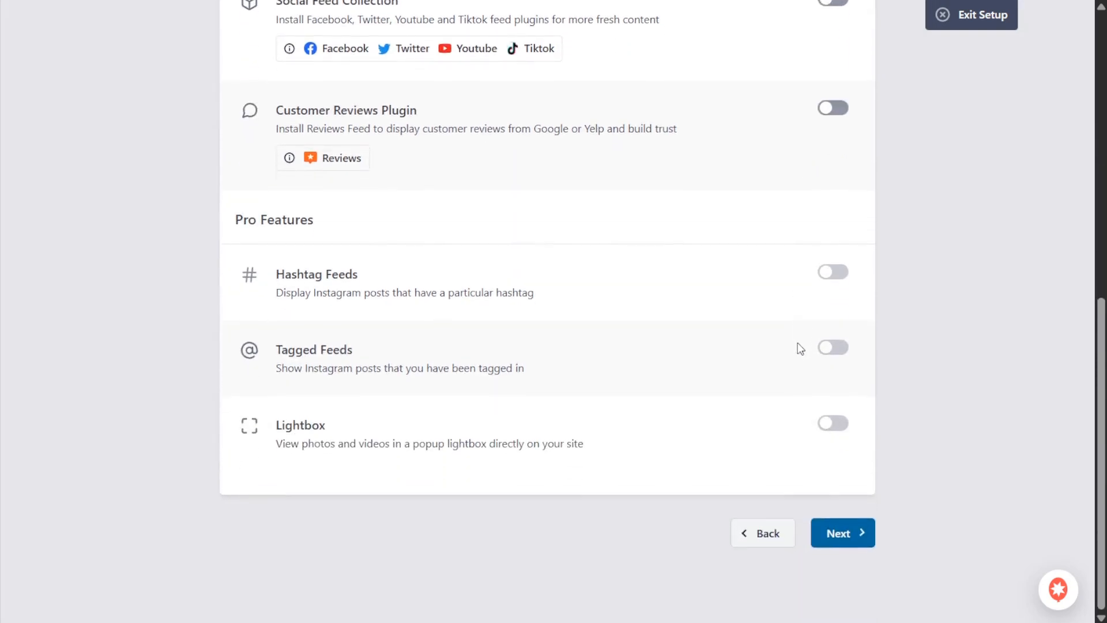
pyautogui.moveTo(638, 437)
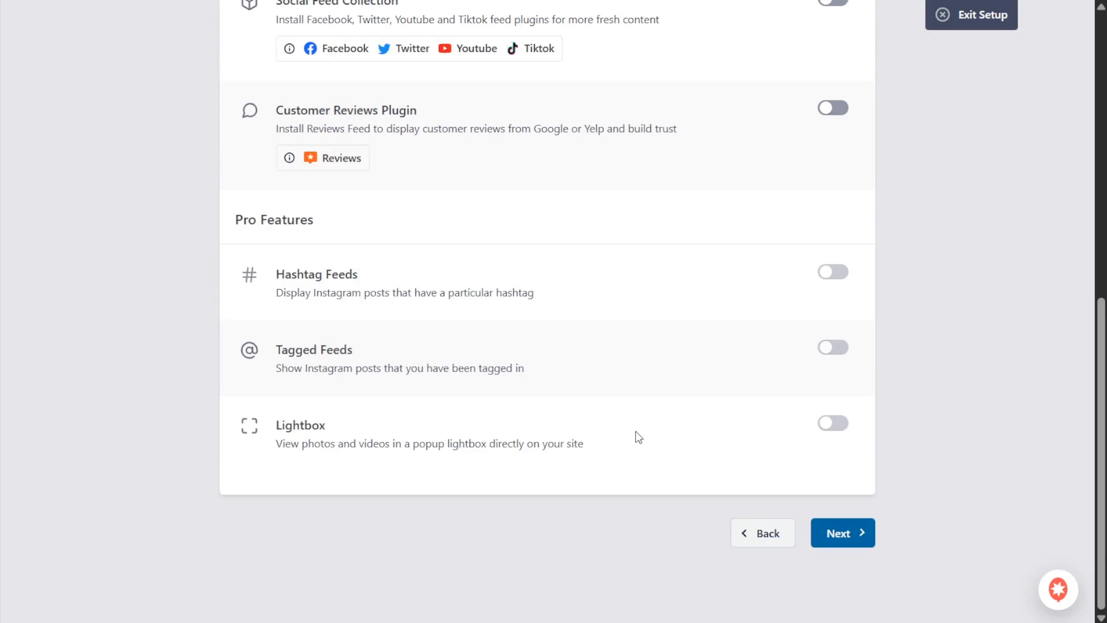
pyautogui.moveTo(609, 440)
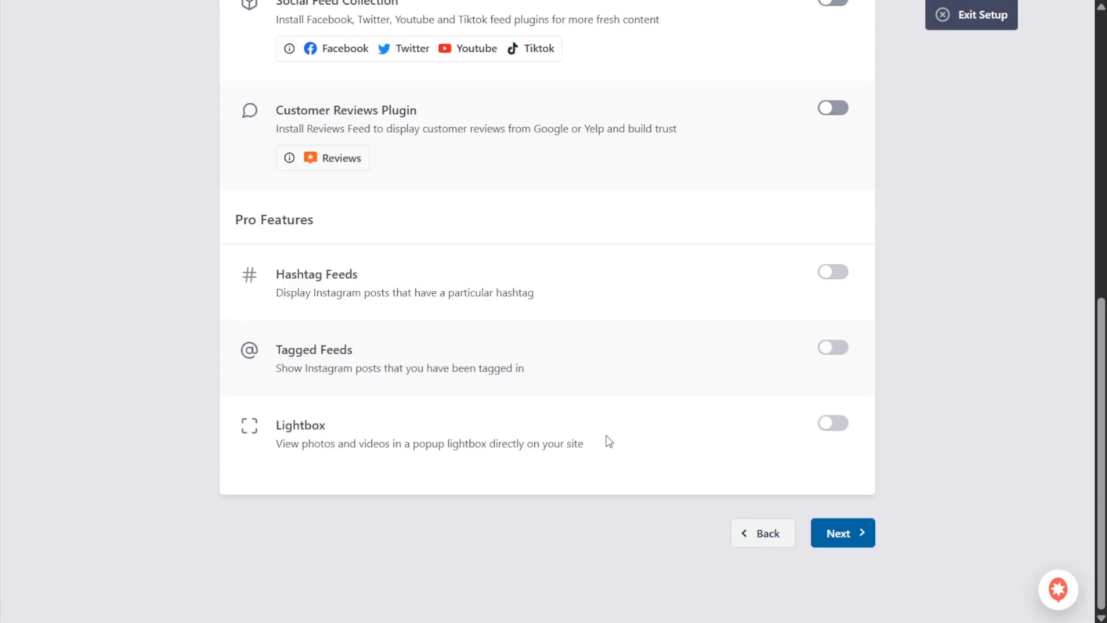
pyautogui.moveTo(415, 327)
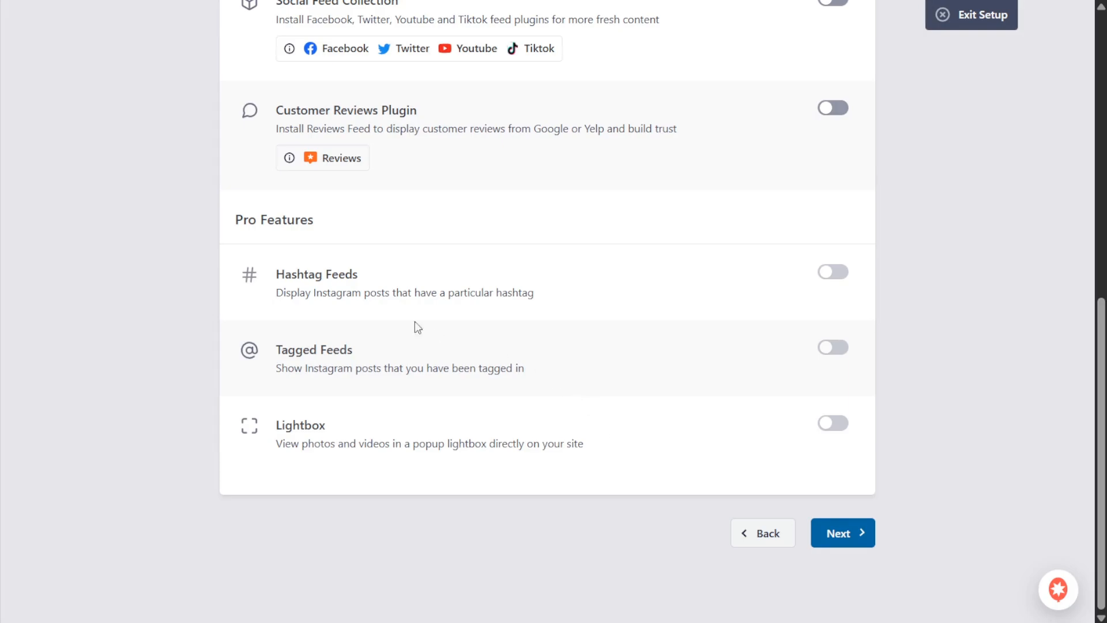
pyautogui.moveTo(287, 445)
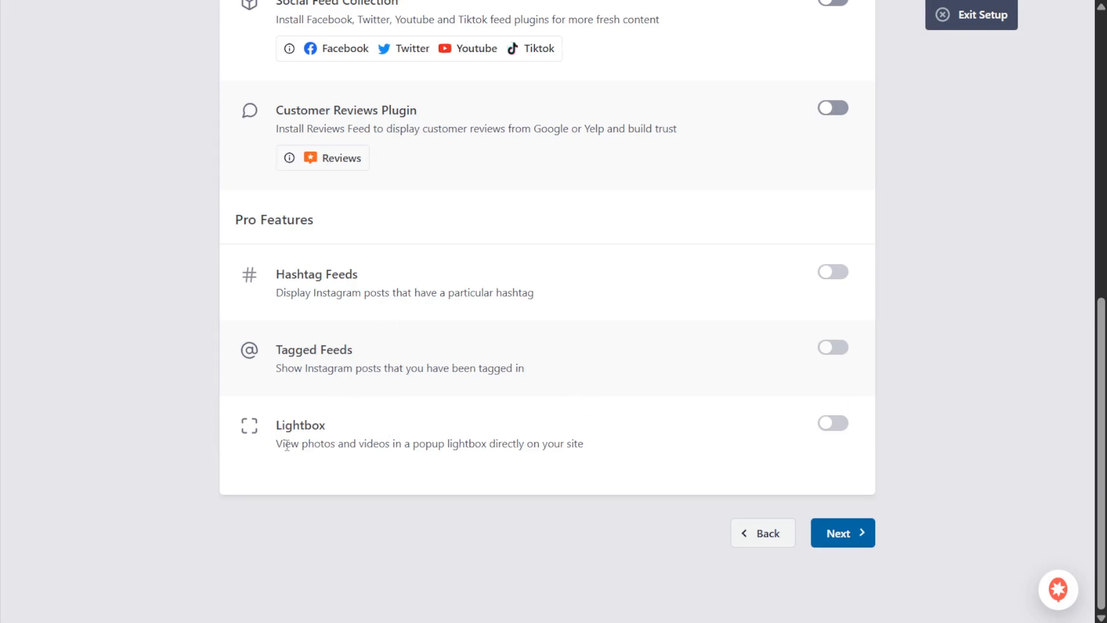
pyautogui.moveTo(543, 422)
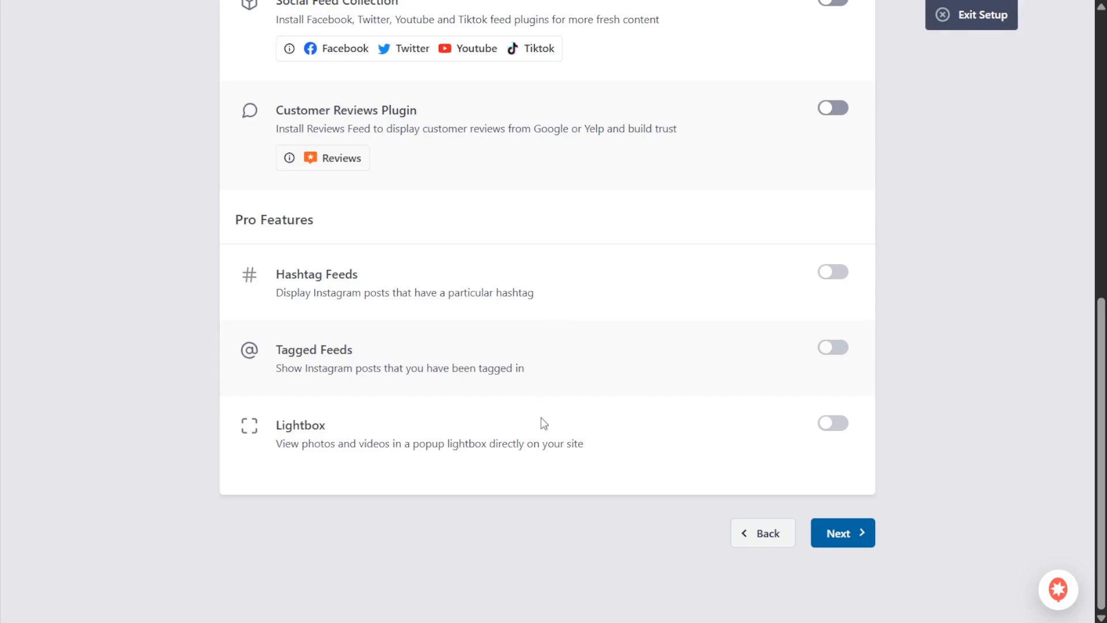
pyautogui.moveTo(674, 466)
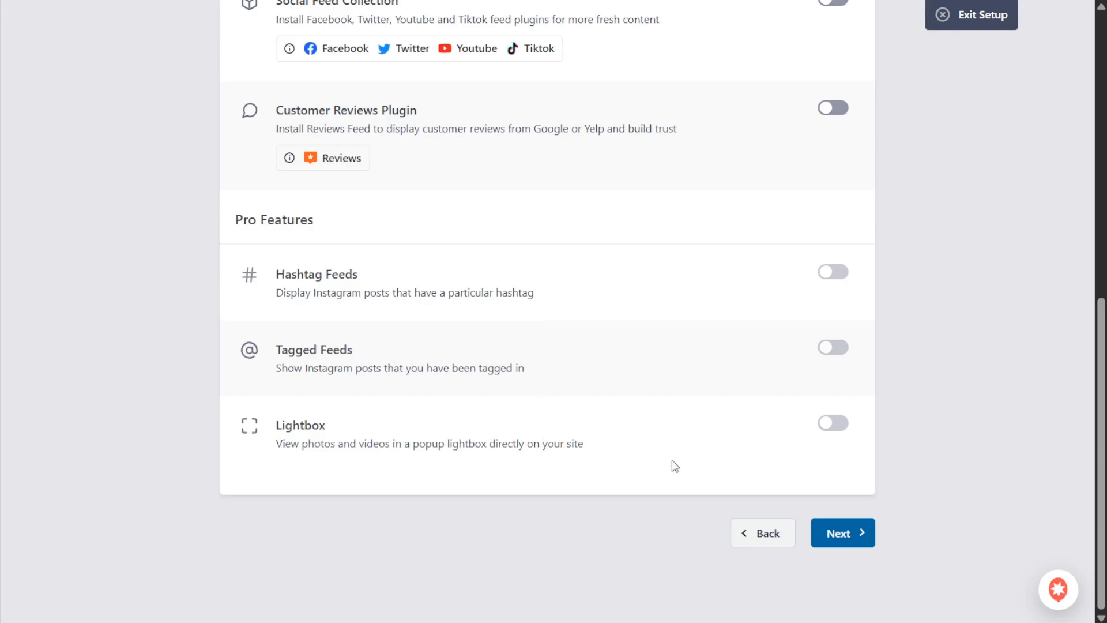
pyautogui.click(842, 533)
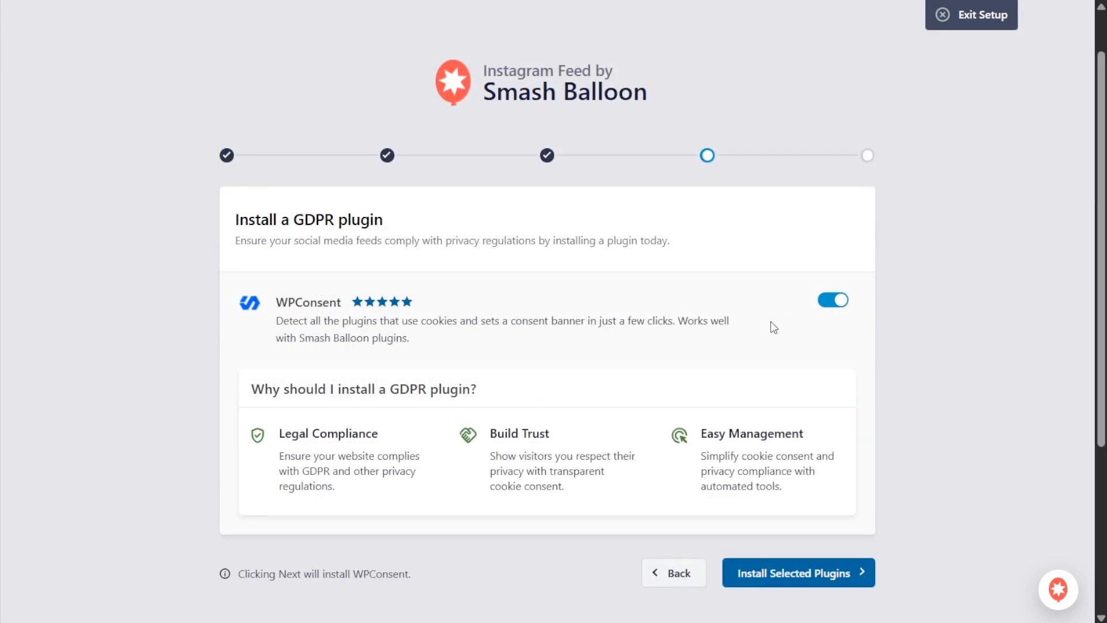
pyautogui.moveTo(426, 256)
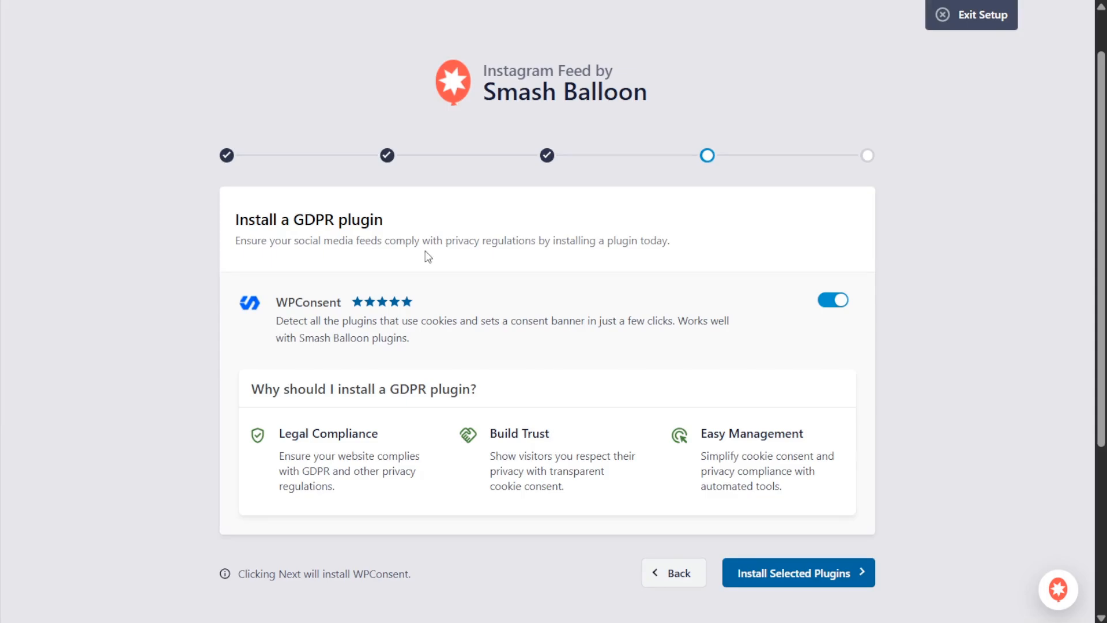
pyautogui.moveTo(469, 302)
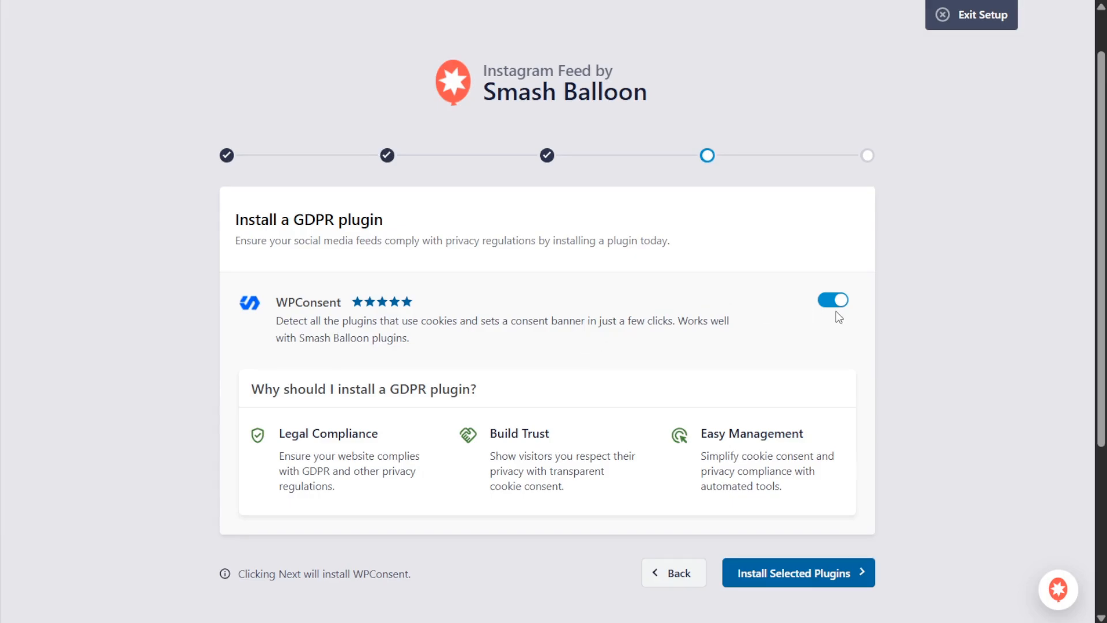
# Leave WPConsent uninstalled and proceed past the plugin installation step.
pyautogui.click(833, 299)
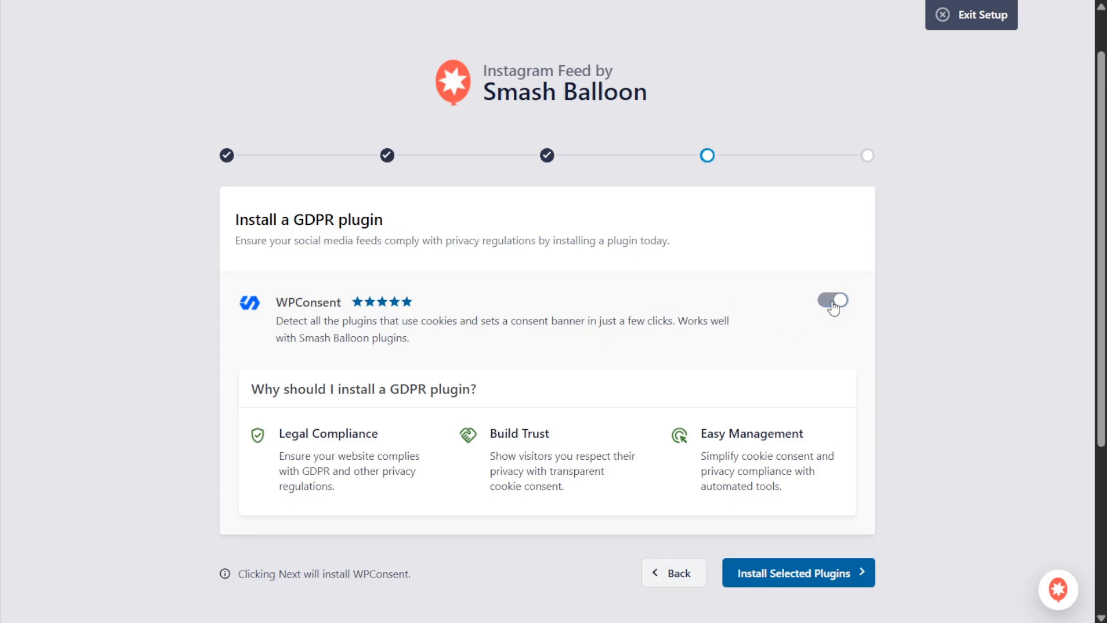
pyautogui.click(834, 299)
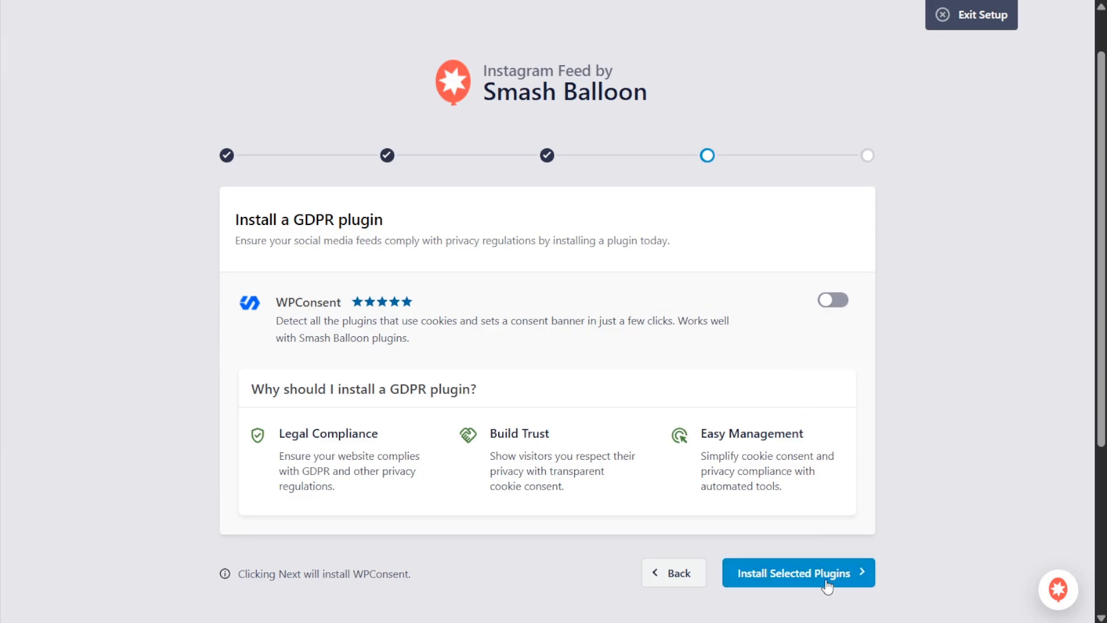
pyautogui.click(798, 572)
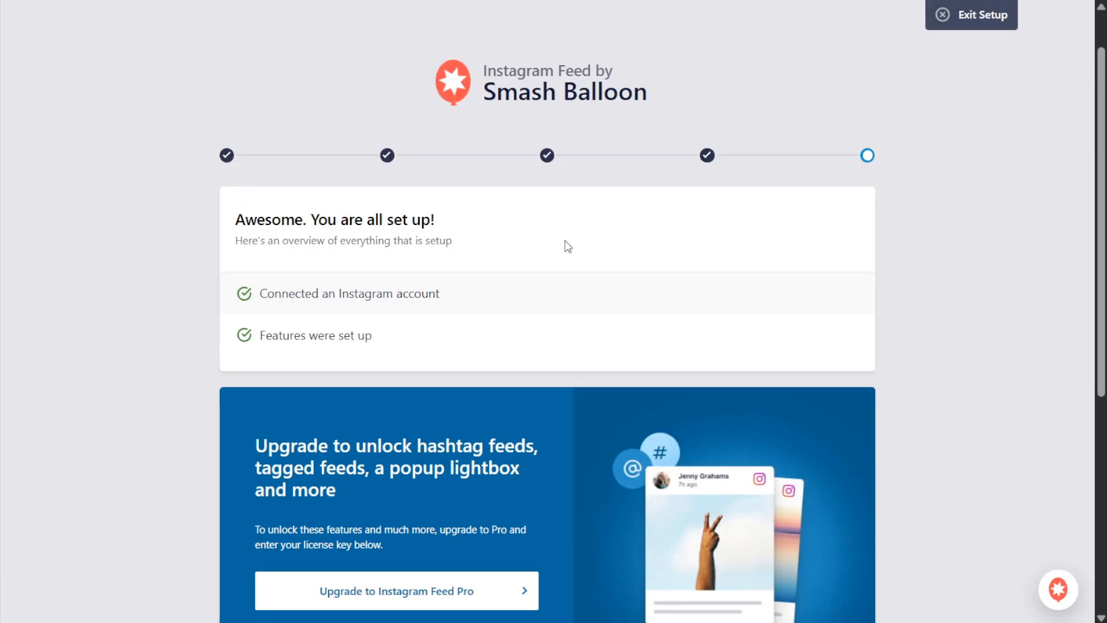
# Finish the wizard on the free version without upgrading.
pyautogui.scroll(-3)
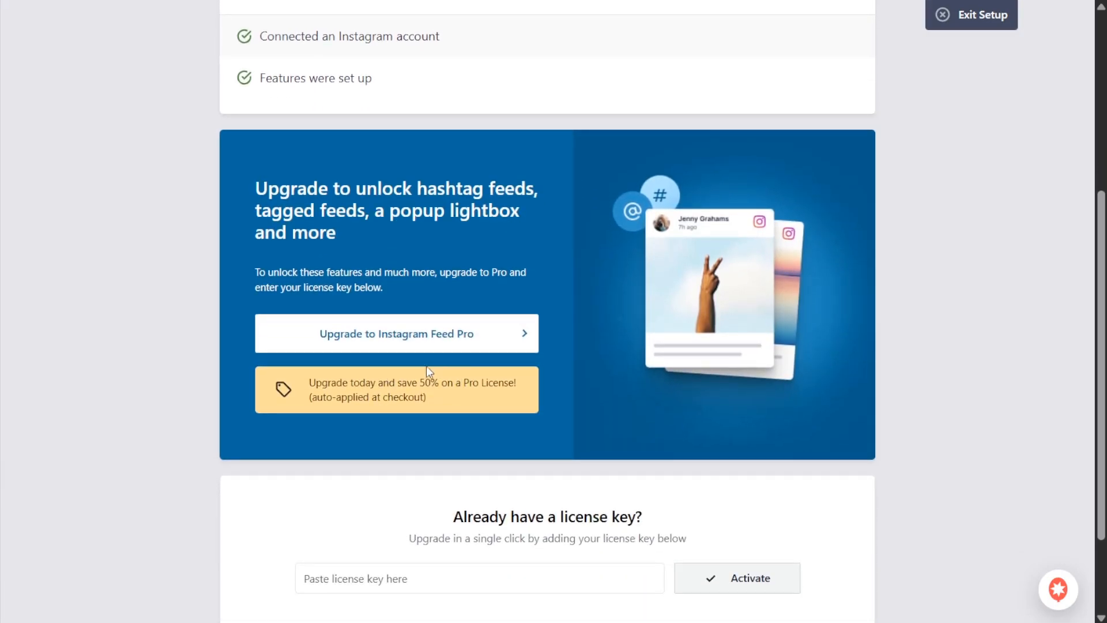
pyautogui.moveTo(473, 422)
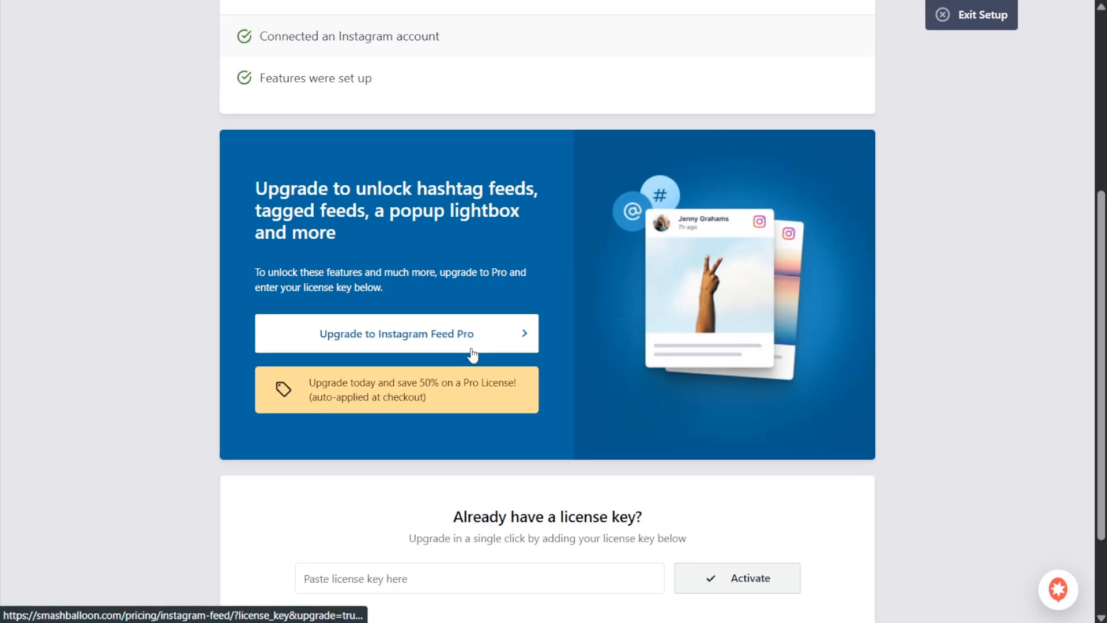
pyautogui.scroll(-3)
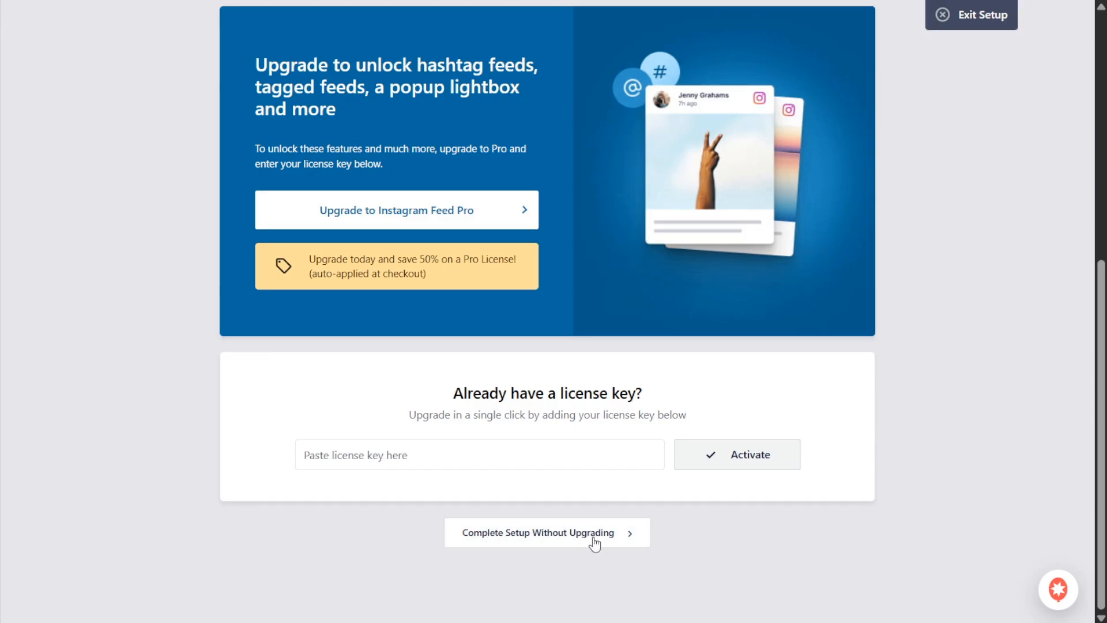
pyautogui.click(546, 533)
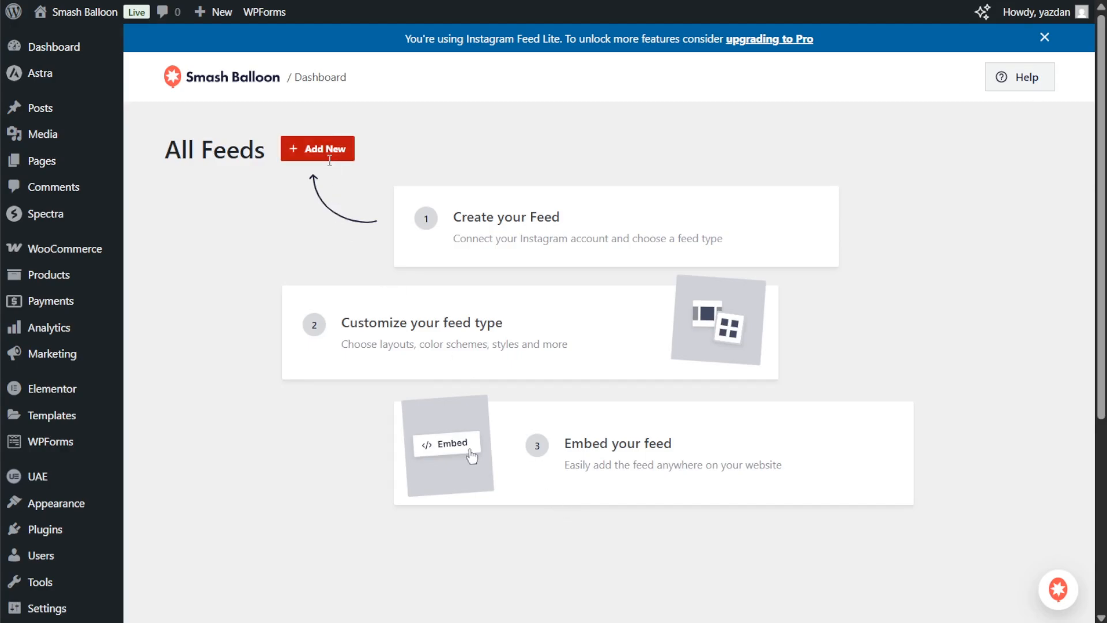
# Create a User Timeline feed with greengrove.eatery as source and open the customizer.
pyautogui.click(317, 148)
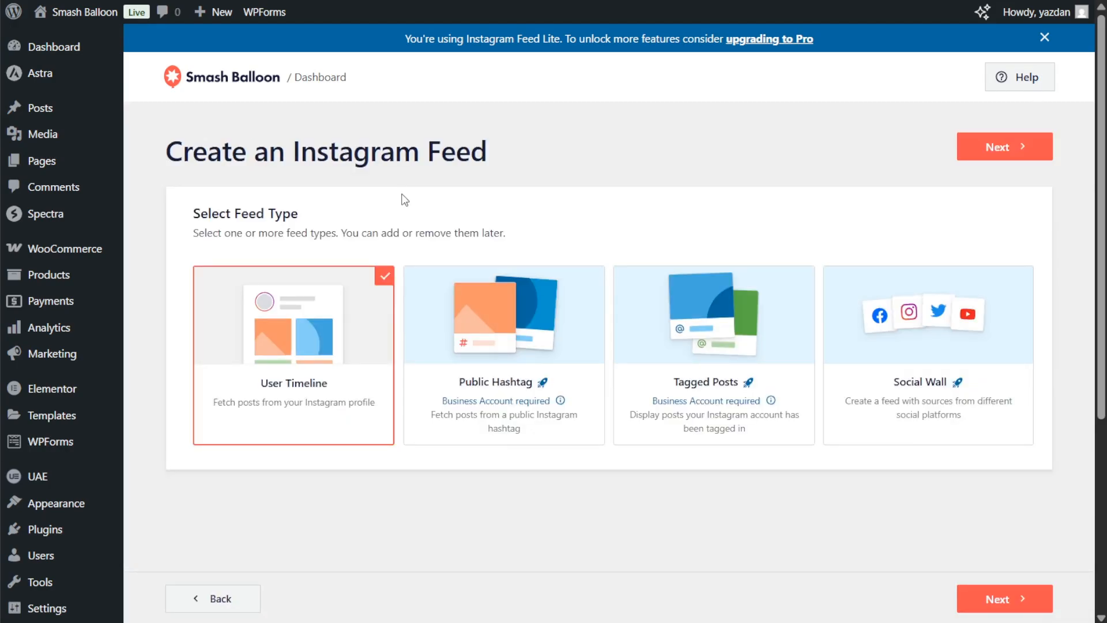
pyautogui.moveTo(385, 201)
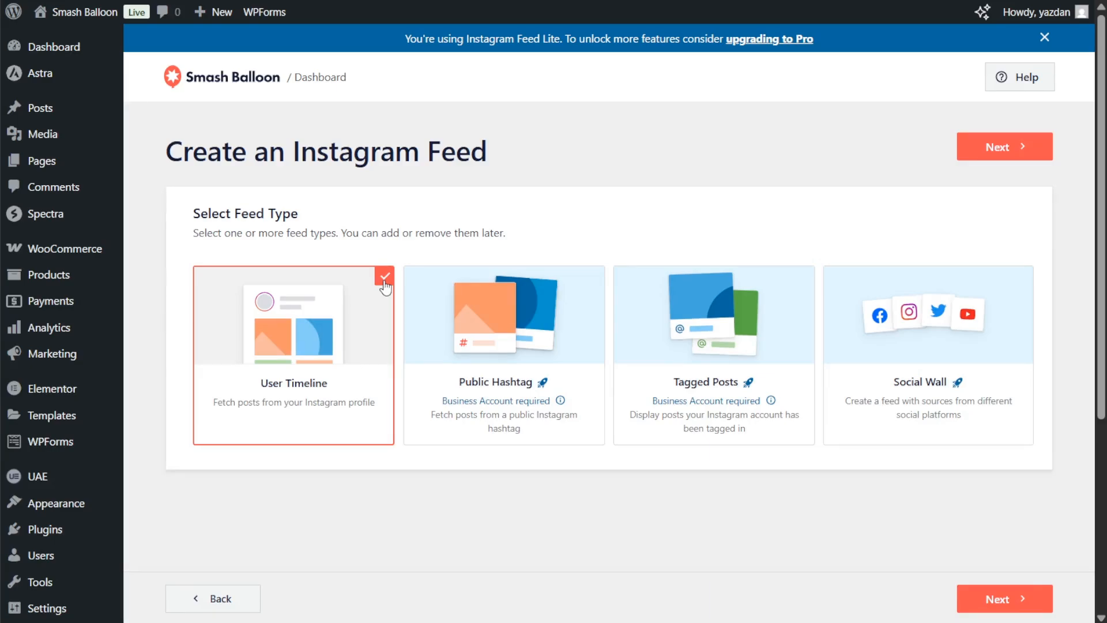
pyautogui.moveTo(547, 325)
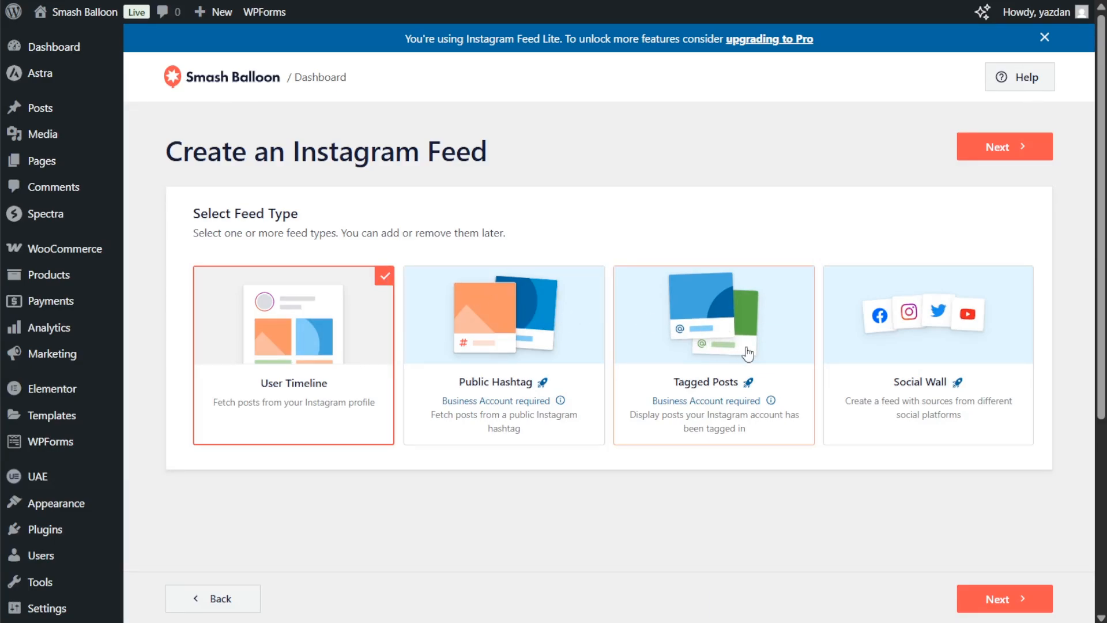
pyautogui.moveTo(824, 209)
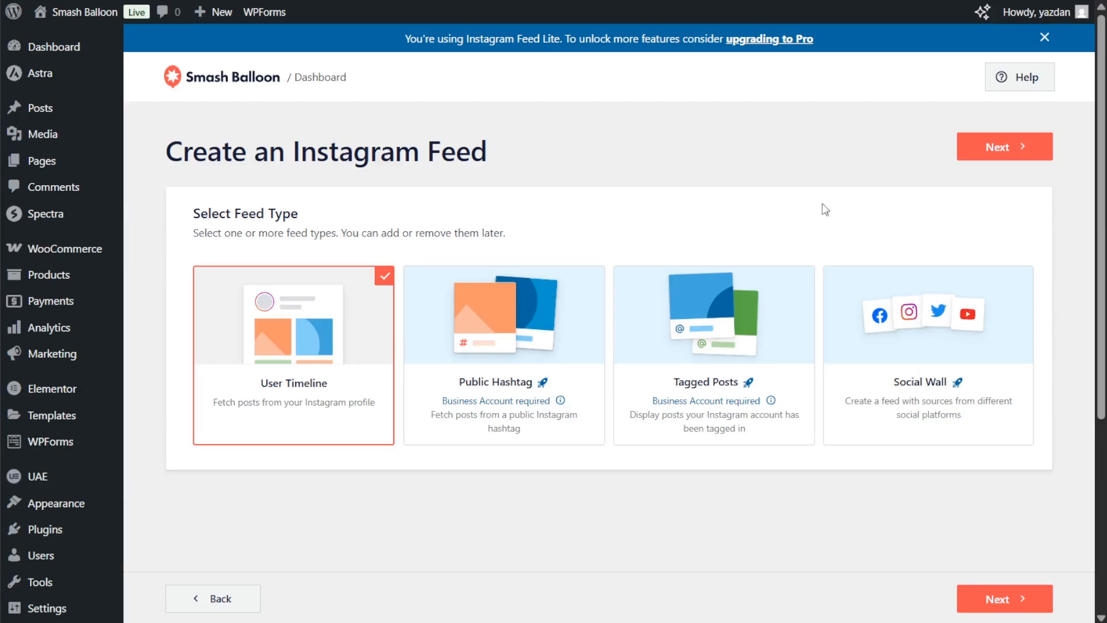
pyautogui.click(1004, 146)
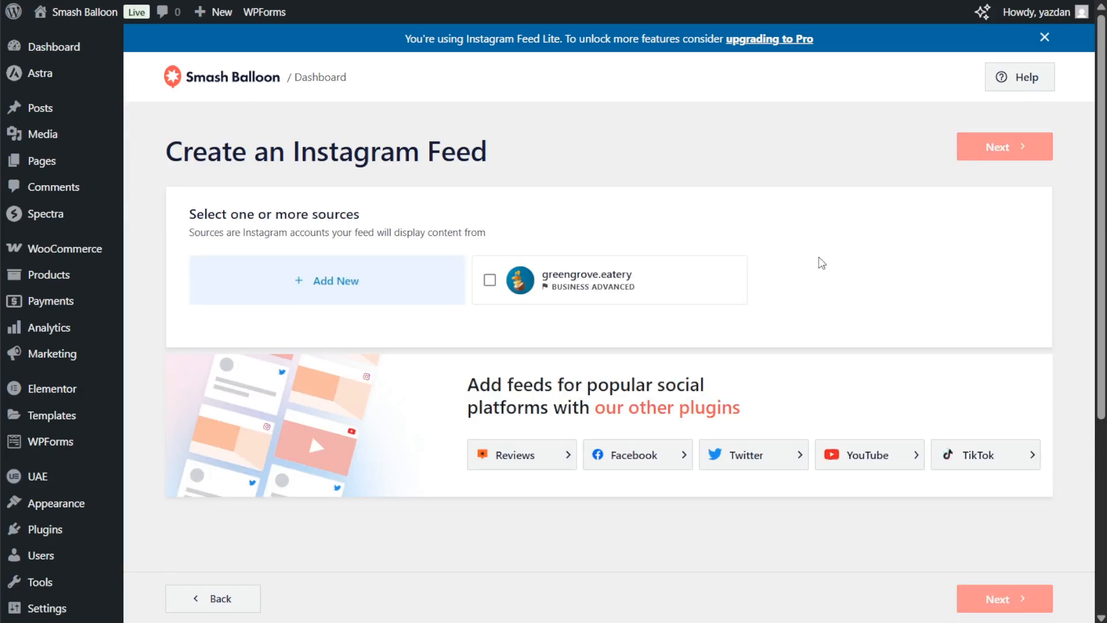
pyautogui.moveTo(543, 283)
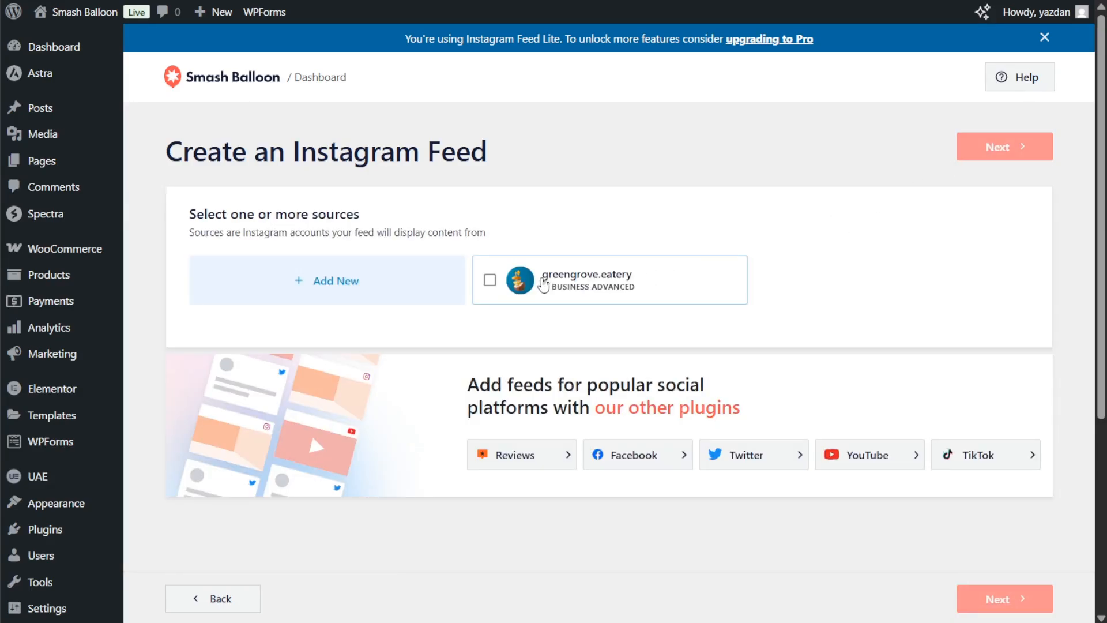
pyautogui.click(490, 280)
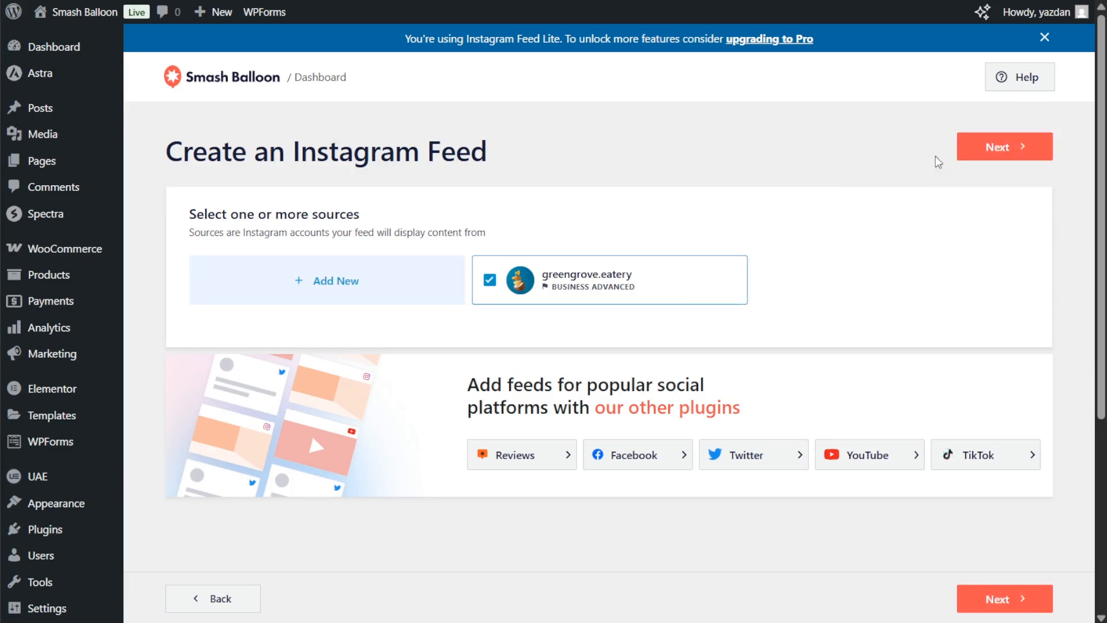
pyautogui.click(1003, 146)
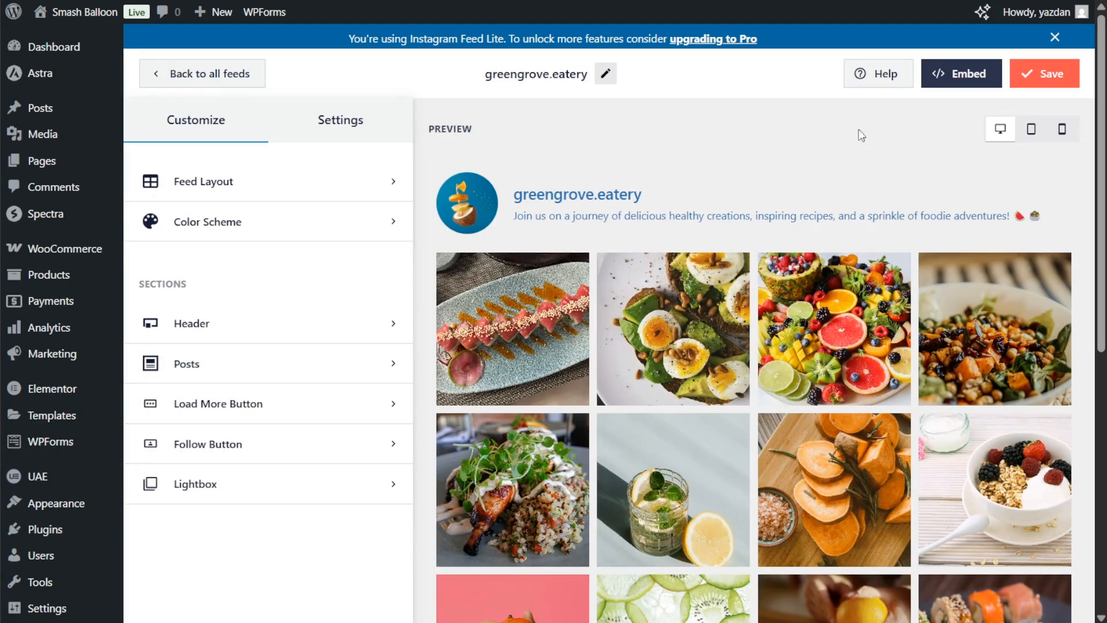
pyautogui.moveTo(834, 161)
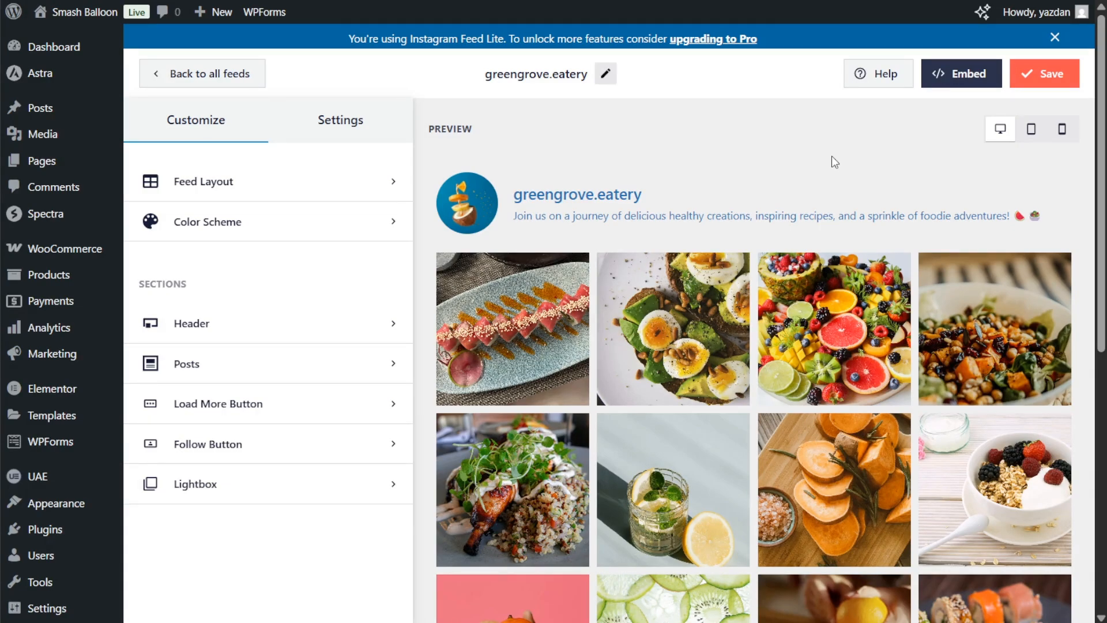
pyautogui.moveTo(578, 194)
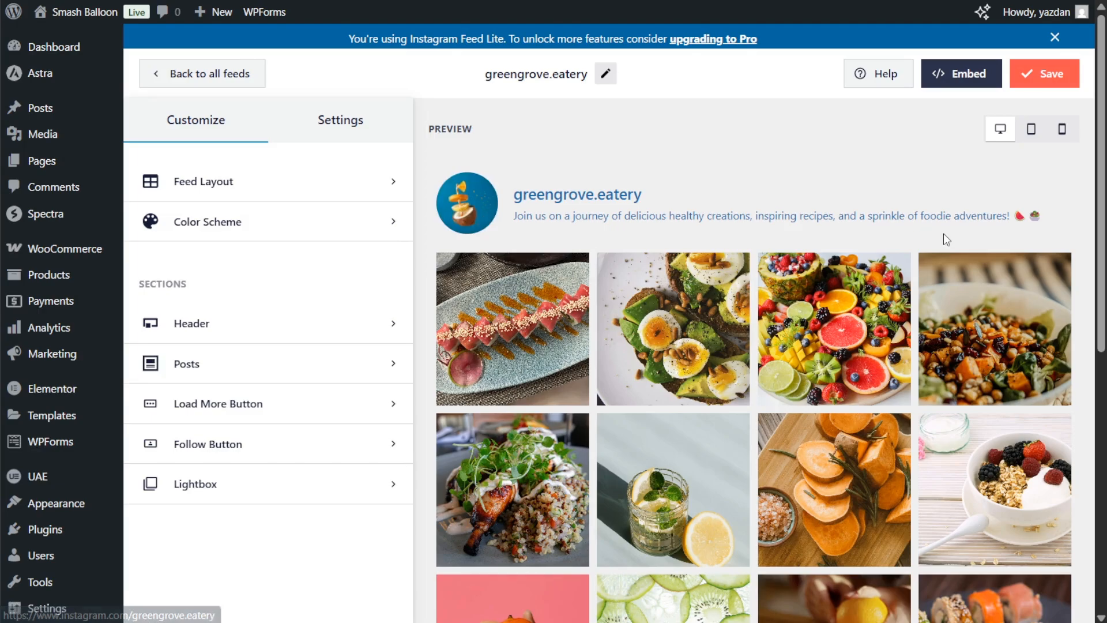
pyautogui.moveTo(466, 204)
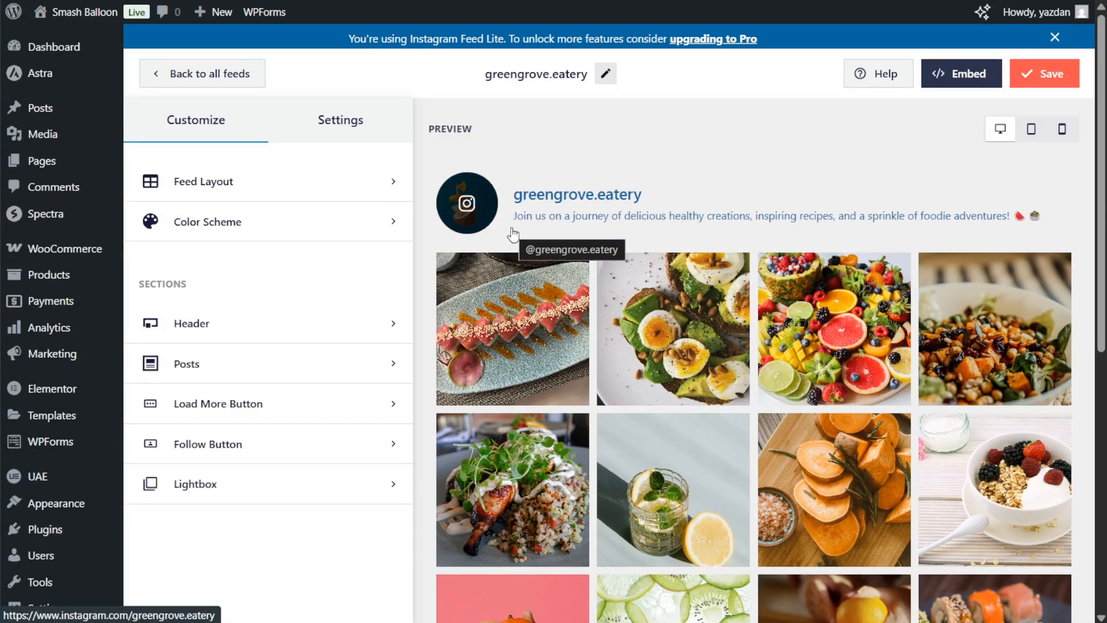
pyautogui.moveTo(536, 194)
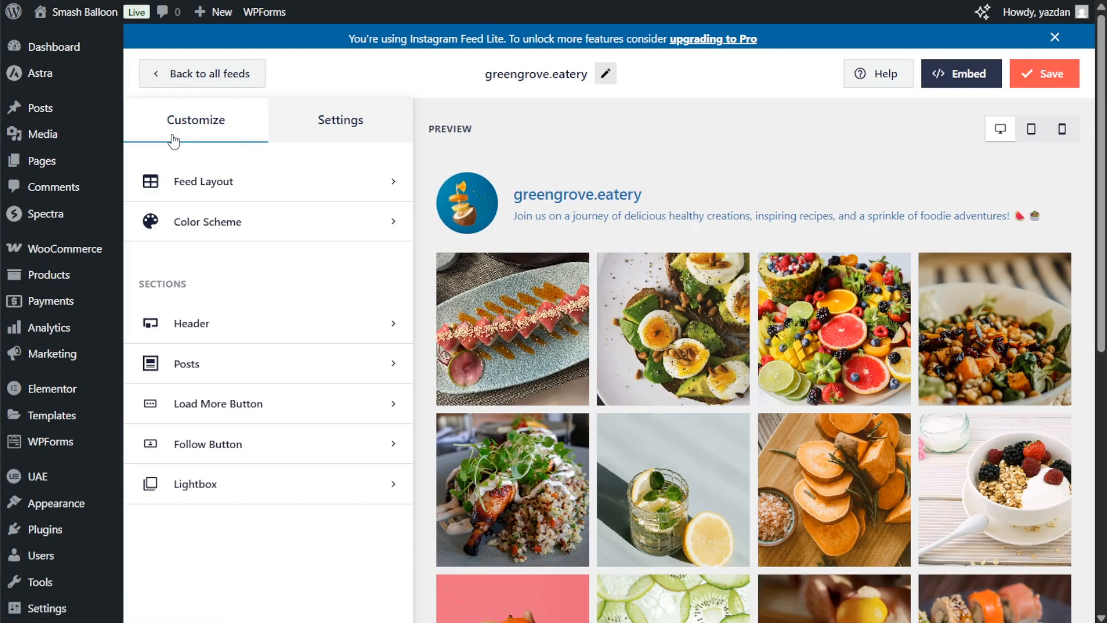
# Open the Feed Layout panel in the Customize tab.
pyautogui.click(203, 180)
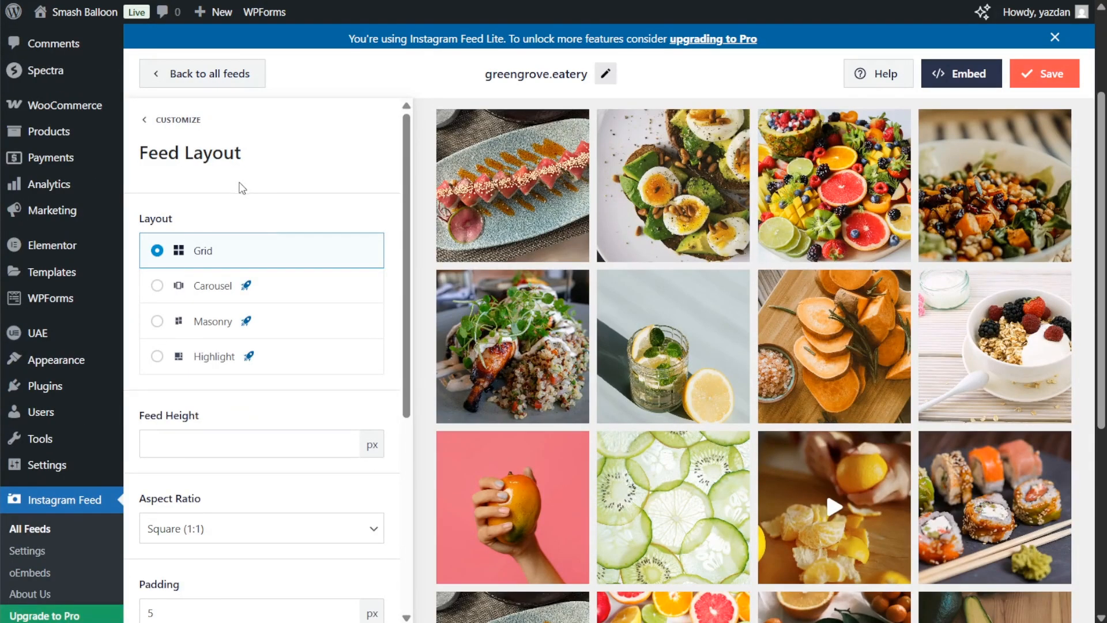
pyautogui.moveTo(433, 330)
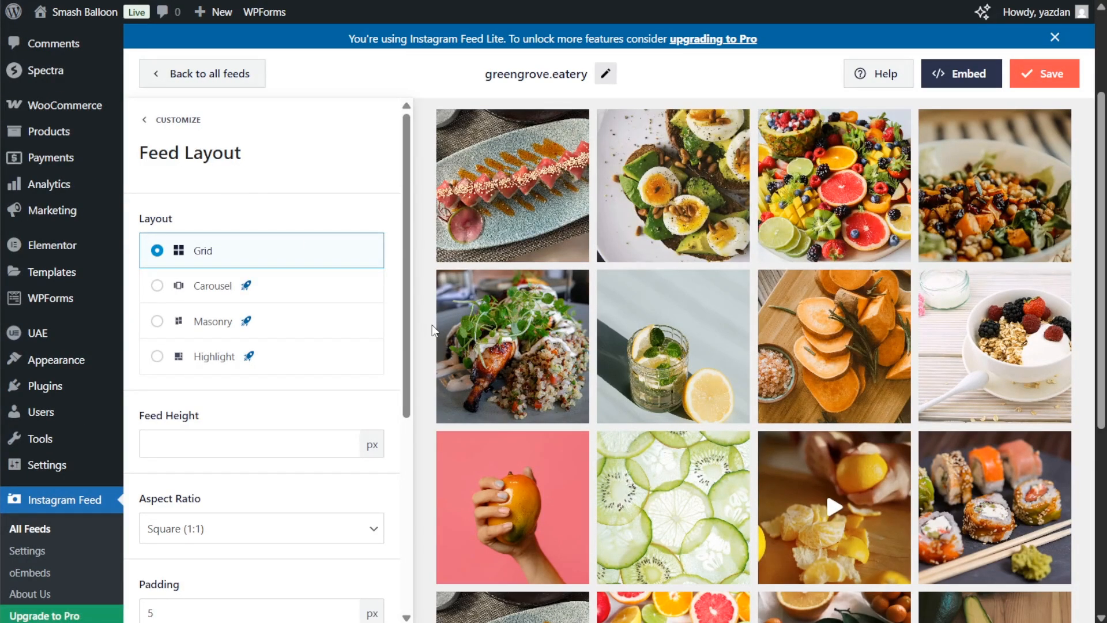
pyautogui.moveTo(252, 249)
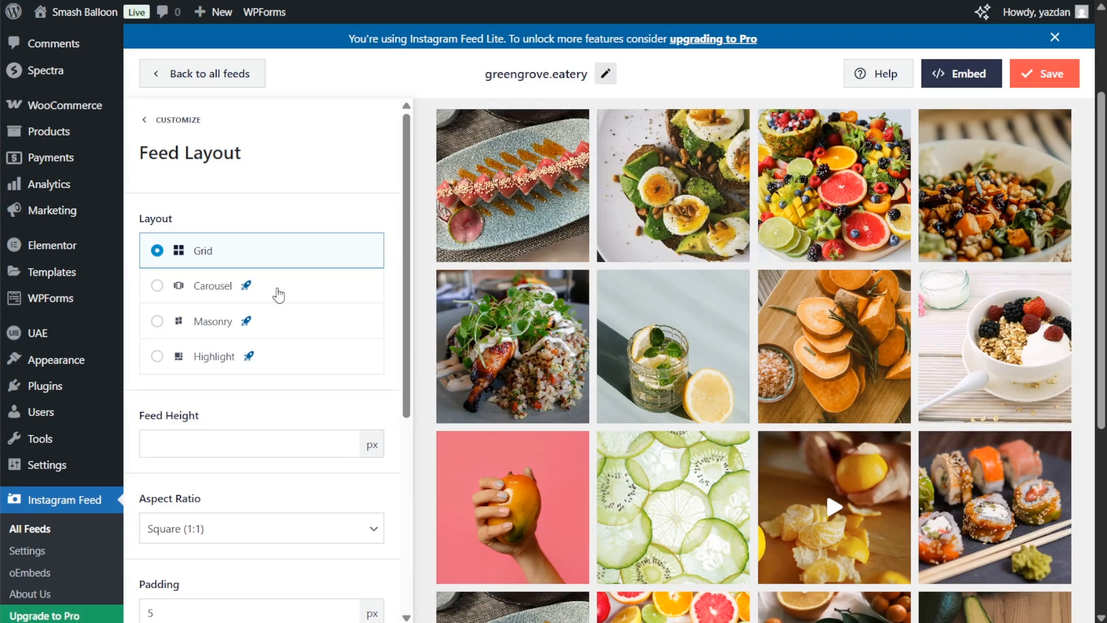
pyautogui.moveTo(279, 359)
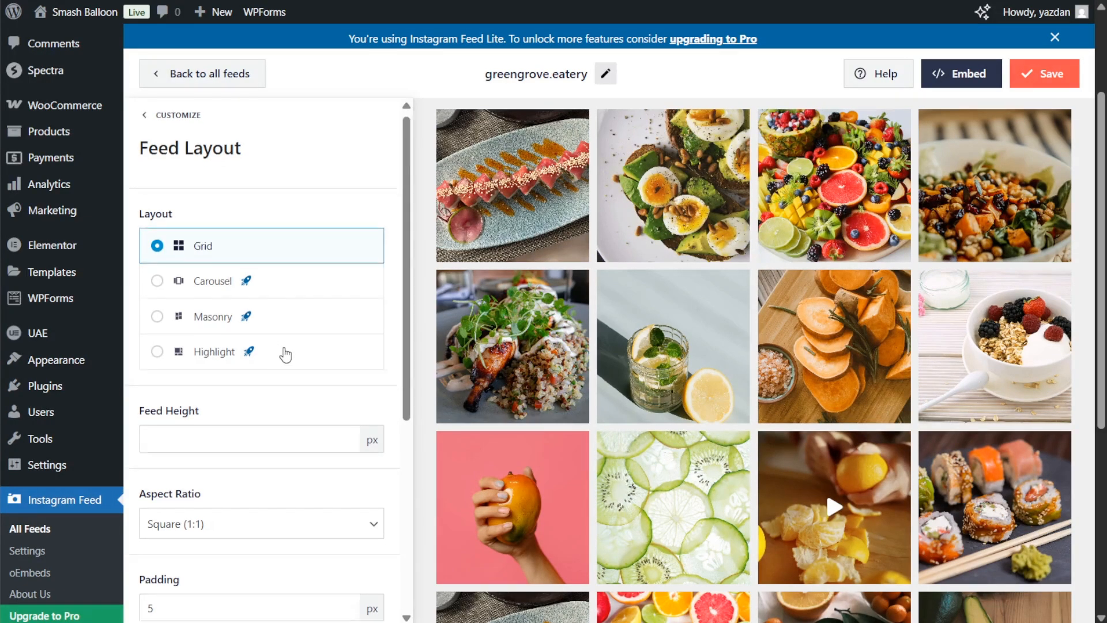
# In Feed Layout, choose Insta Official (3:4) aspect ratio, 9 desktop posts, and desktop columns.
pyautogui.scroll(-3)
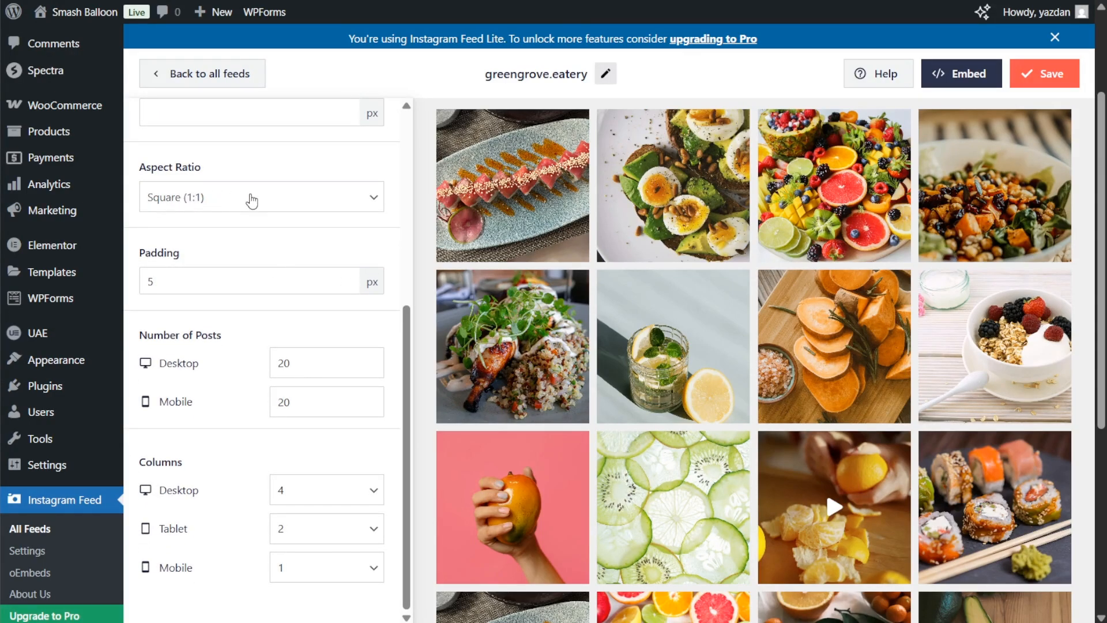
pyautogui.moveTo(477, 338)
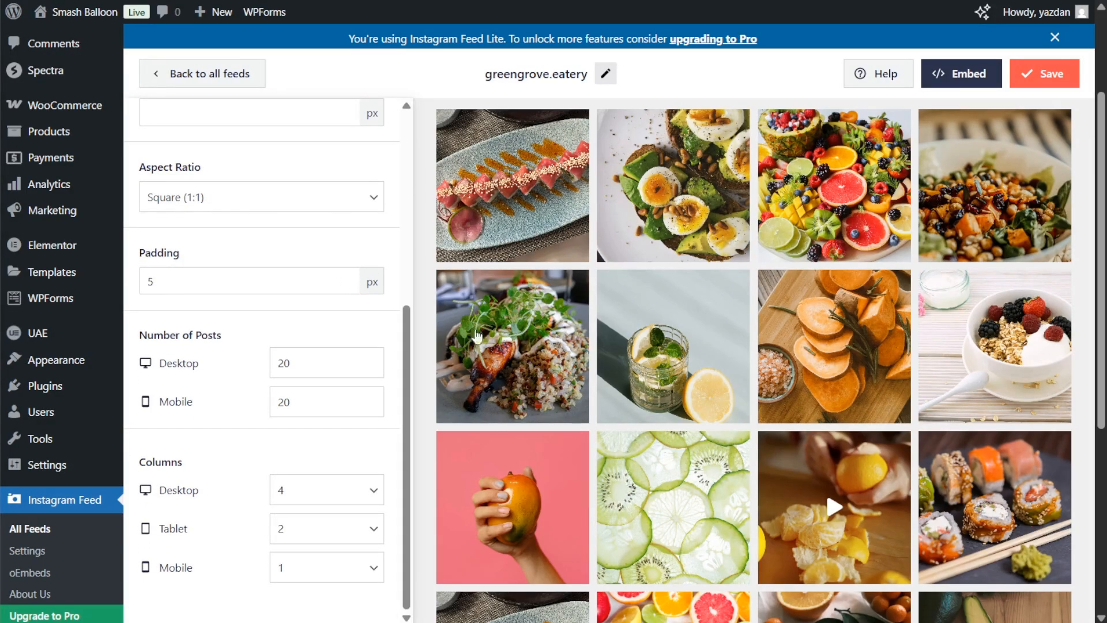
pyautogui.moveTo(516, 375)
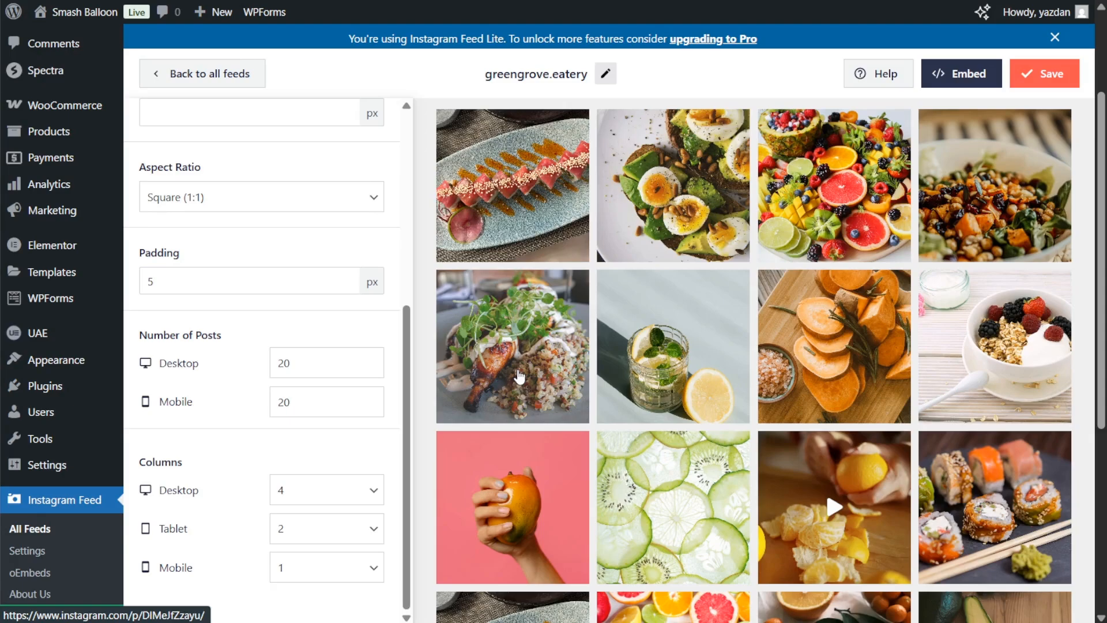
pyautogui.click(260, 196)
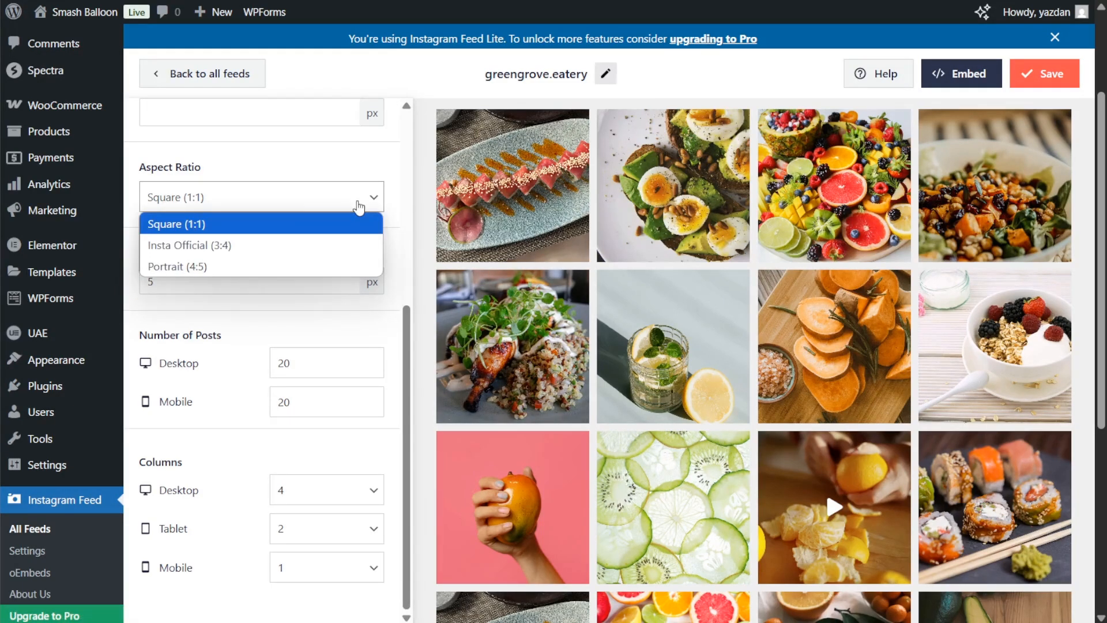
pyautogui.moveTo(267, 245)
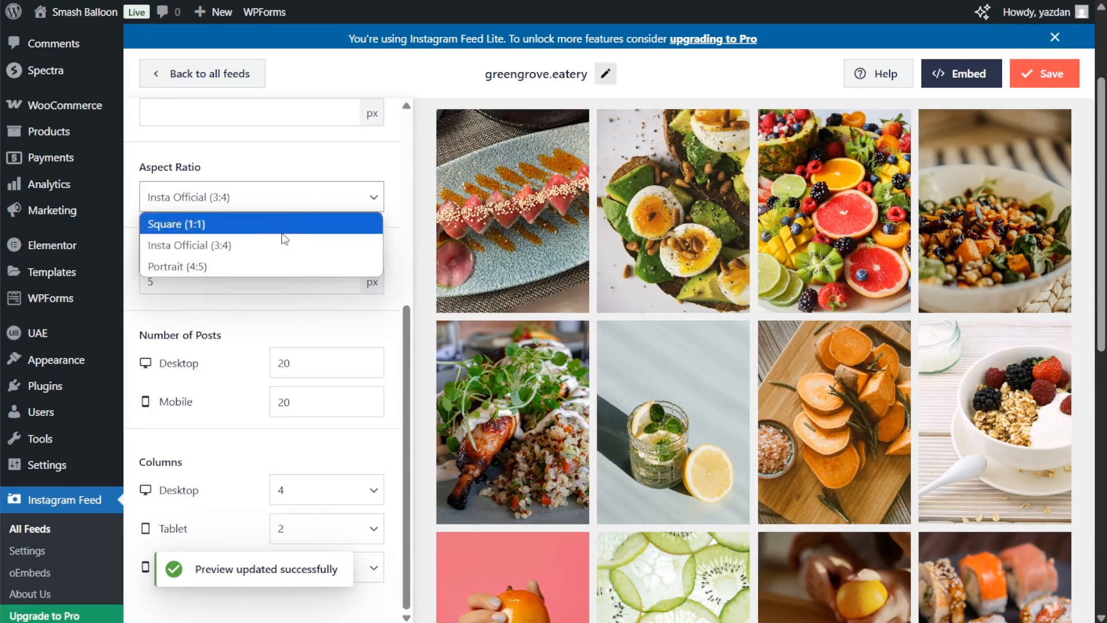
pyautogui.click(177, 266)
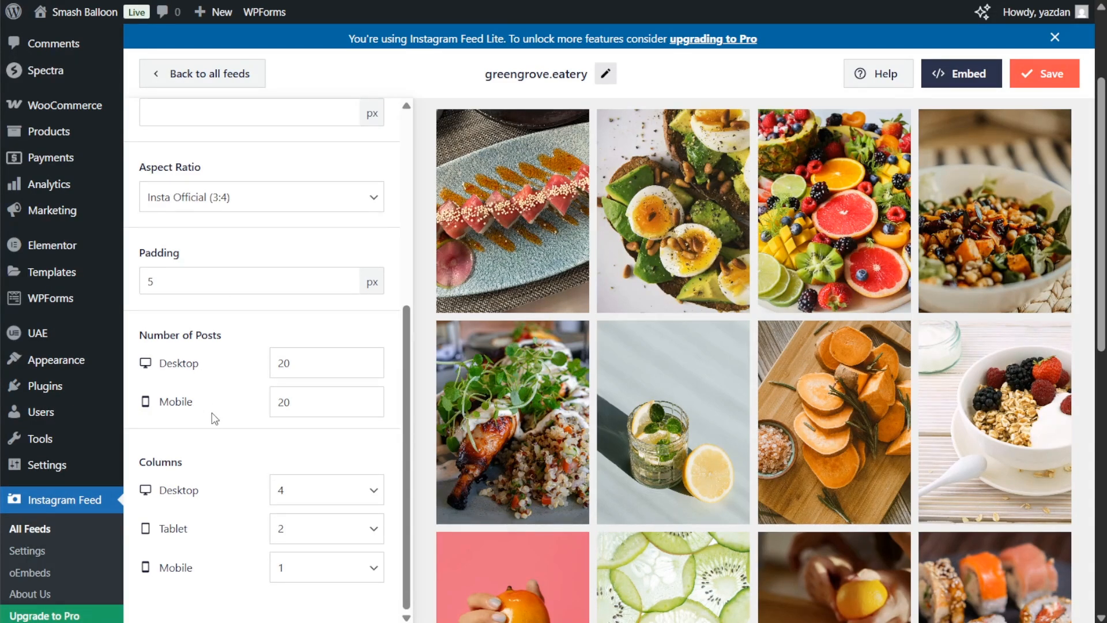
pyautogui.scroll(-3)
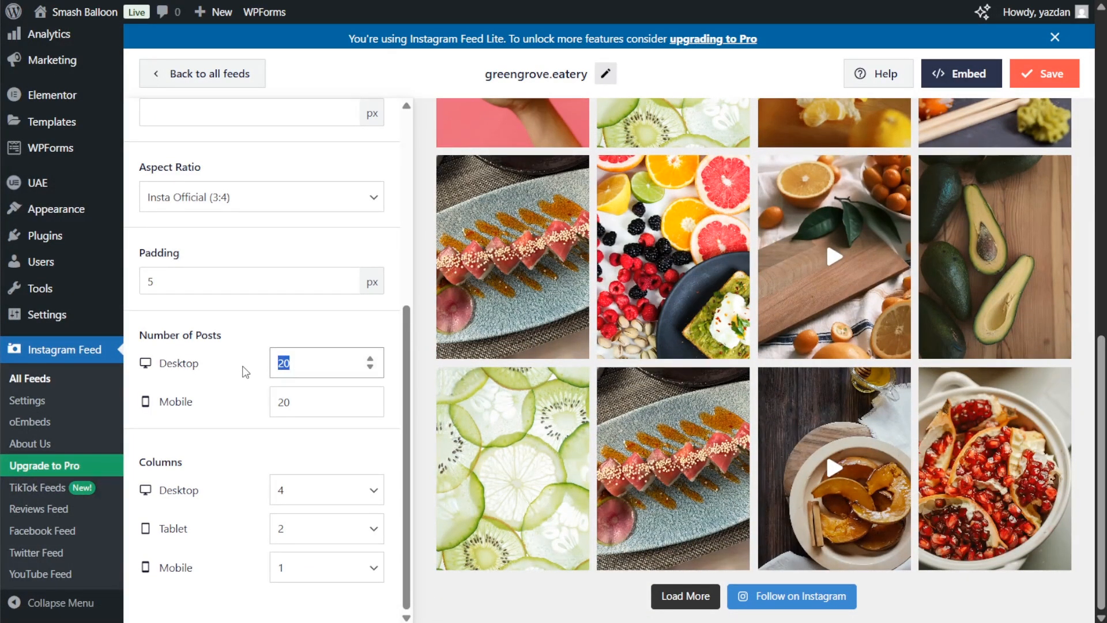
pyautogui.write('9')
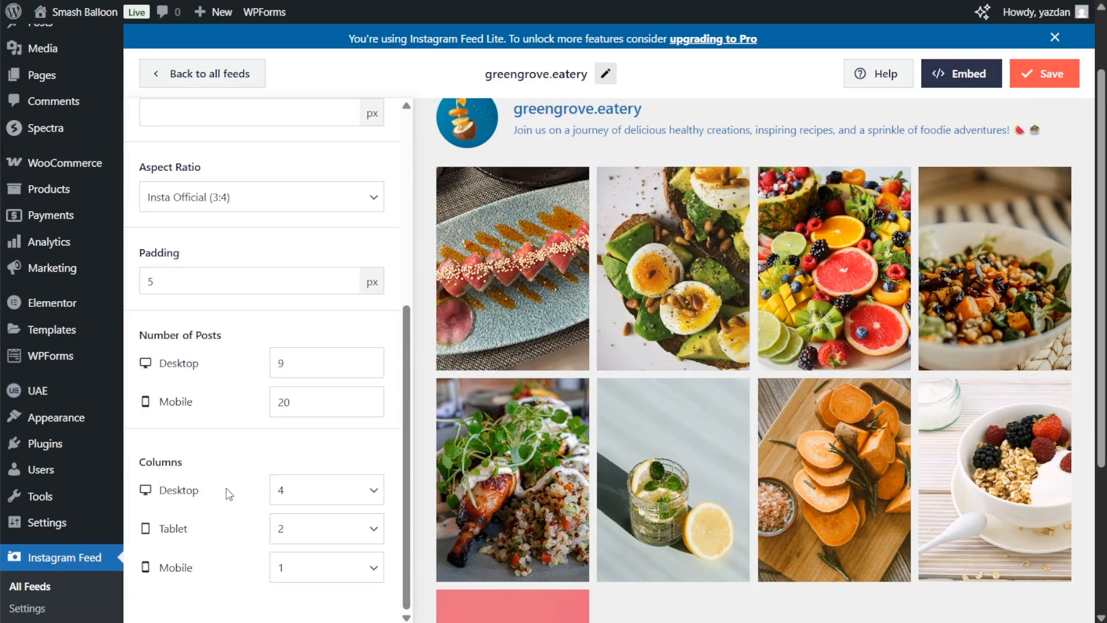
pyautogui.click(326, 490)
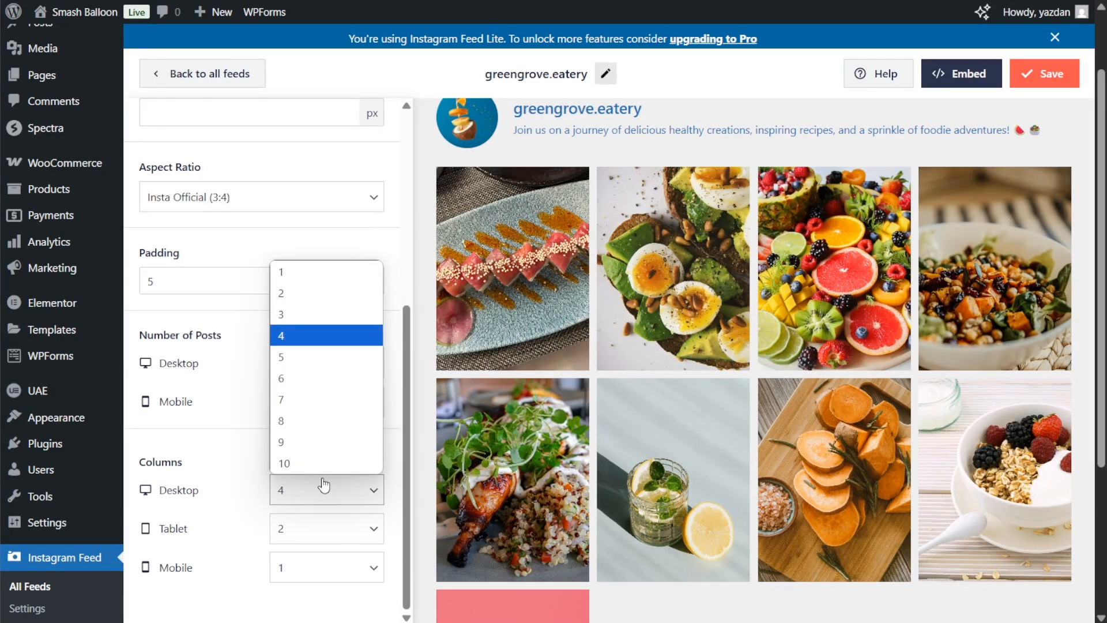
pyautogui.moveTo(346, 315)
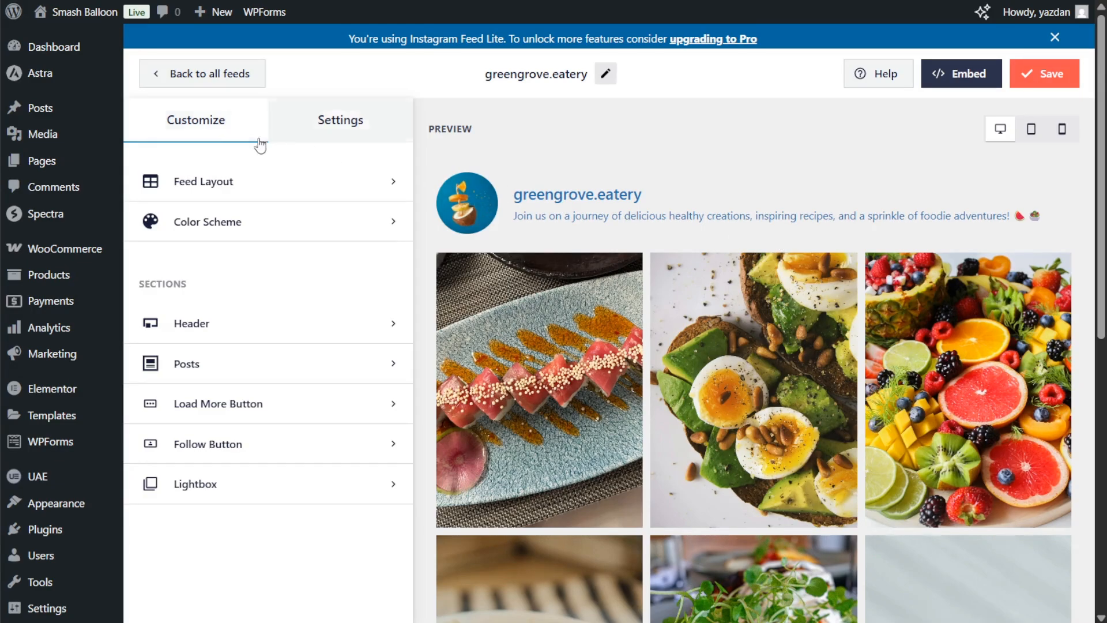
# Explore the feed's colour scheme by trying a preset background colour.
pyautogui.click(207, 220)
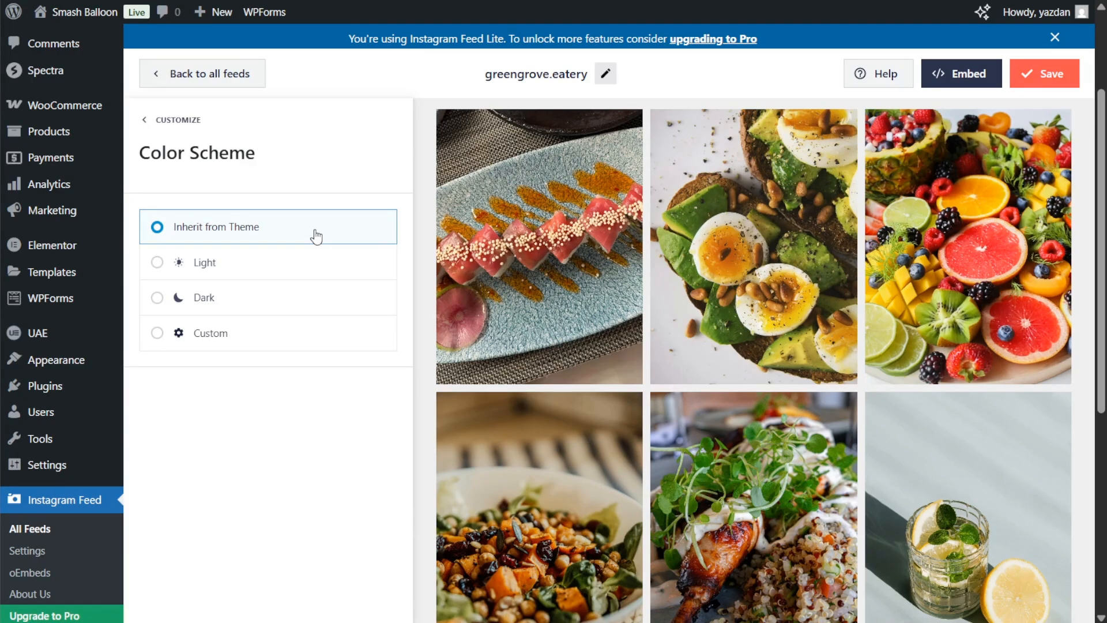
pyautogui.moveTo(298, 255)
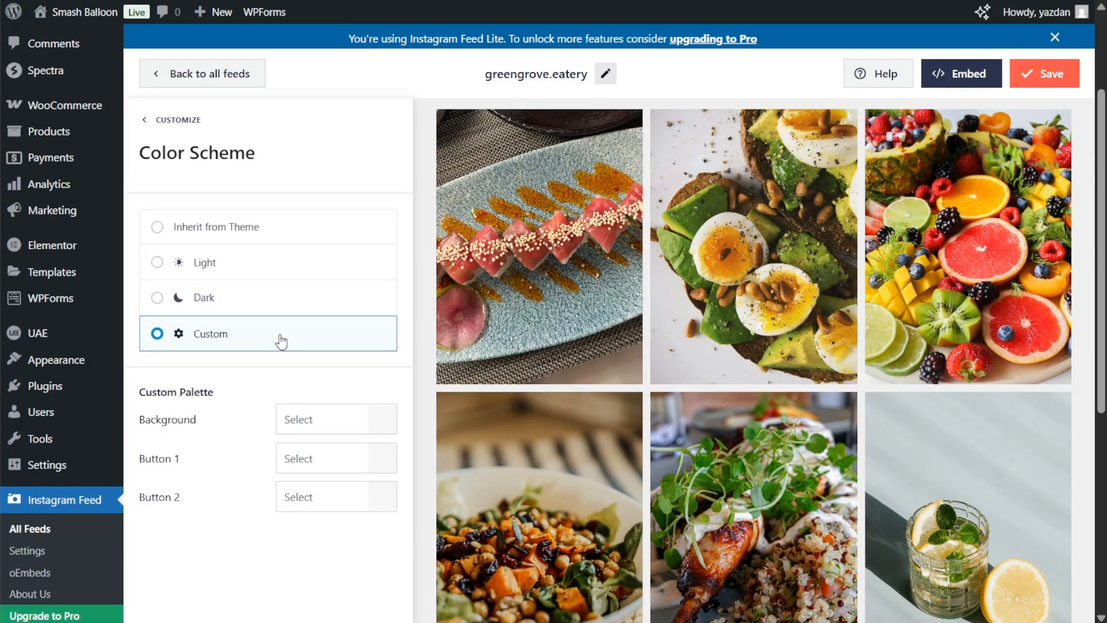
pyautogui.click(325, 418)
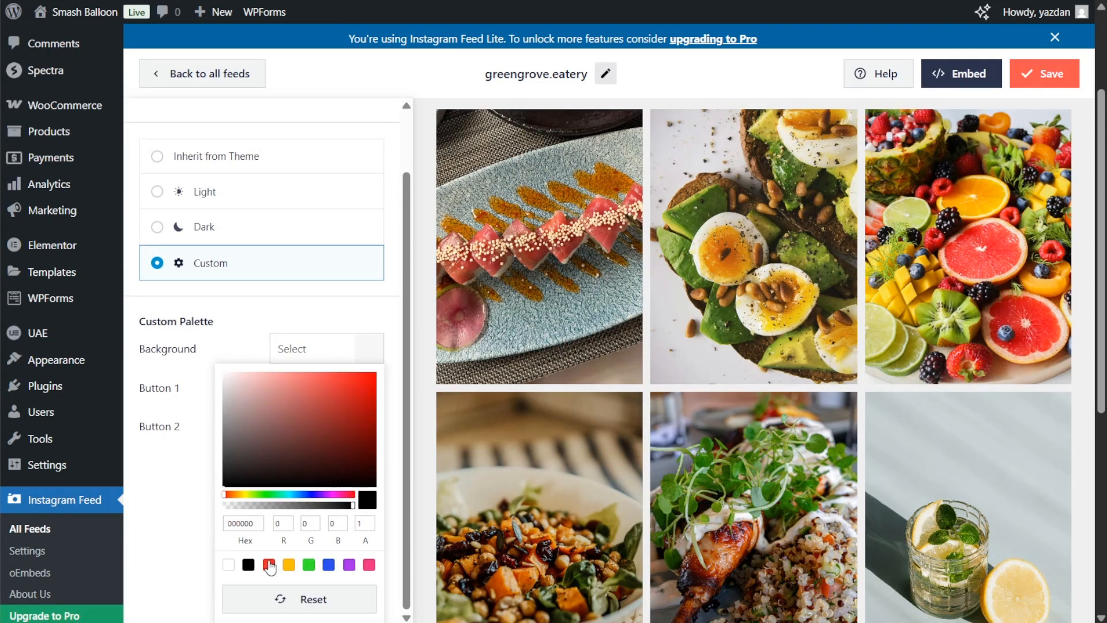
pyautogui.click(308, 564)
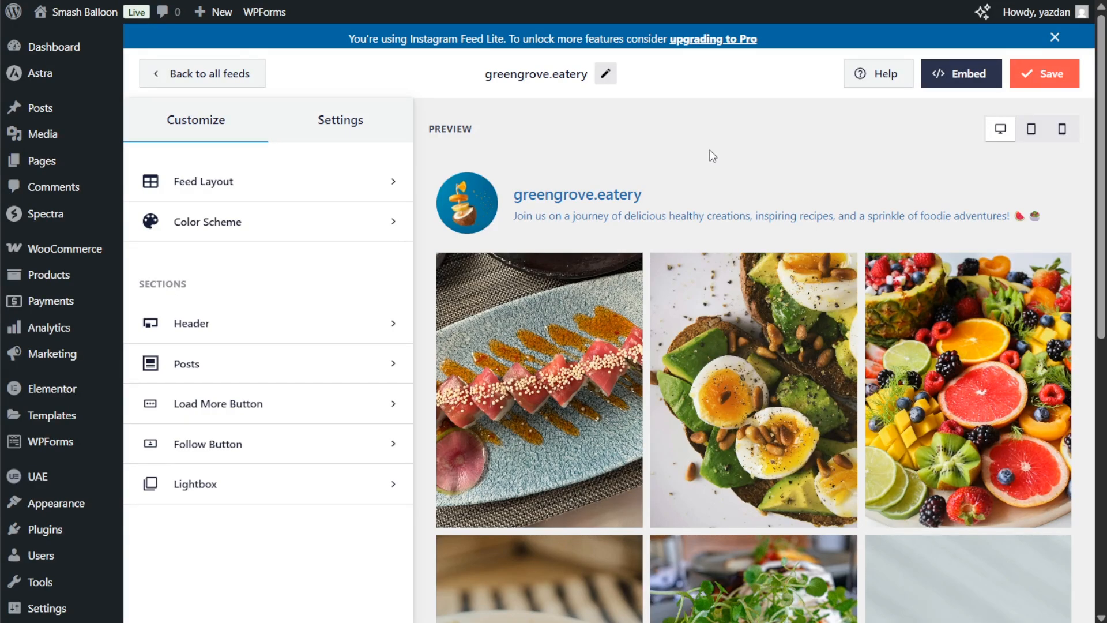
pyautogui.moveTo(723, 165)
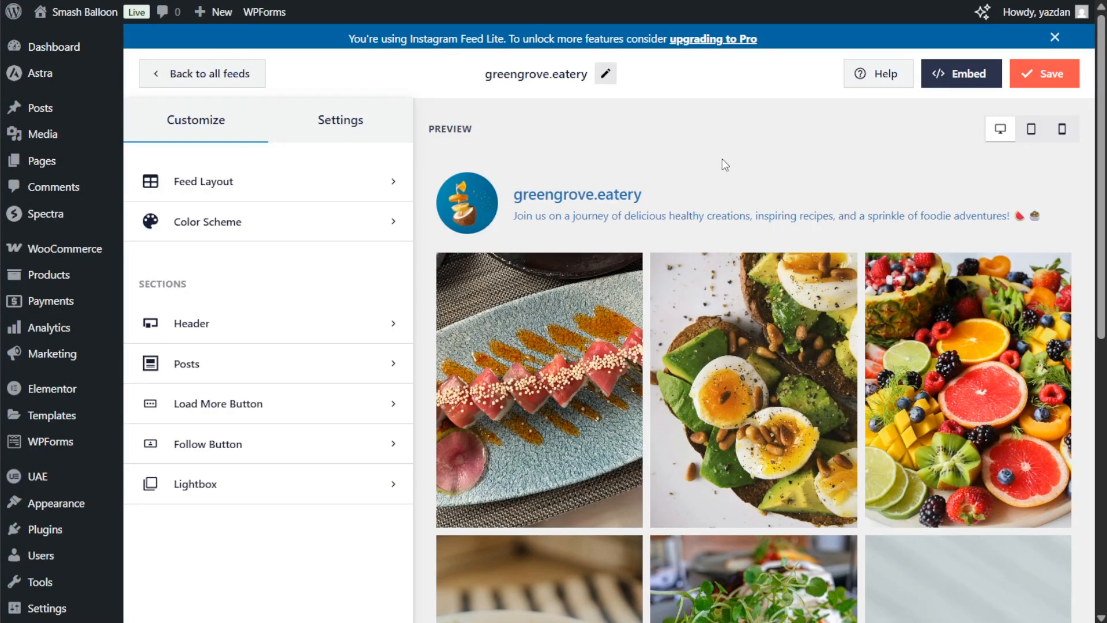
# Embed the feed using Add to a Page, selecting the Home page.
pyautogui.click(961, 73)
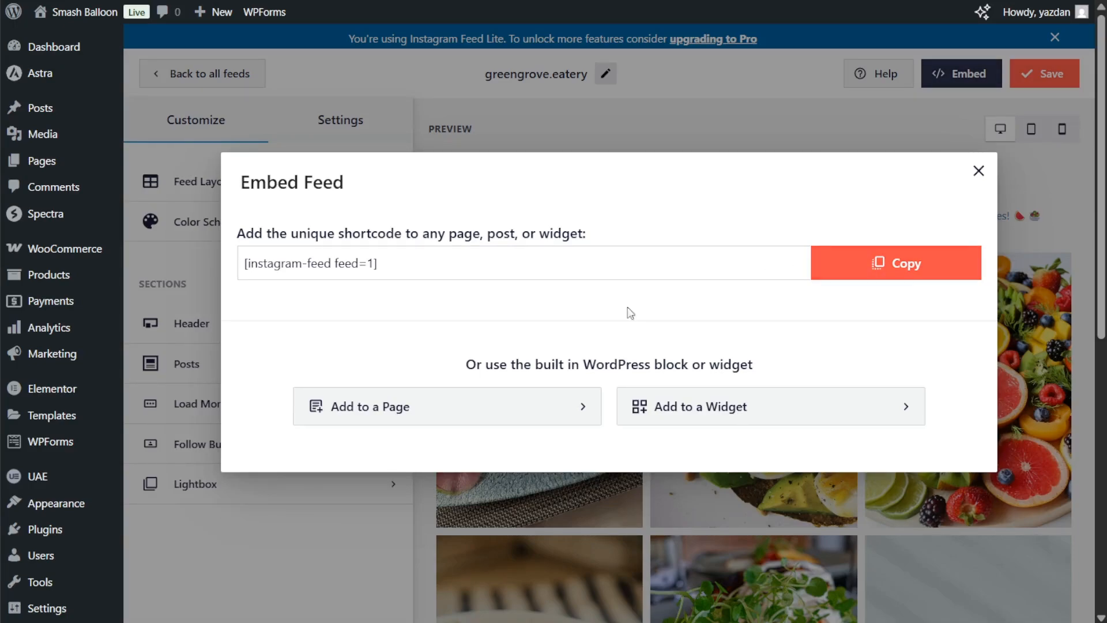
pyautogui.click(367, 406)
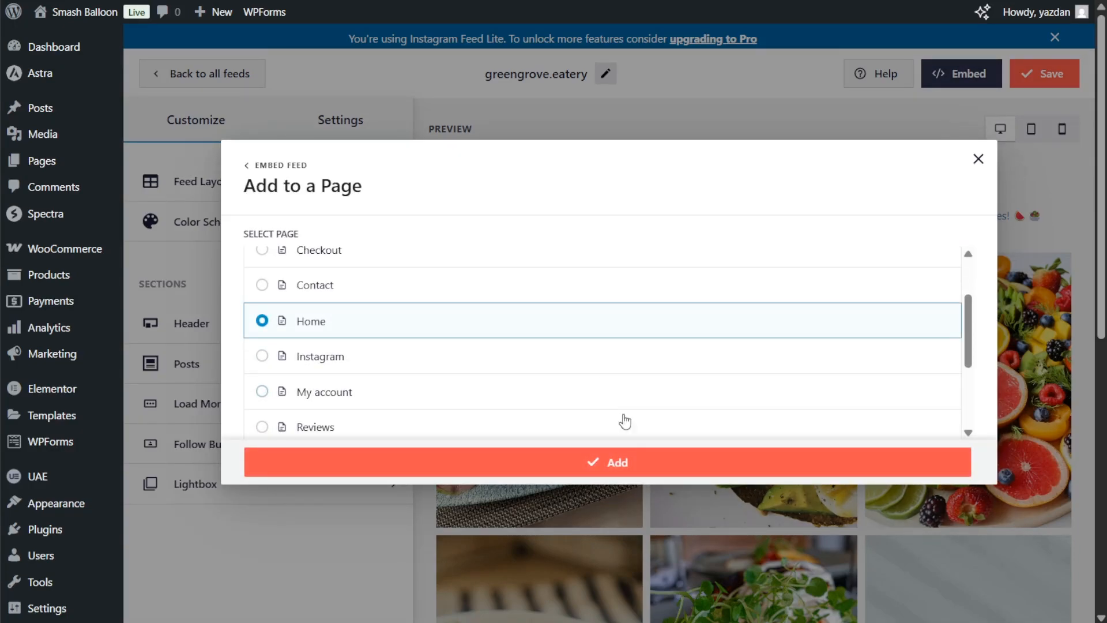
pyautogui.click(606, 461)
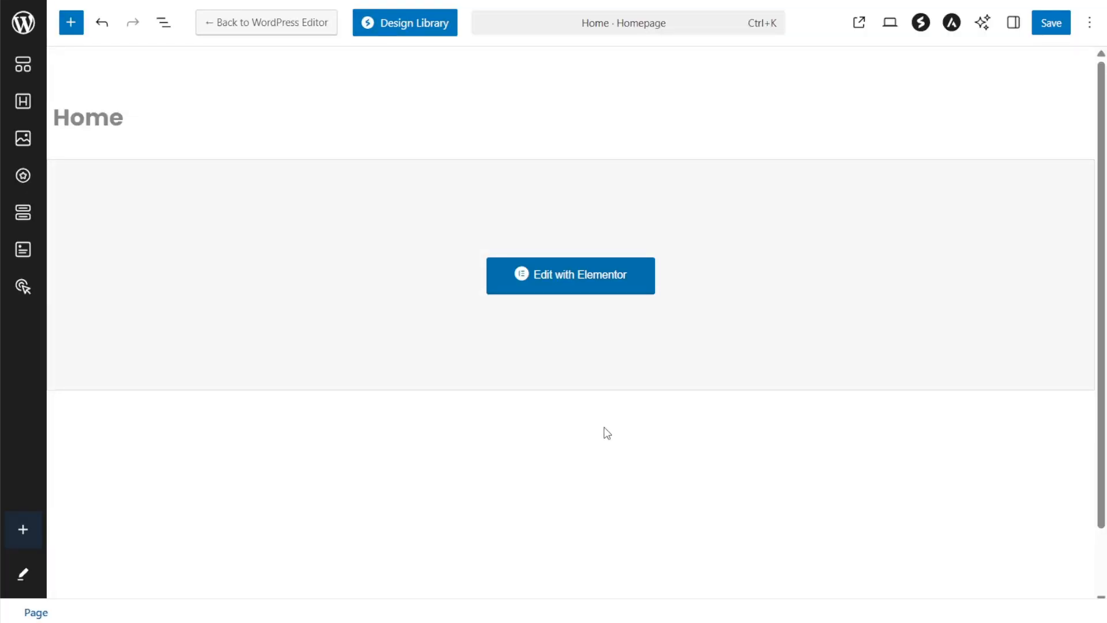
# In Elementor, add a Shortcode widget with [instagram-feed feed=1] to Home and publish.
pyautogui.click(570, 275)
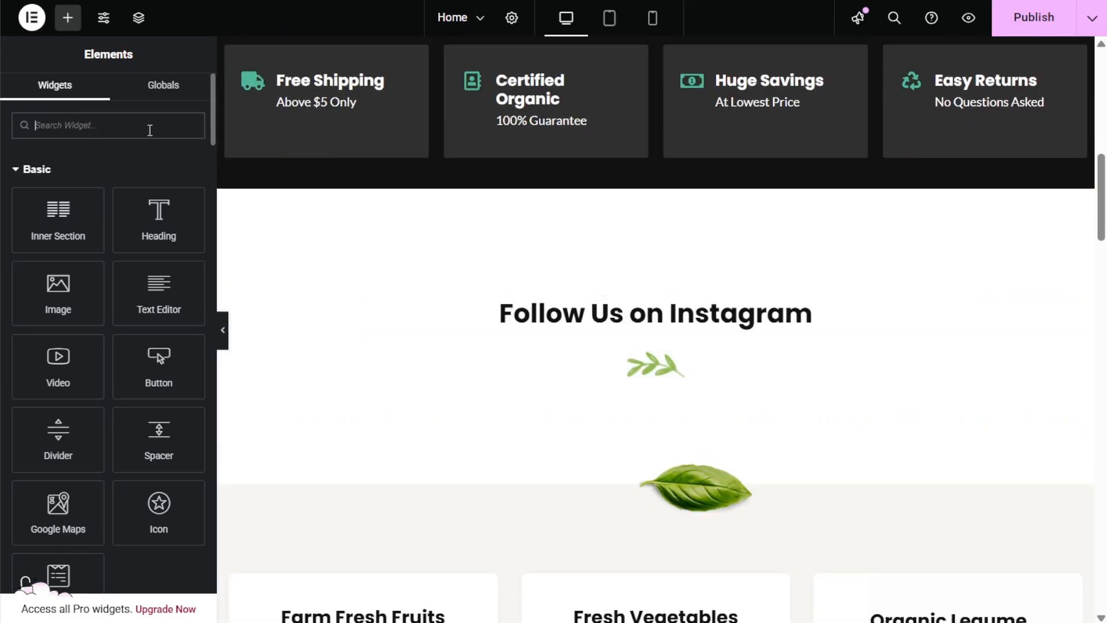
pyautogui.write('shortcode')
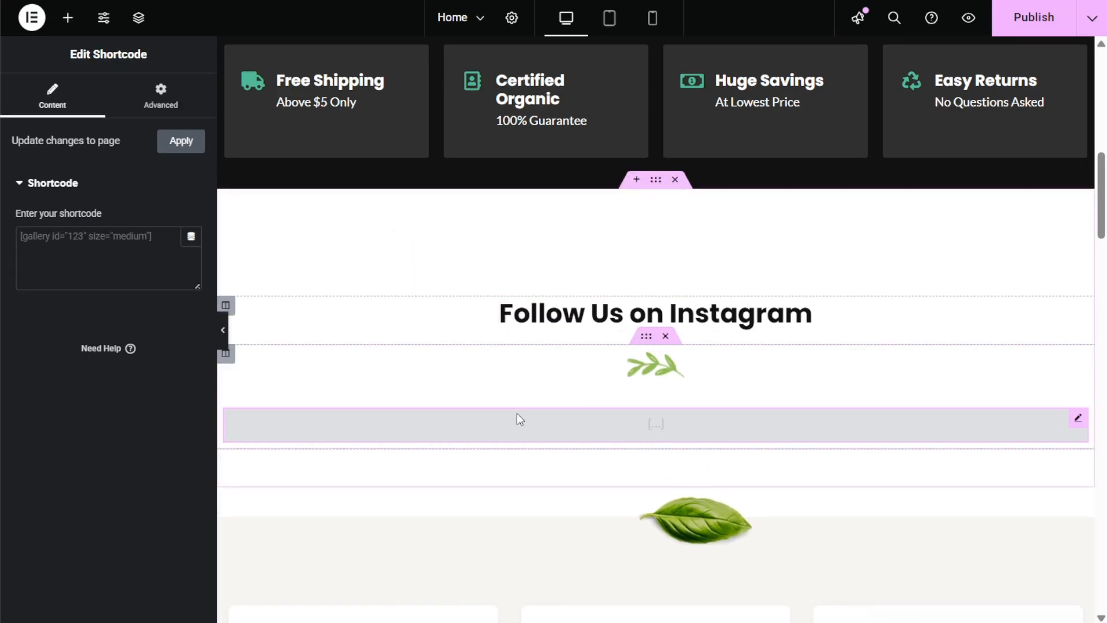
pyautogui.click(106, 258)
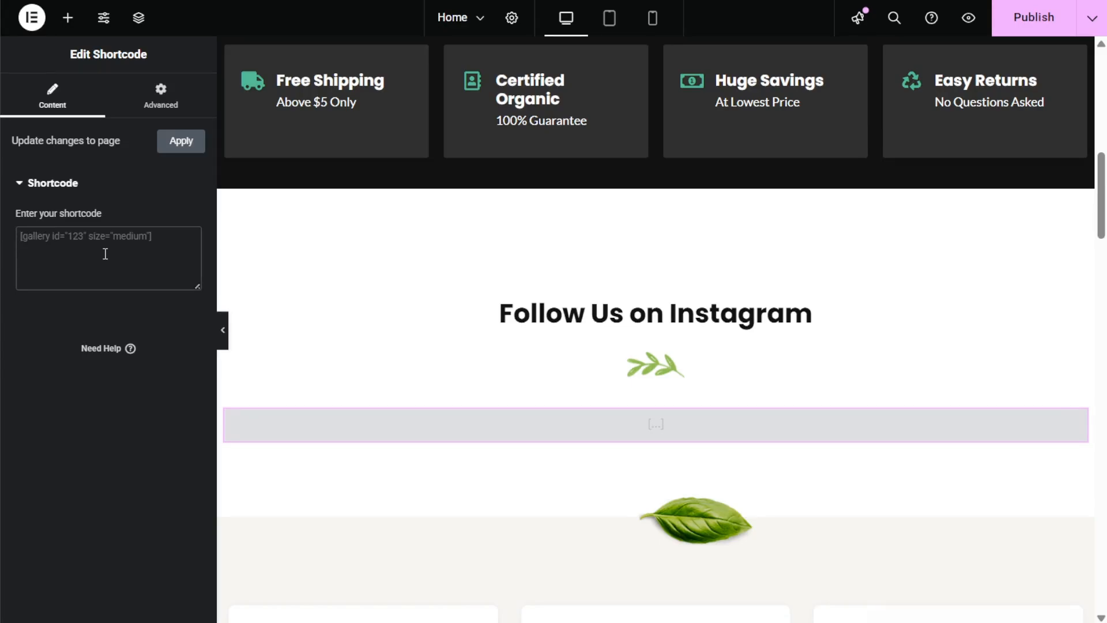
pyautogui.write('[instagram-feed feed=1]')
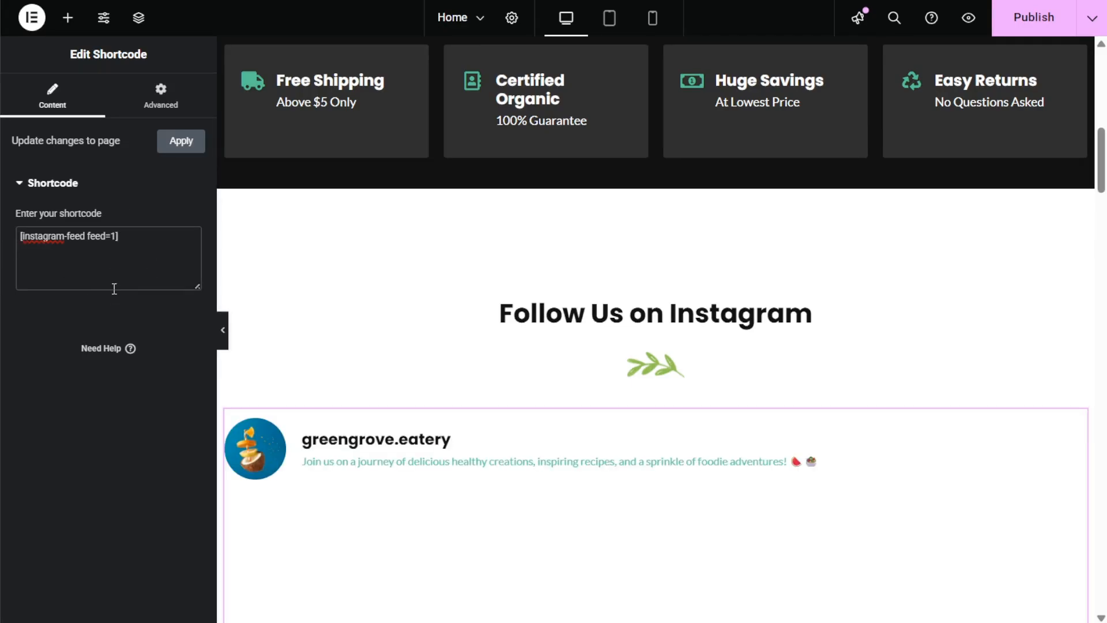
pyautogui.click(1032, 17)
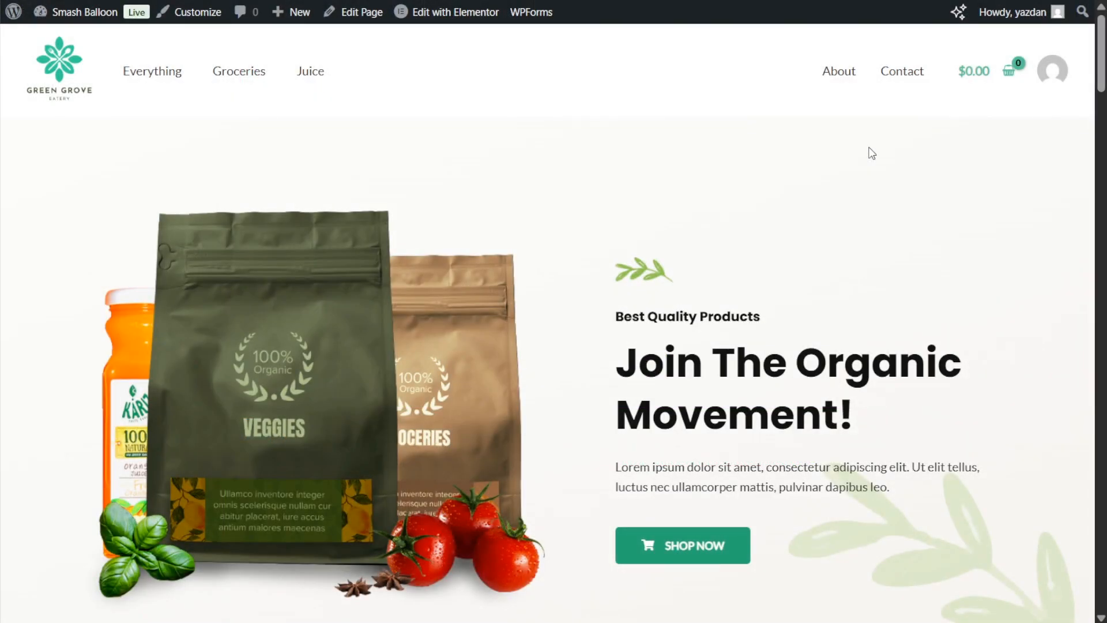
# Scroll the live home page down to the Instagram feed and browse its posts.
pyautogui.scroll(-3)
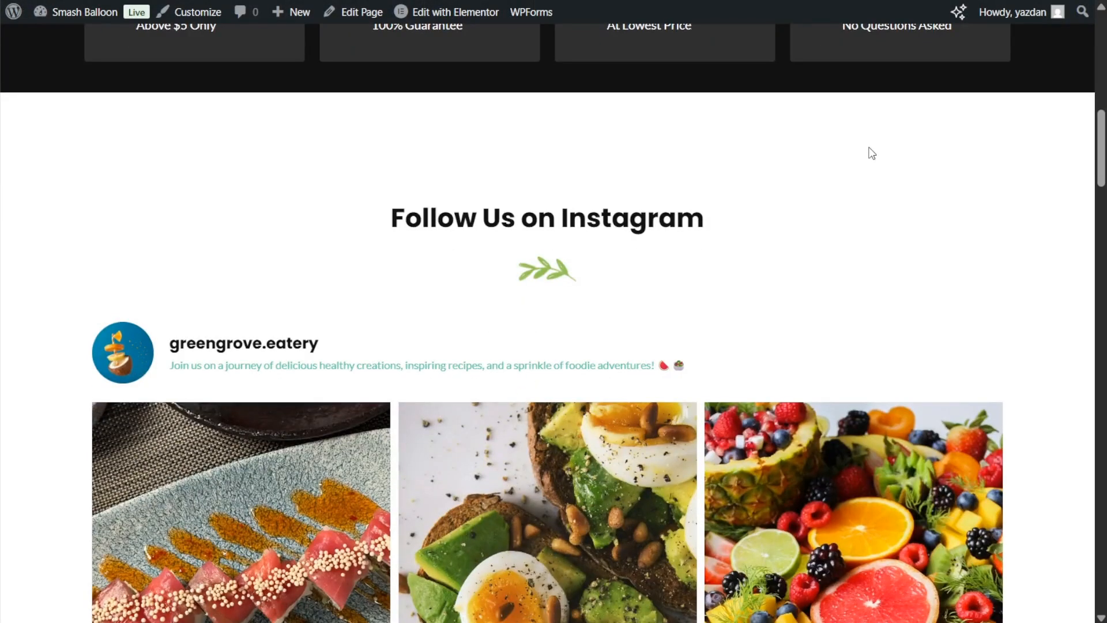
pyautogui.scroll(-3)
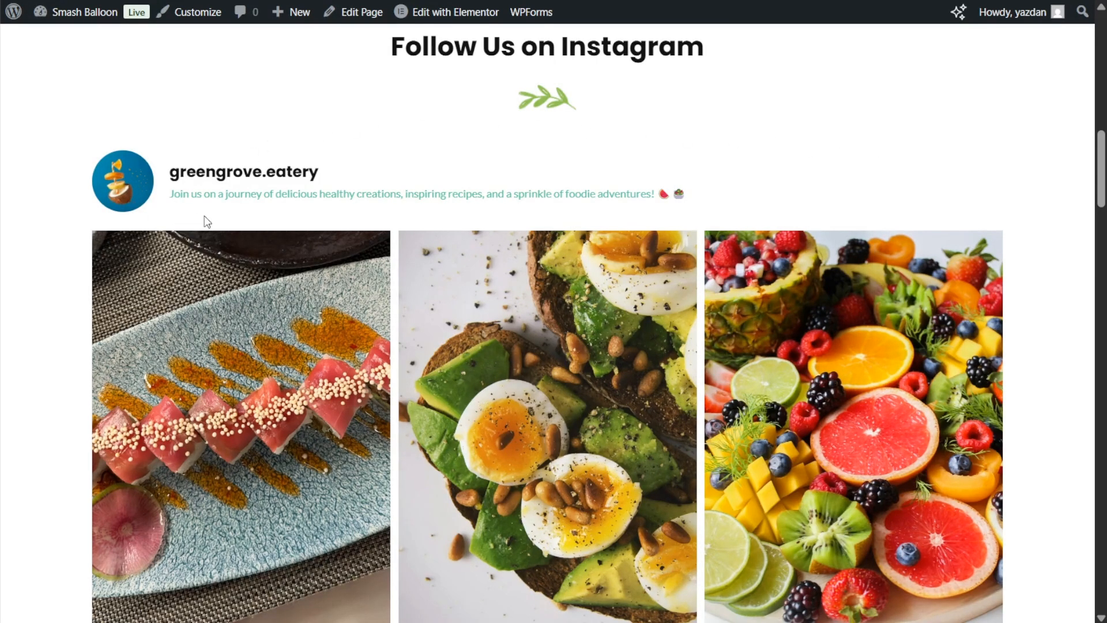
pyautogui.scroll(-3)
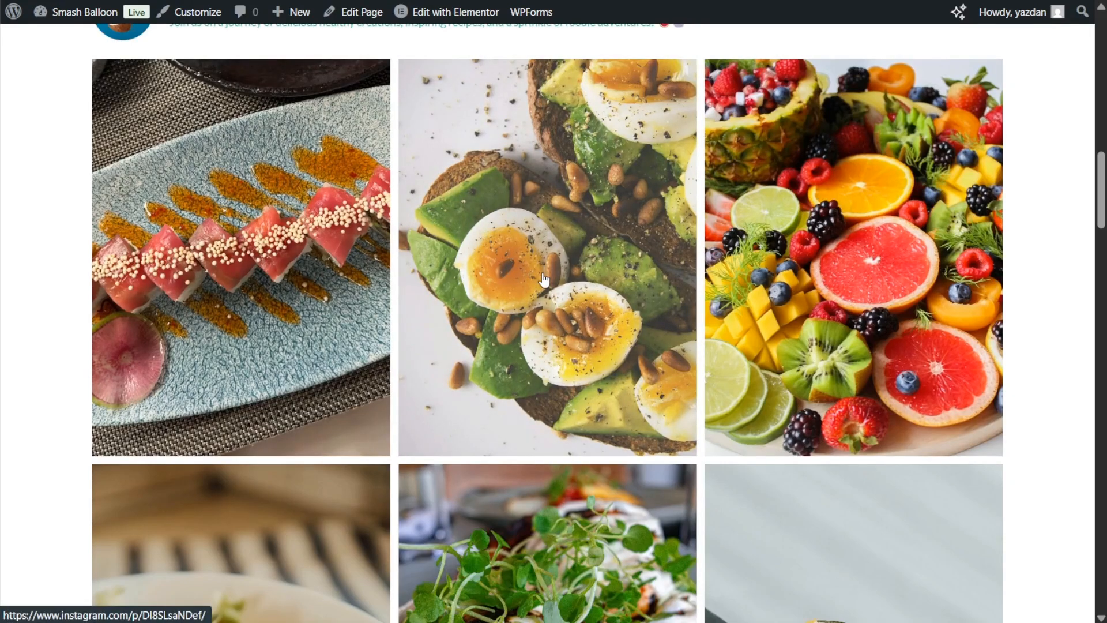
pyautogui.scroll(-3)
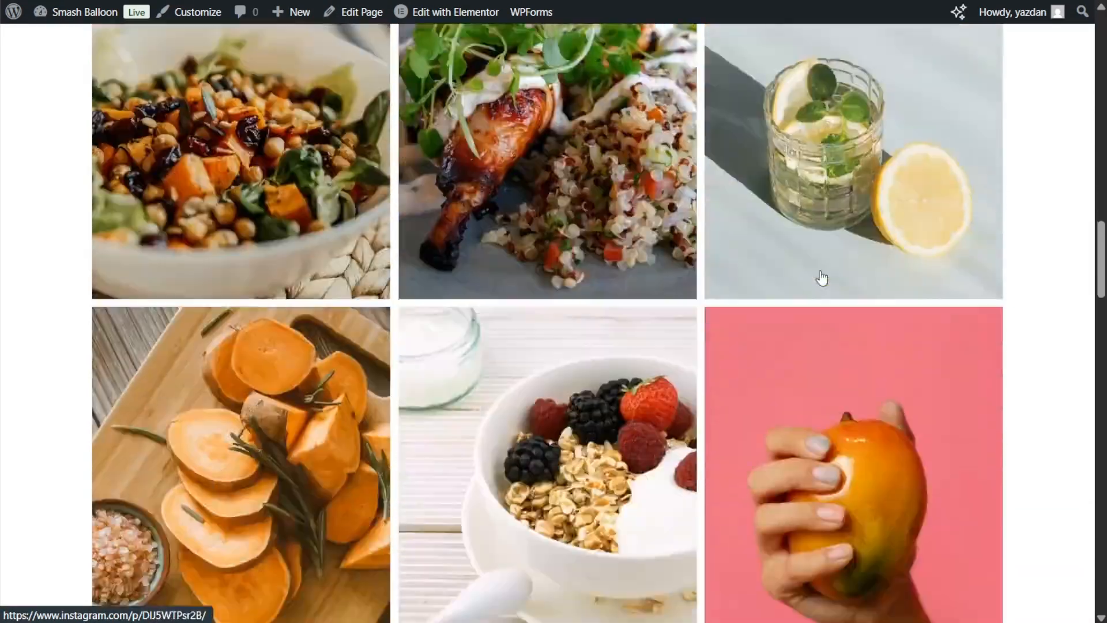
pyautogui.scroll(-3)
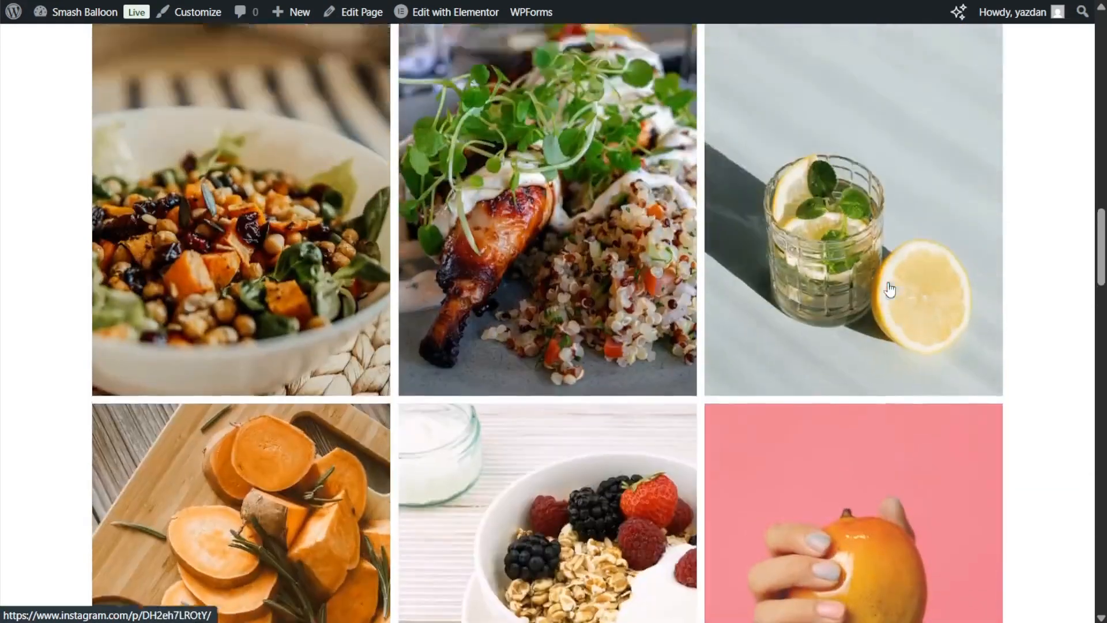
pyautogui.click(889, 288)
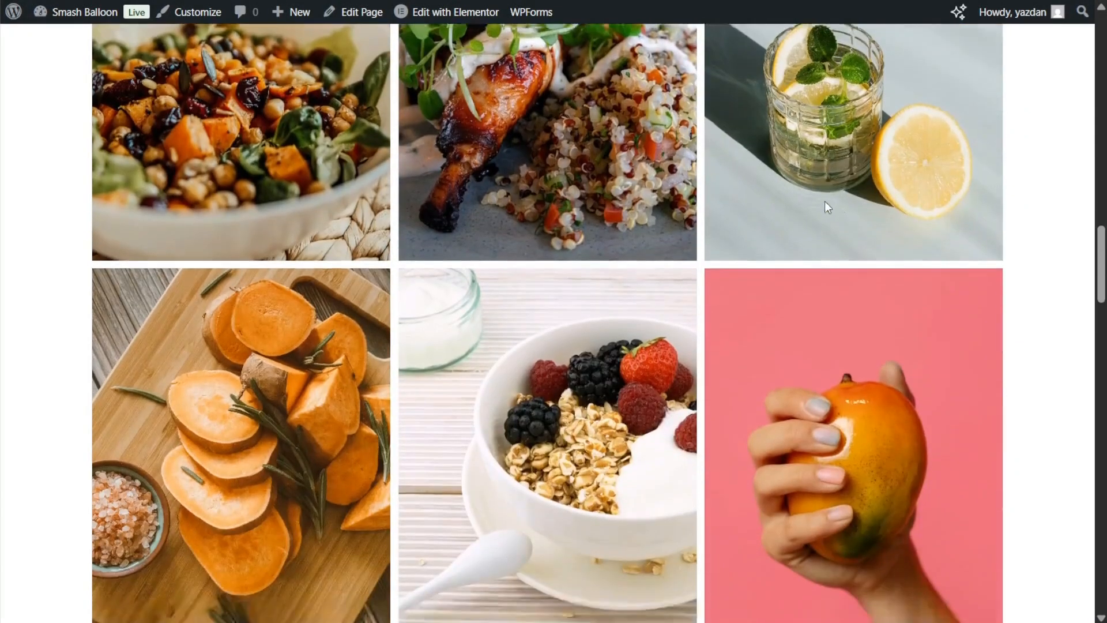
# Load more Instagram posts into the live feed.
pyautogui.scroll(-3)
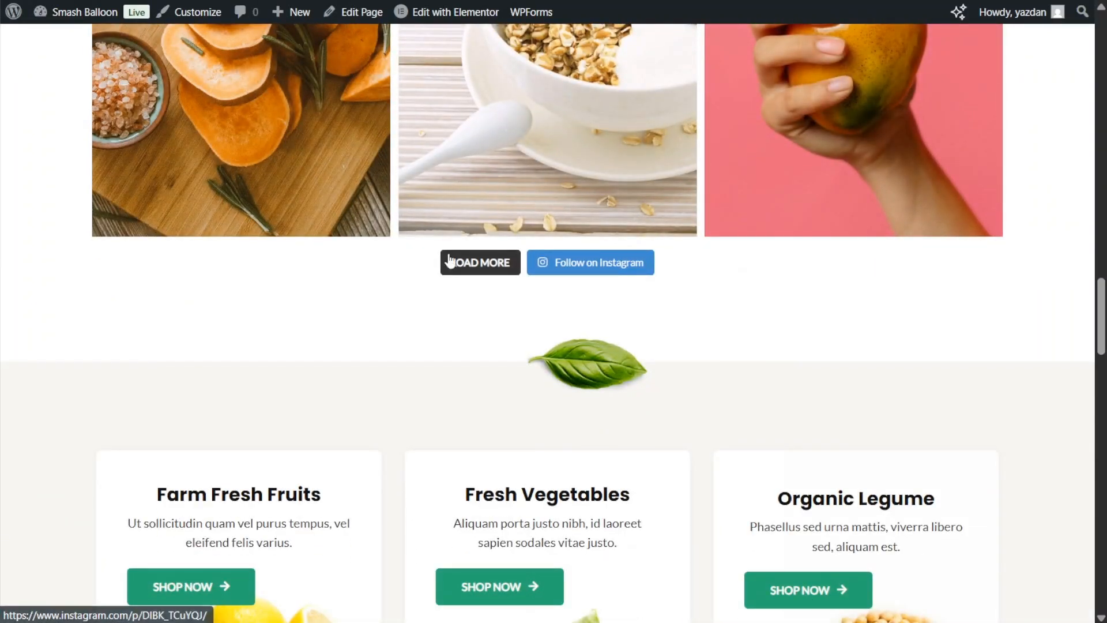
pyautogui.click(479, 262)
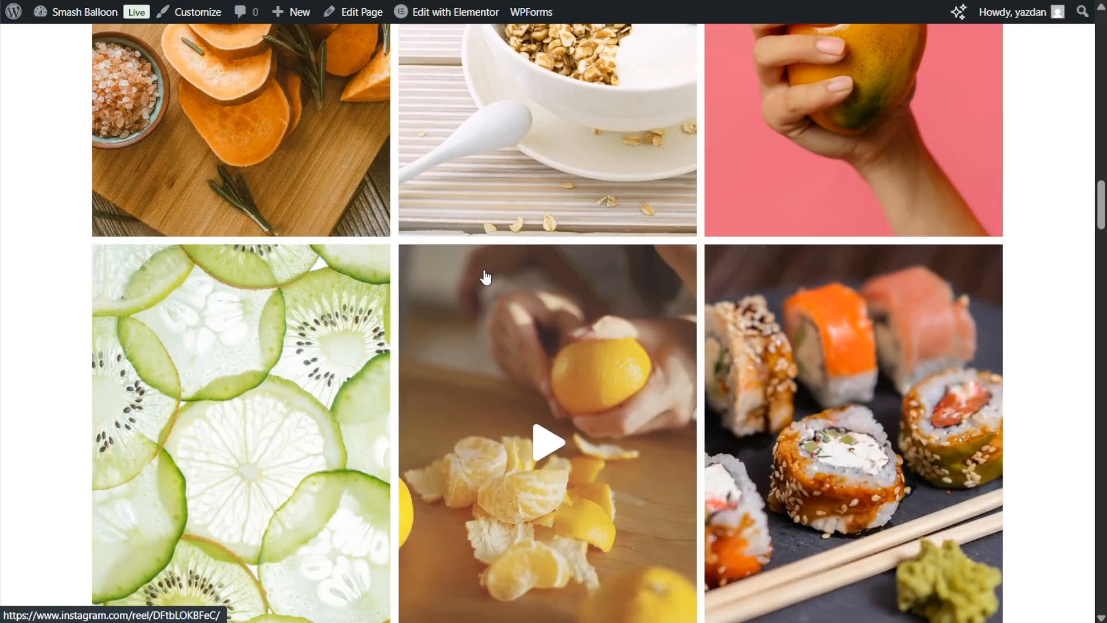
pyautogui.scroll(-3)
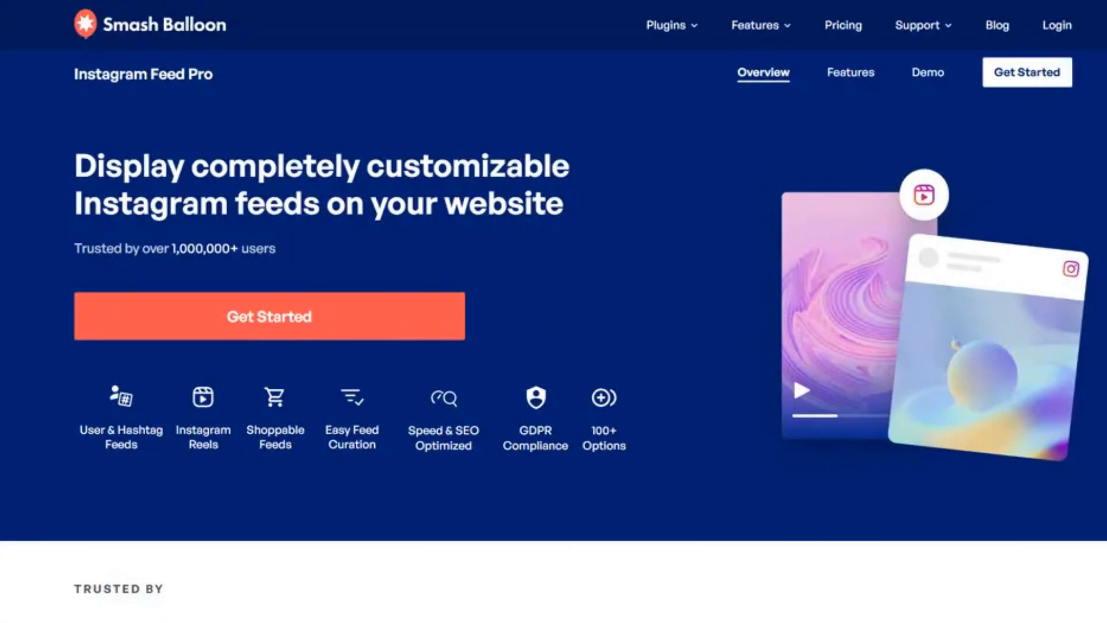
# Browse the Smash Balloon recap screens and the fruit platter post, reaching the Get in Touch page.
pyautogui.click(269, 315)
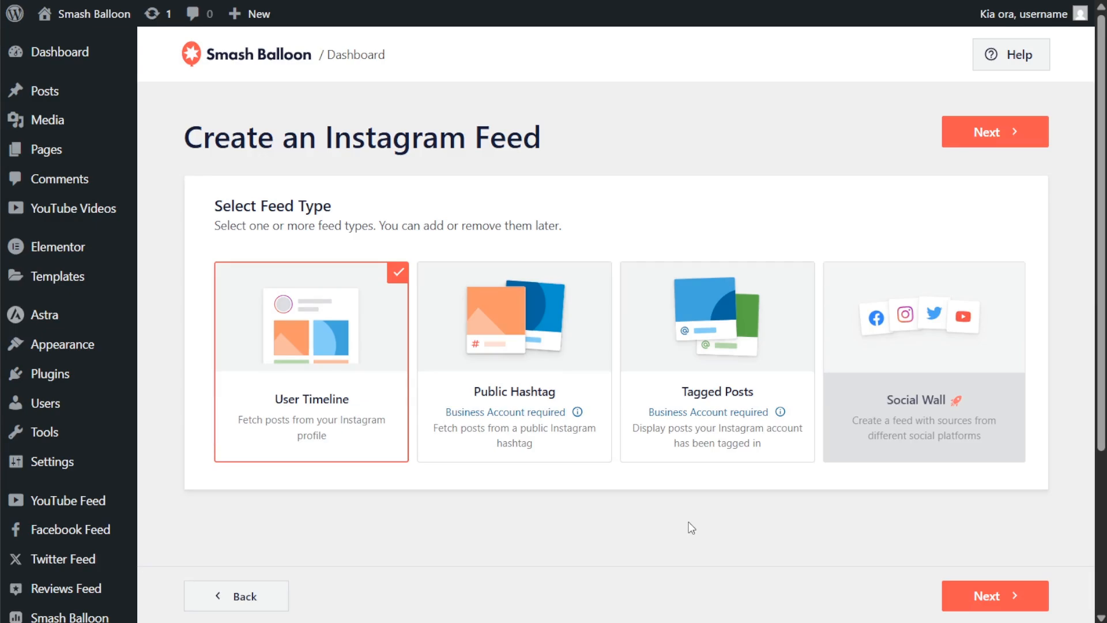
pyautogui.moveTo(551, 391)
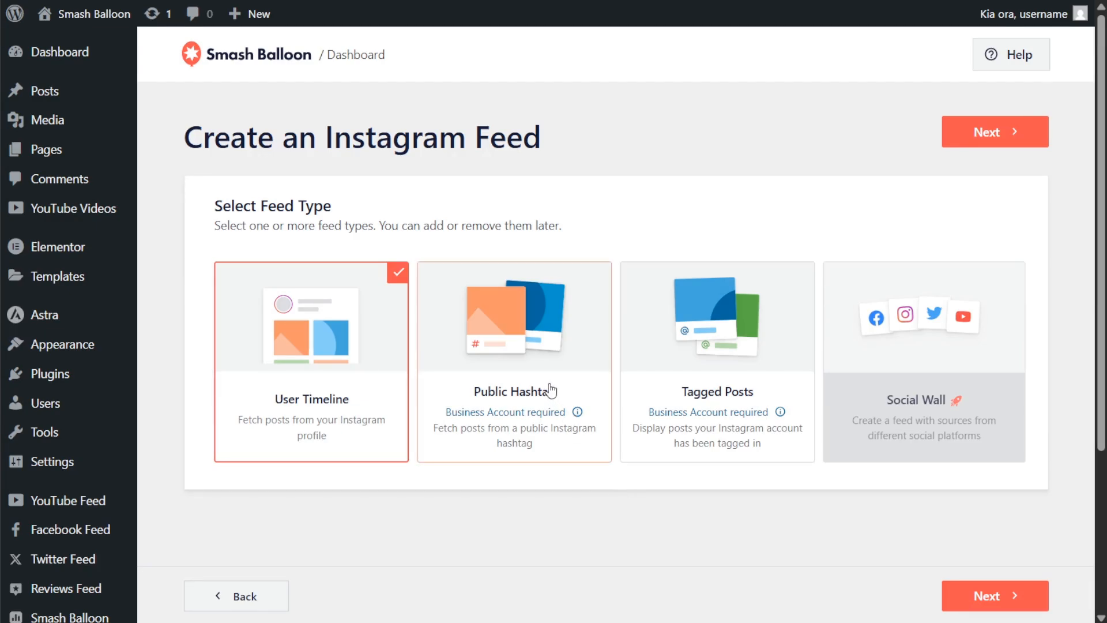
pyautogui.click(994, 131)
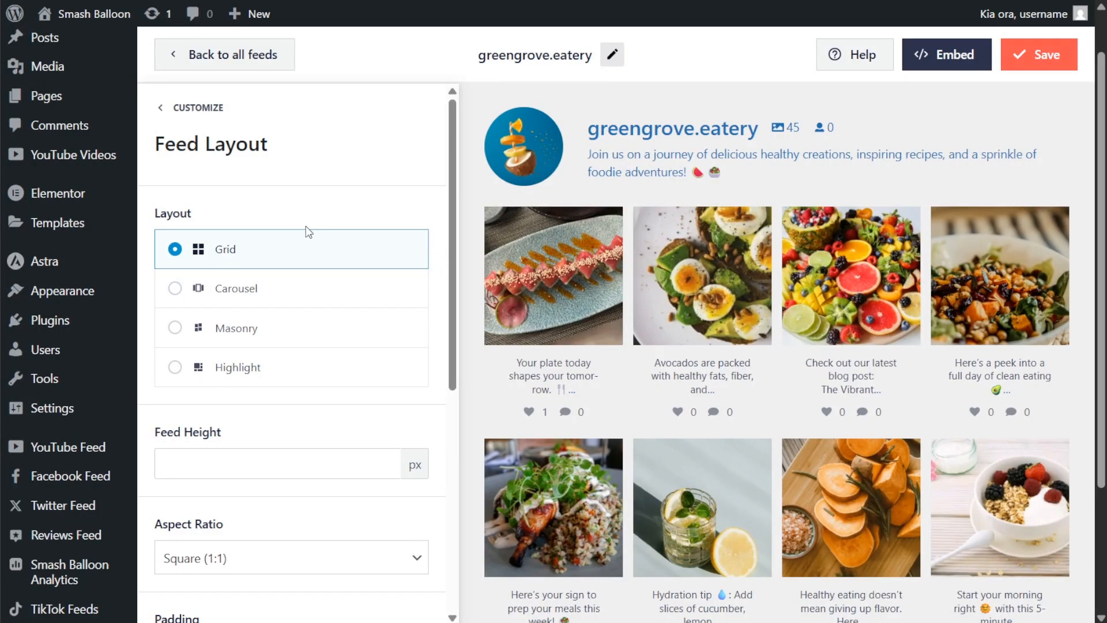
pyautogui.click(174, 289)
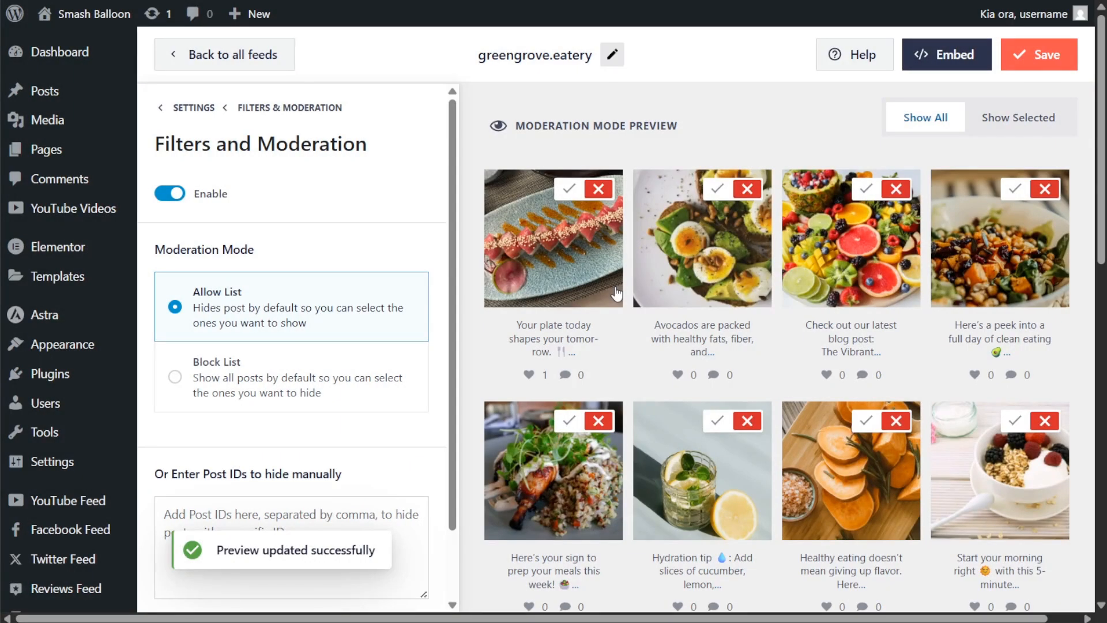
pyautogui.click(570, 188)
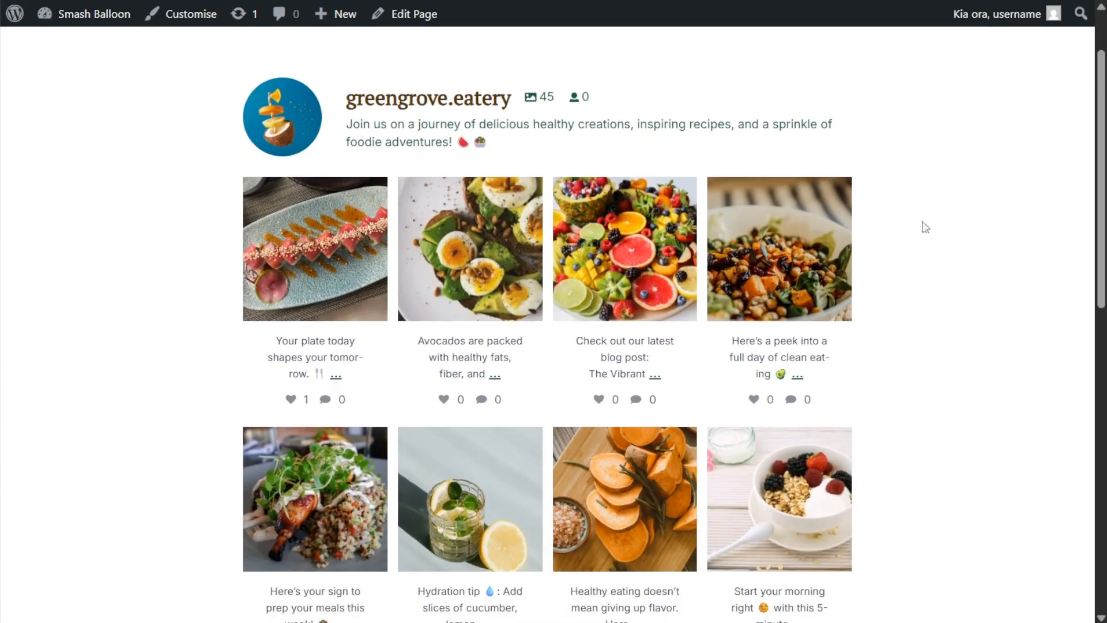
pyautogui.click(624, 248)
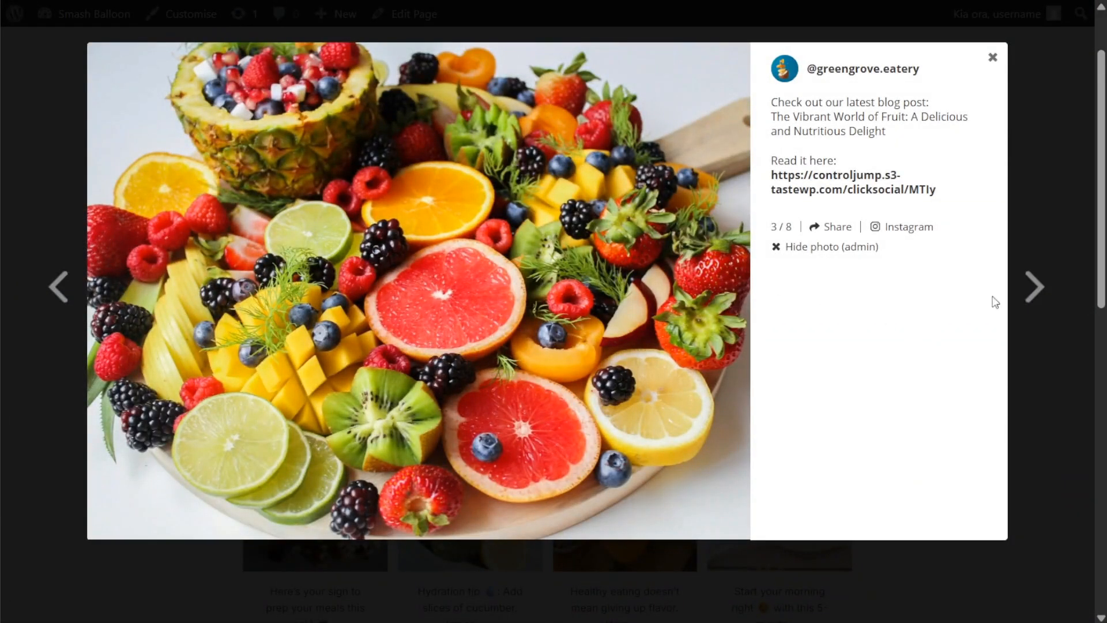
pyautogui.click(1031, 286)
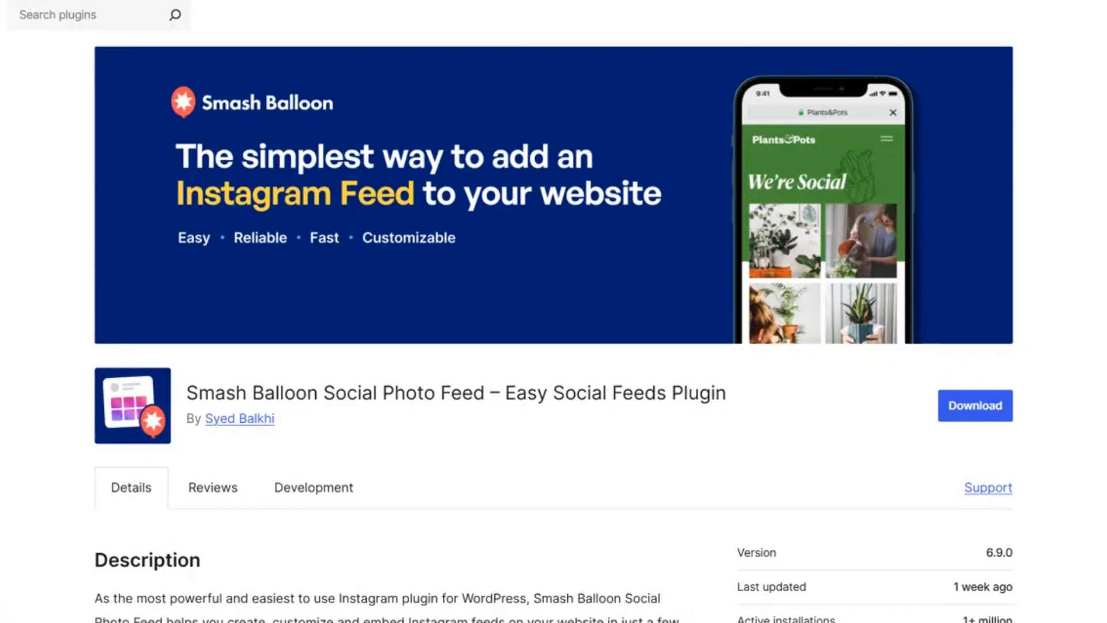
pyautogui.click(987, 487)
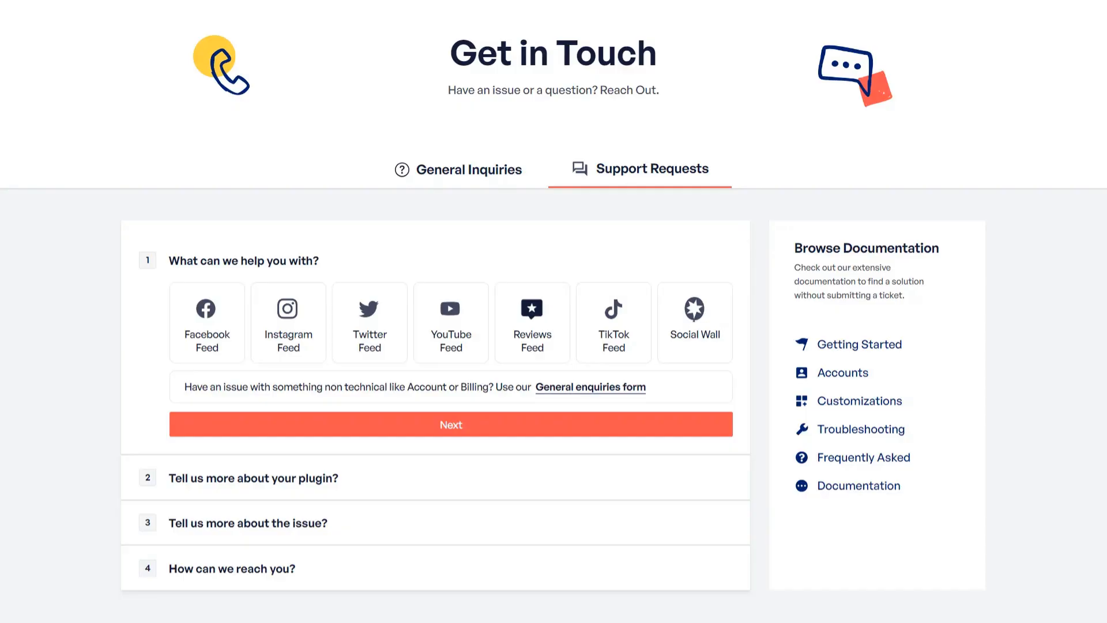